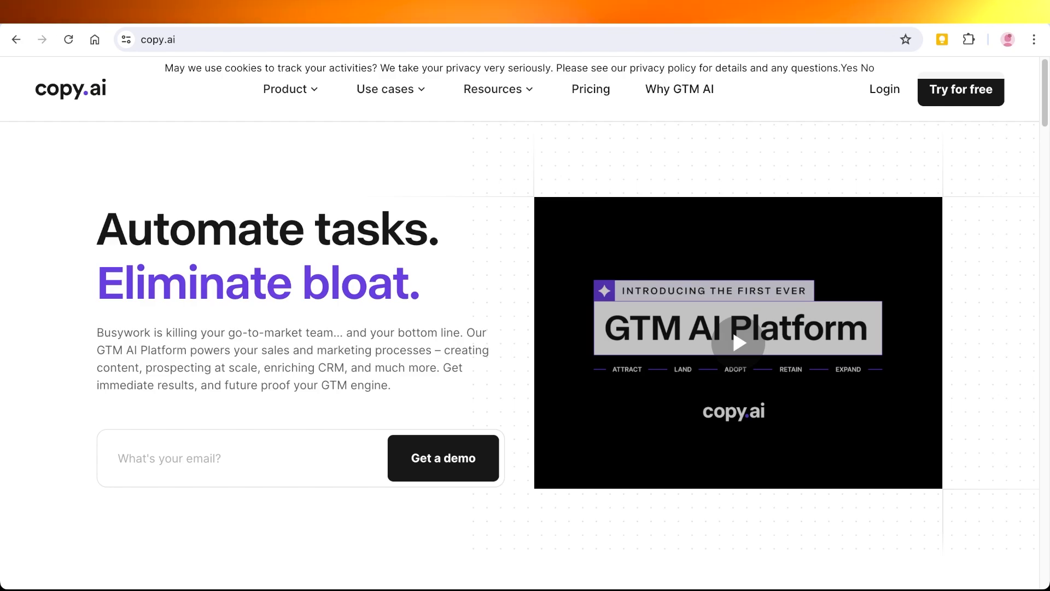
mouse_move(737, 343)
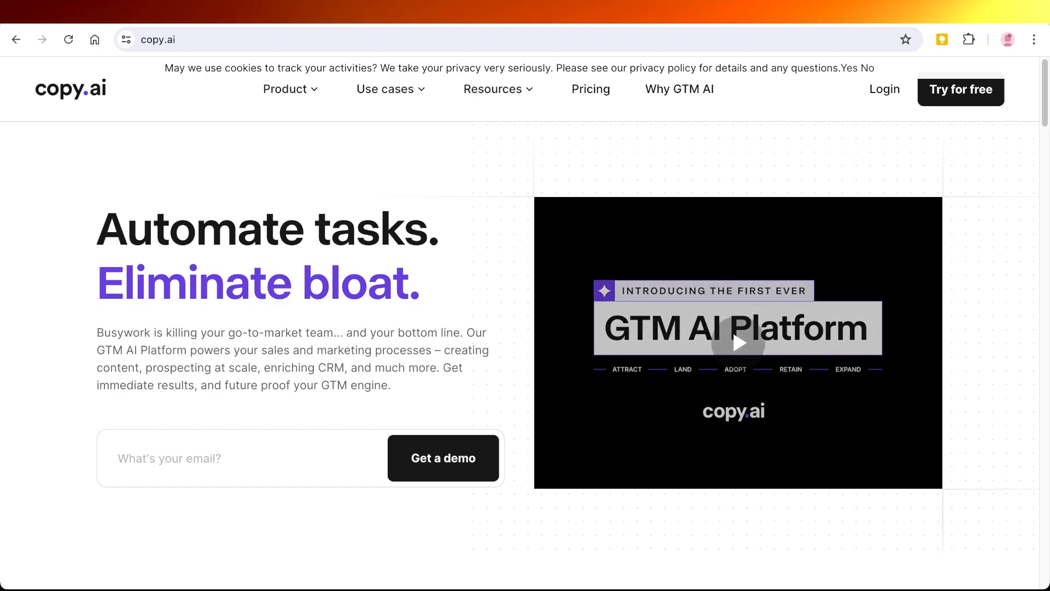
- Look over the Copy.ai landing page before signing up
scroll("down", 3)
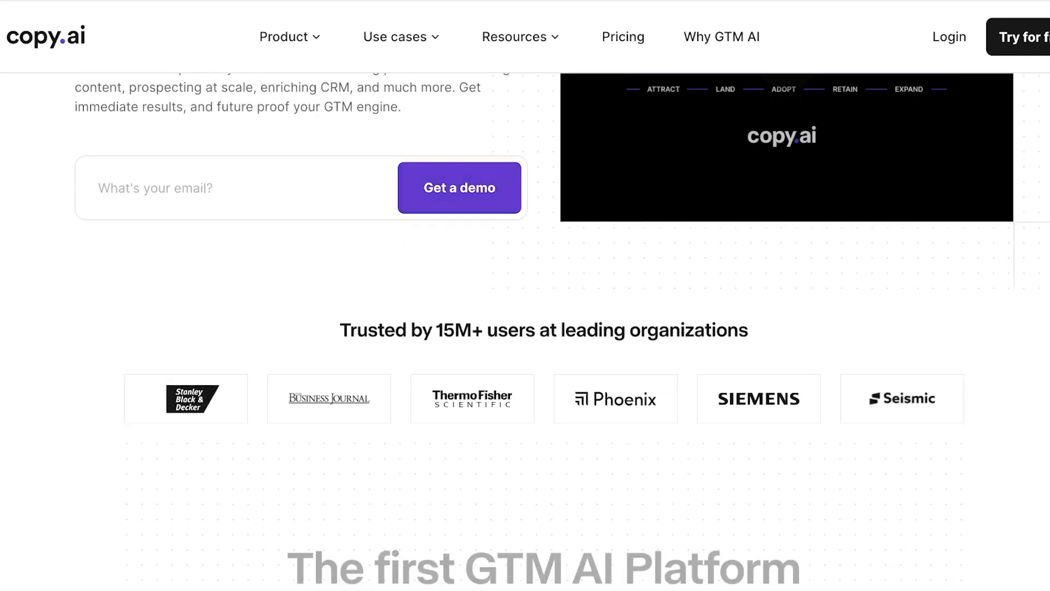
scroll("down", 3)
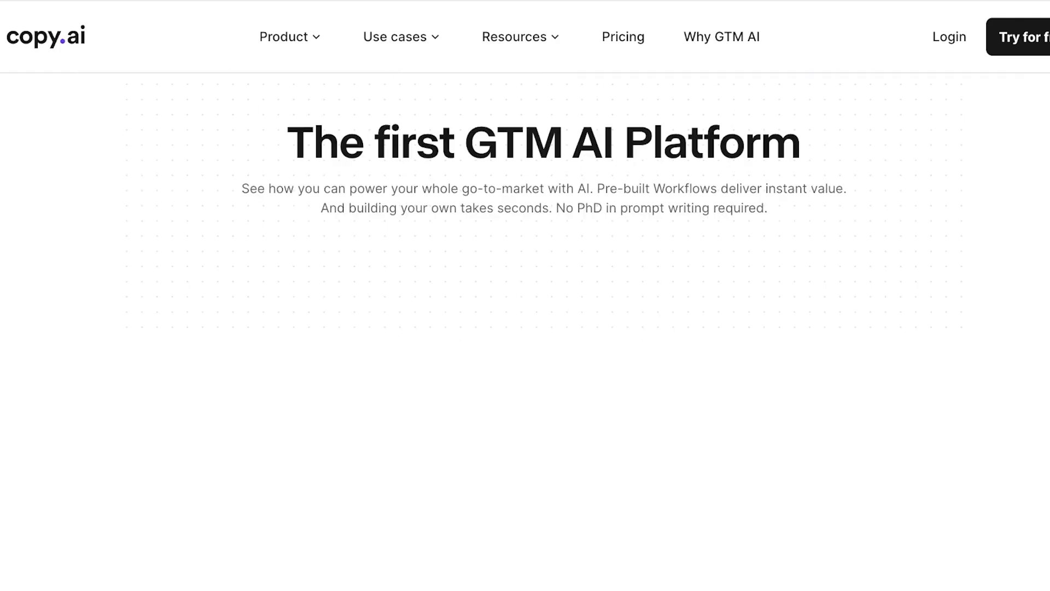
scroll("down", 3)
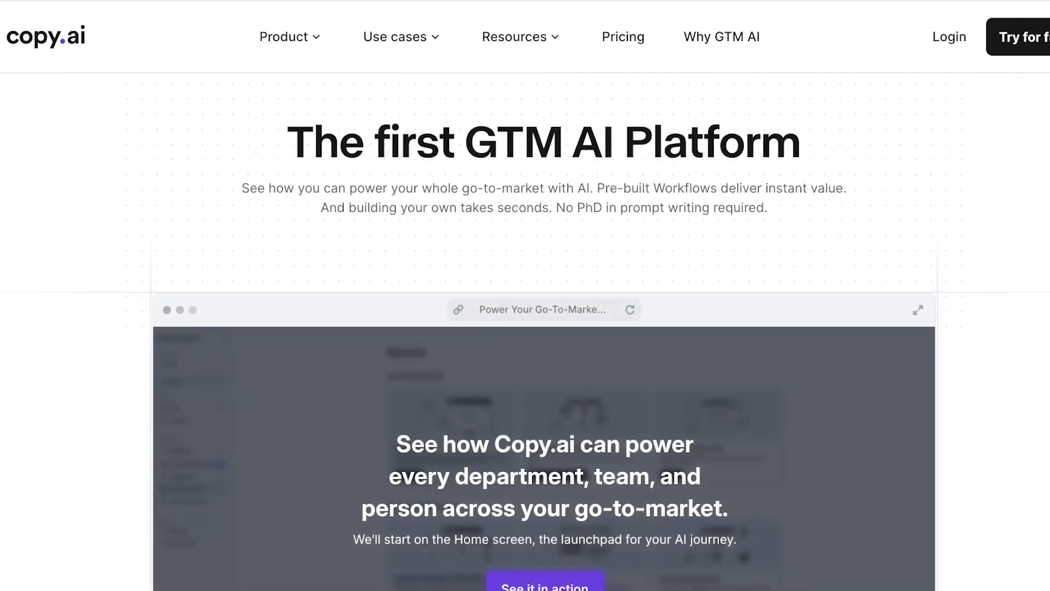
scroll("down", 3)
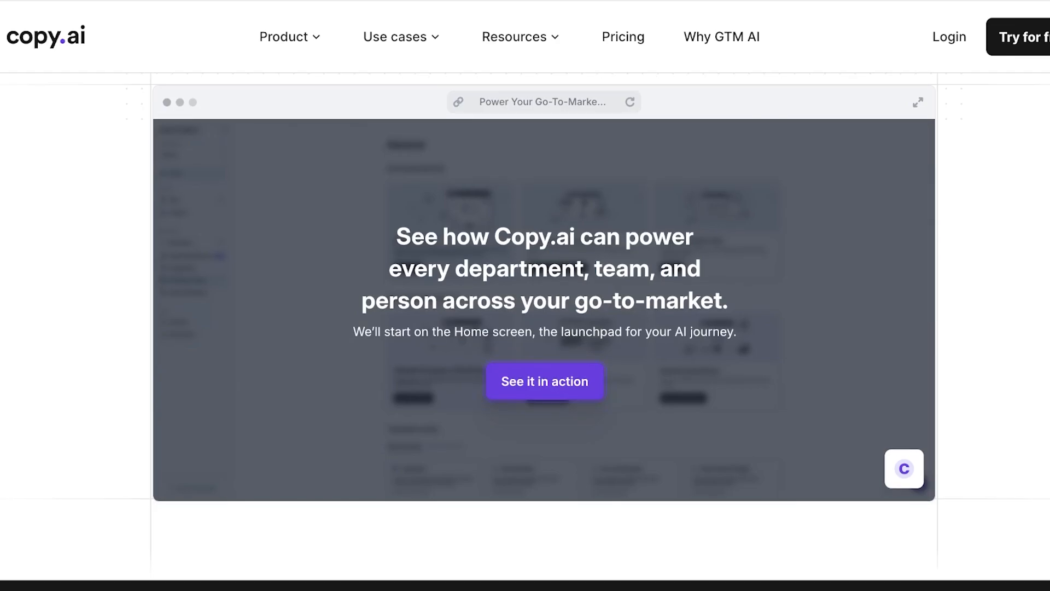
scroll("down", 3)
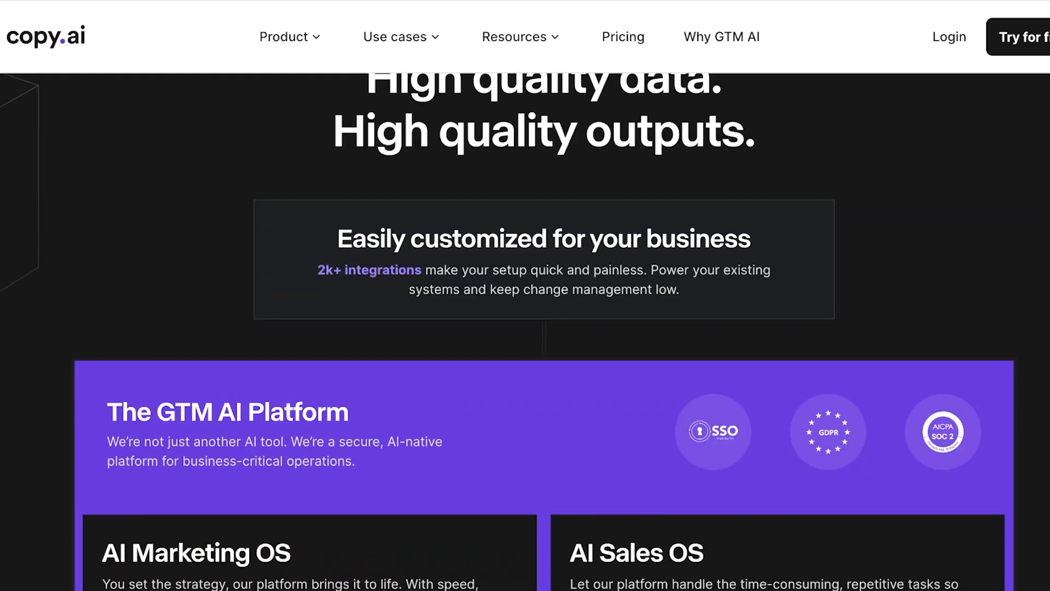
scroll("up", 3)
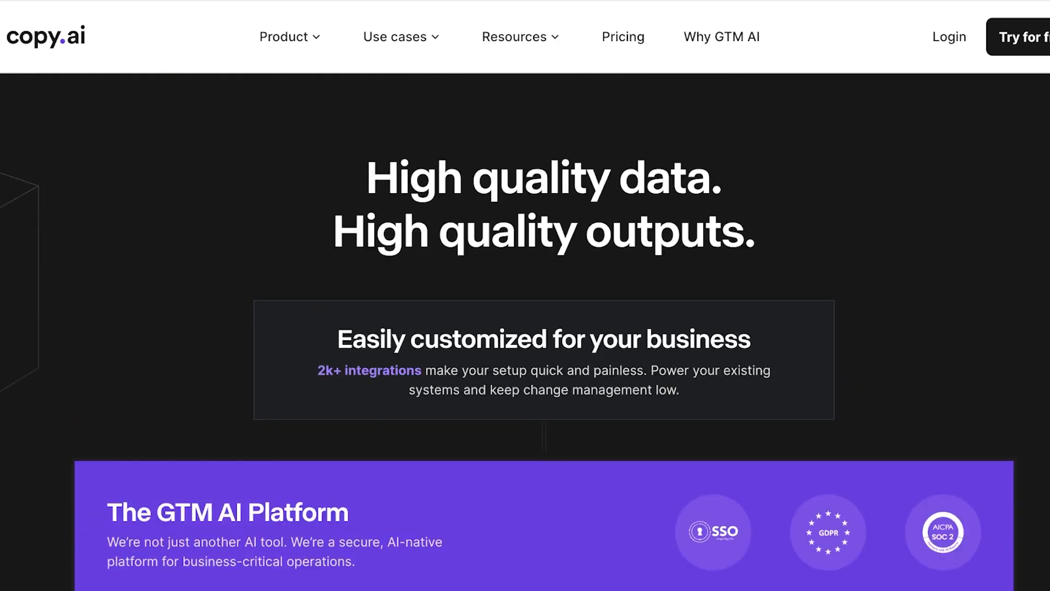
scroll("down", 3)
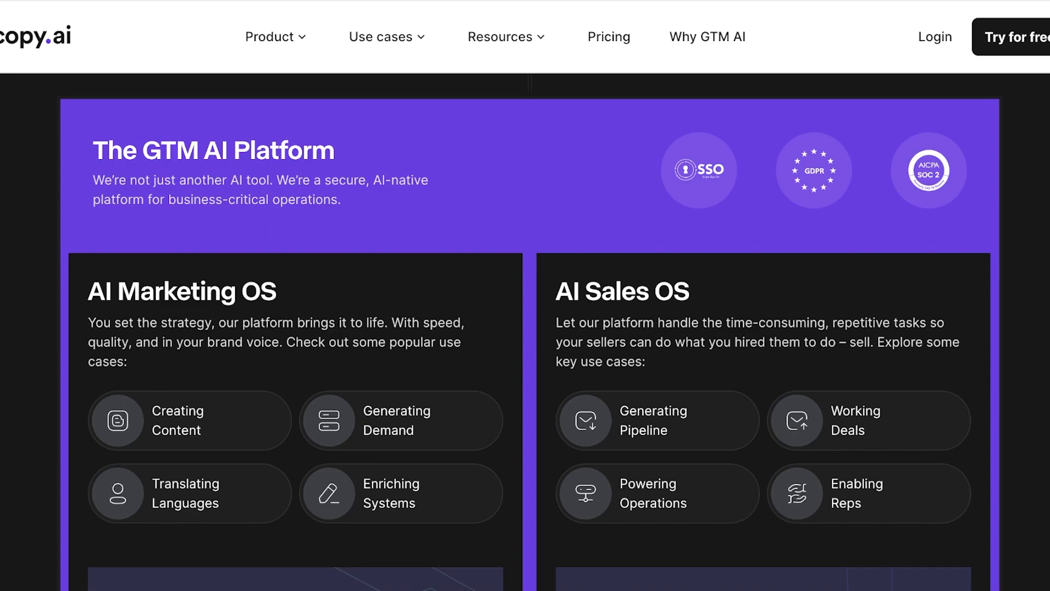
scroll("down", 3)
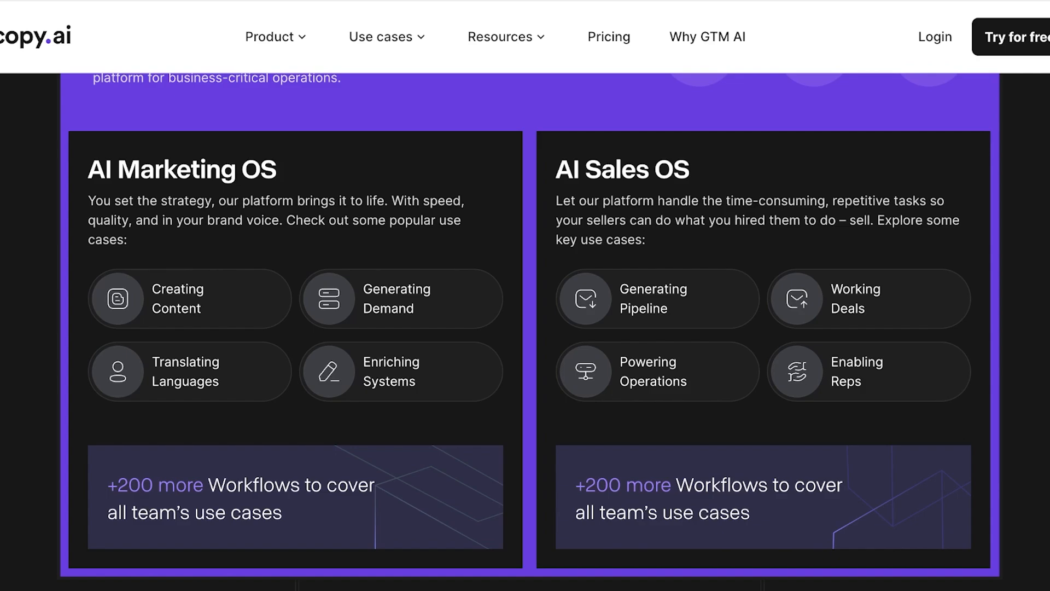
scroll("down", 3)
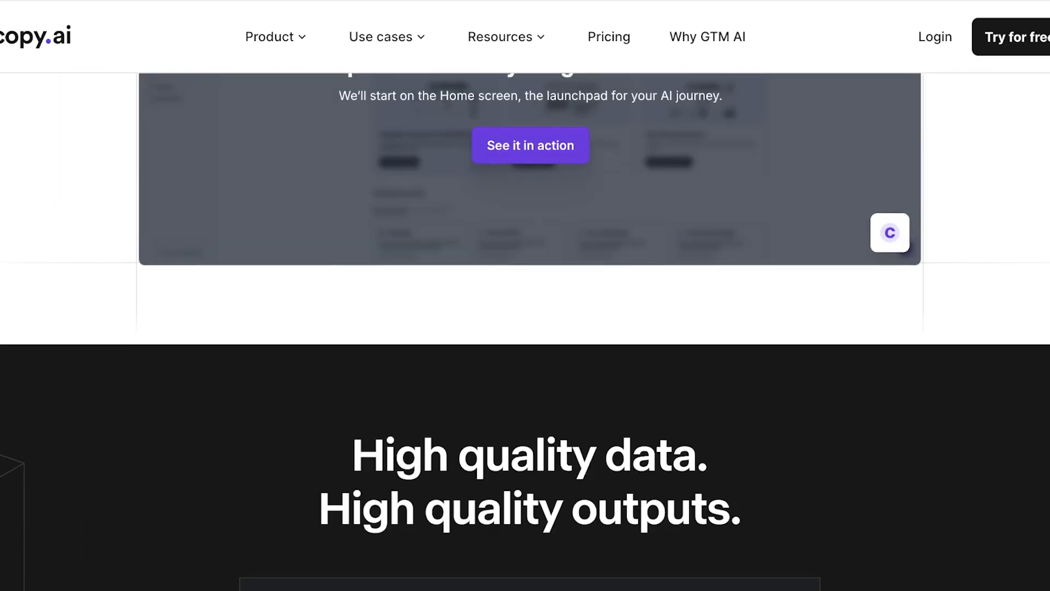
scroll("up", 3)
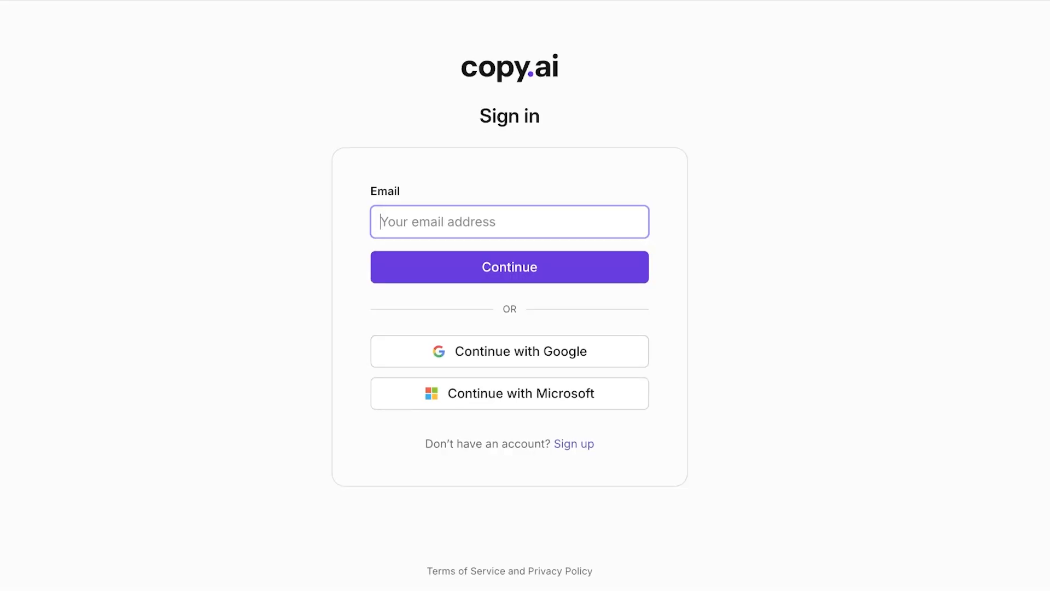
- Sign up for Copy.ai with a Google account and skip the welcome survey
left_click(574, 444)
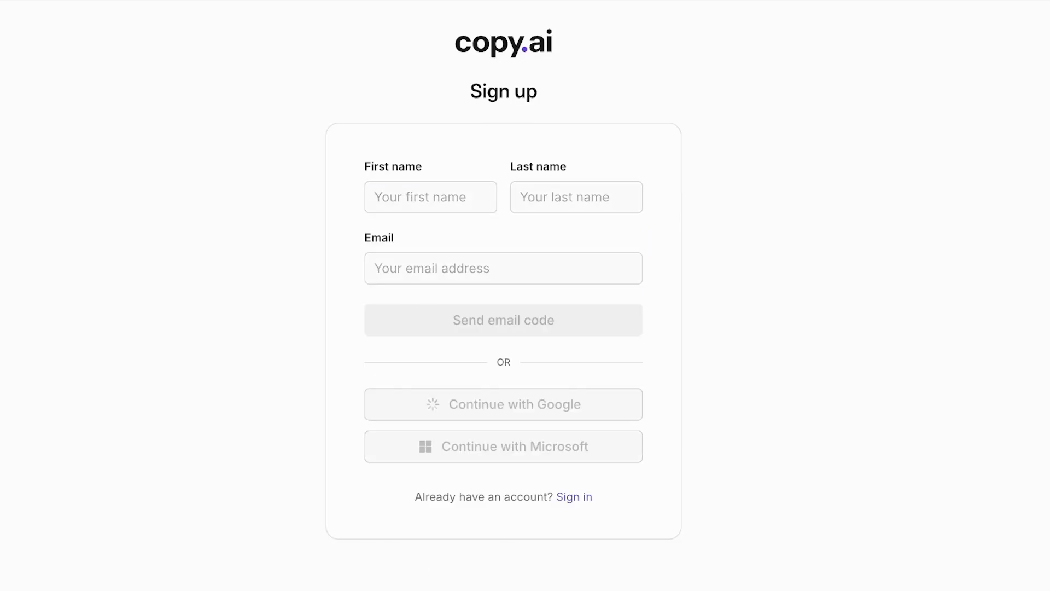
left_click(503, 403)
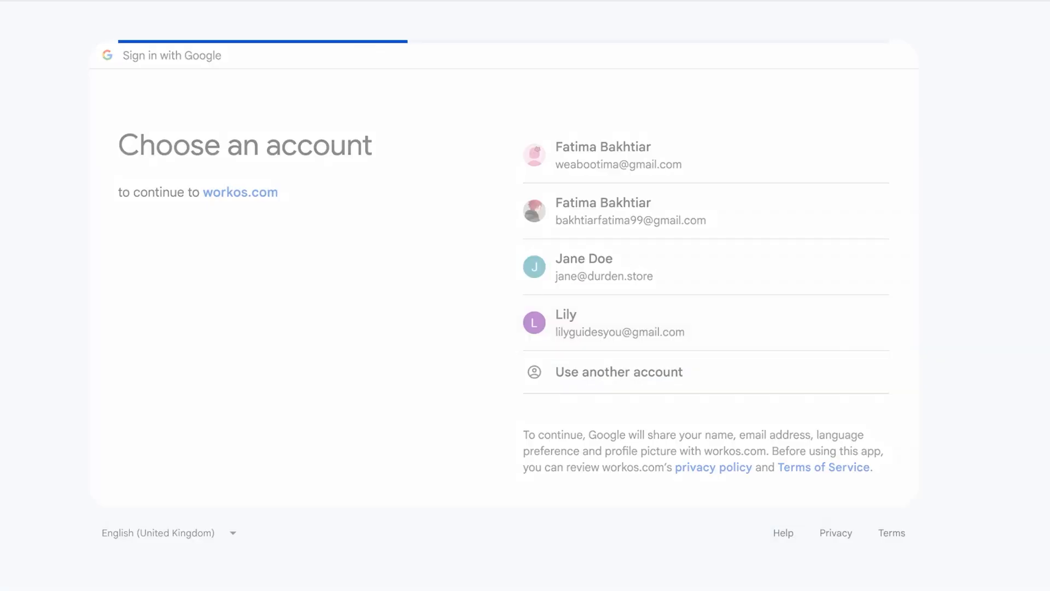
left_click(619, 322)
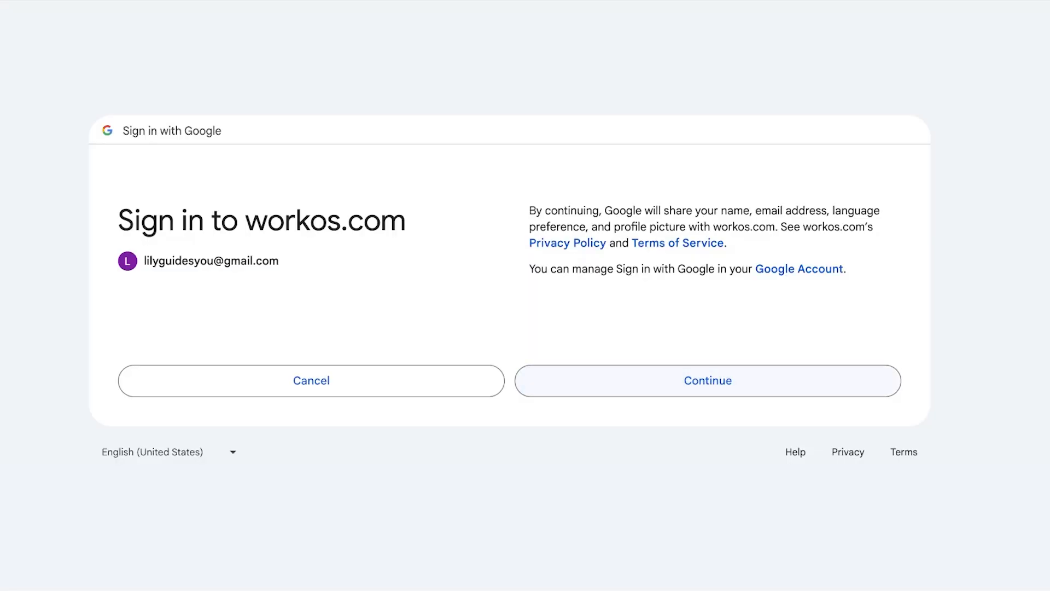
left_click(707, 381)
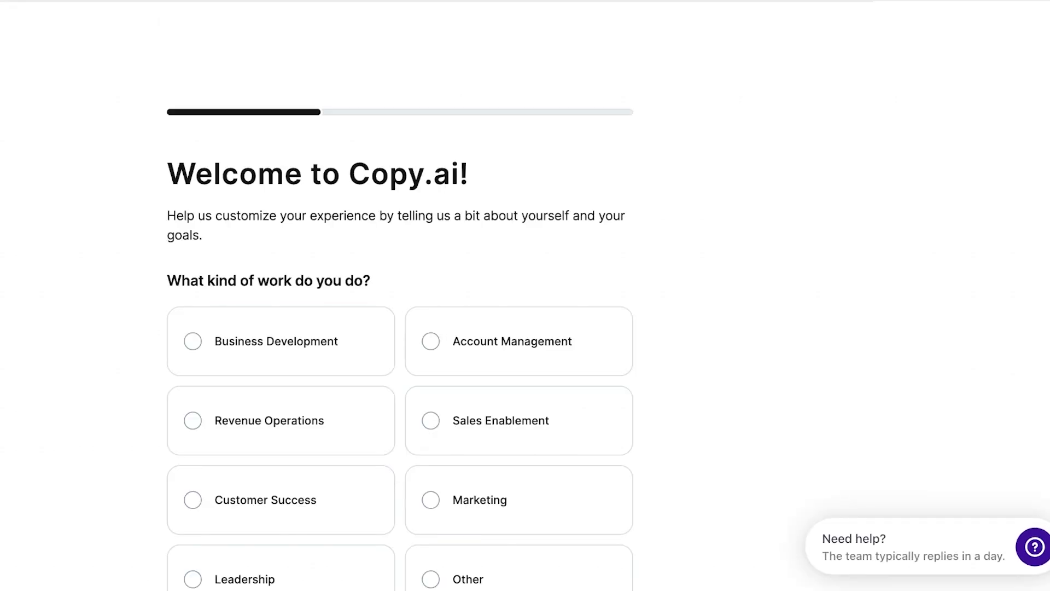
scroll("down", 3)
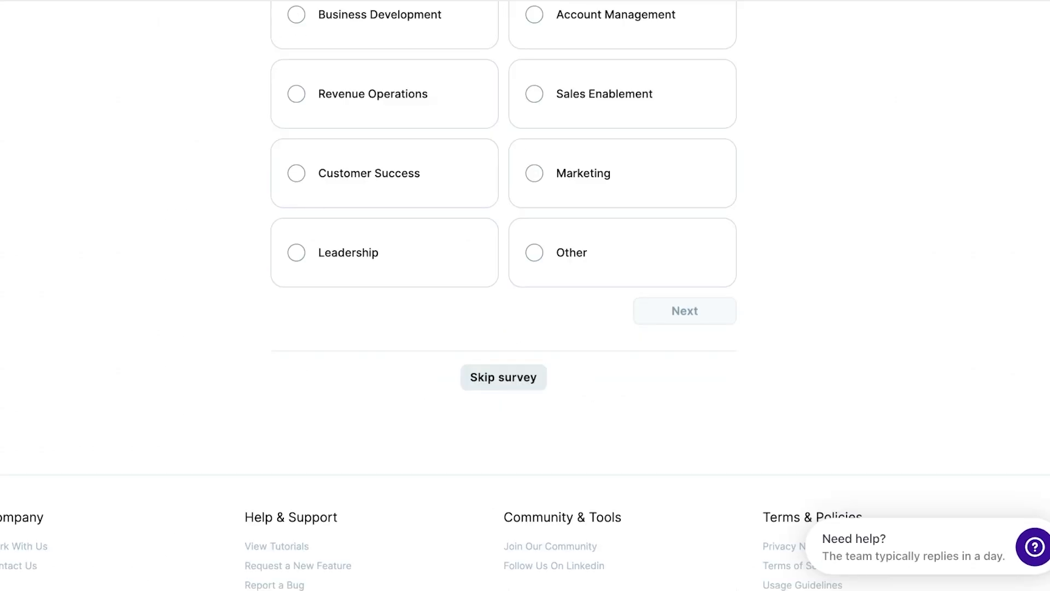
left_click(503, 377)
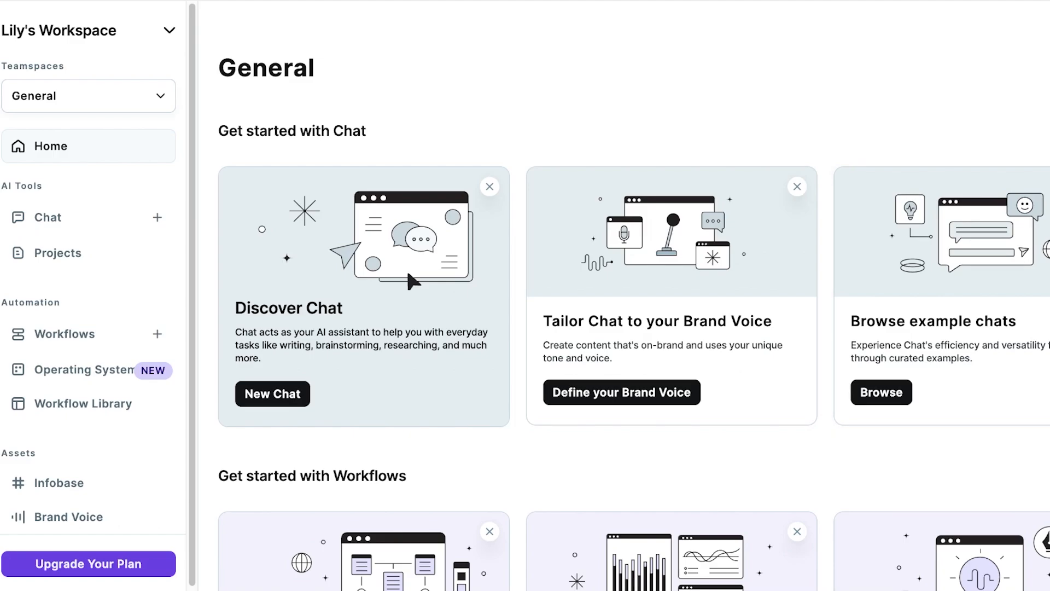
left_click(88, 95)
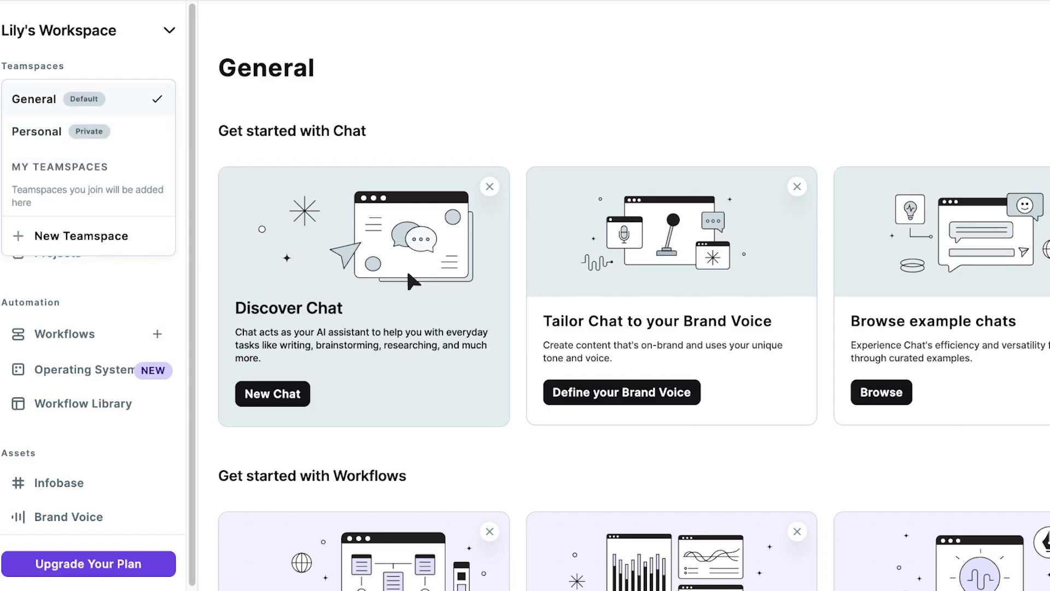
left_click(89, 95)
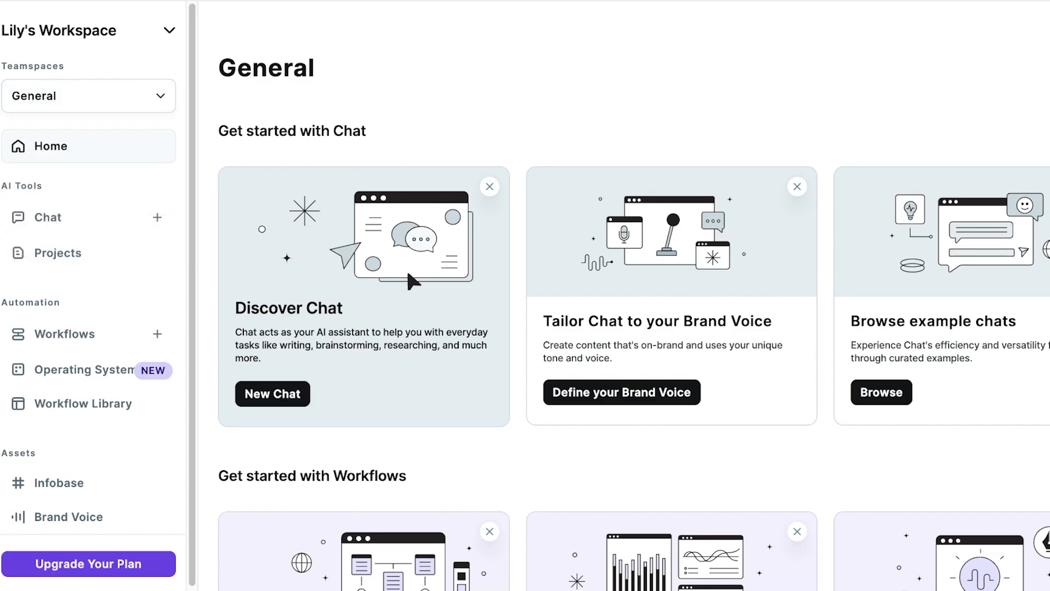
left_click(88, 95)
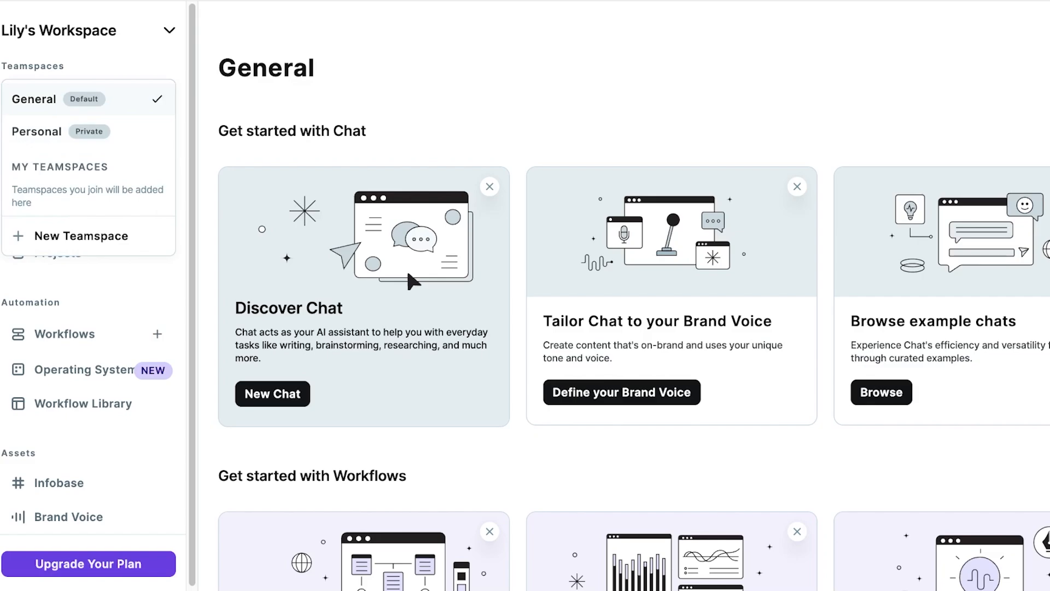
left_click(89, 96)
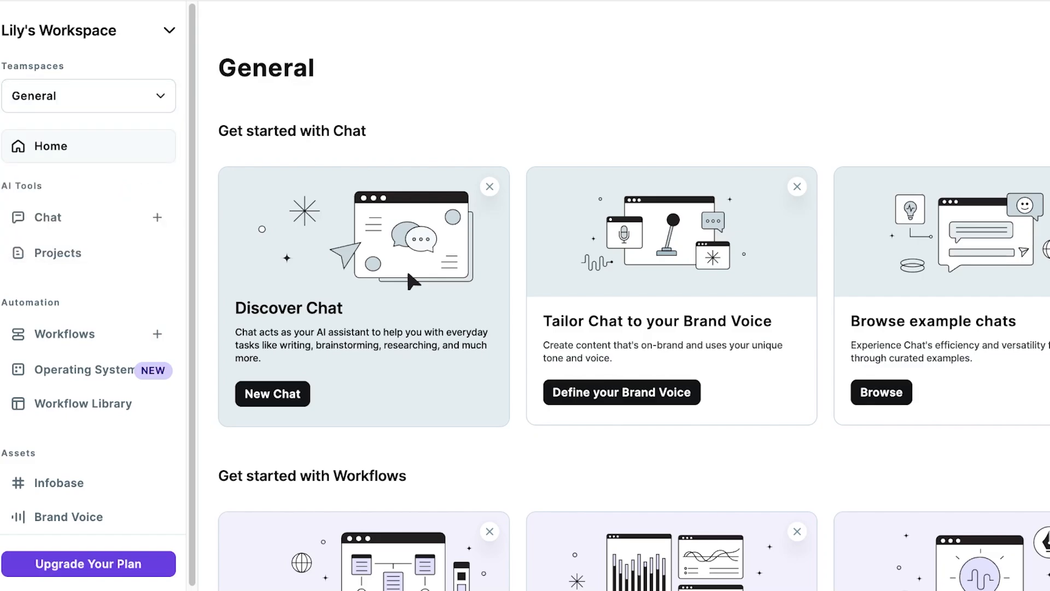
scroll("down", 3)
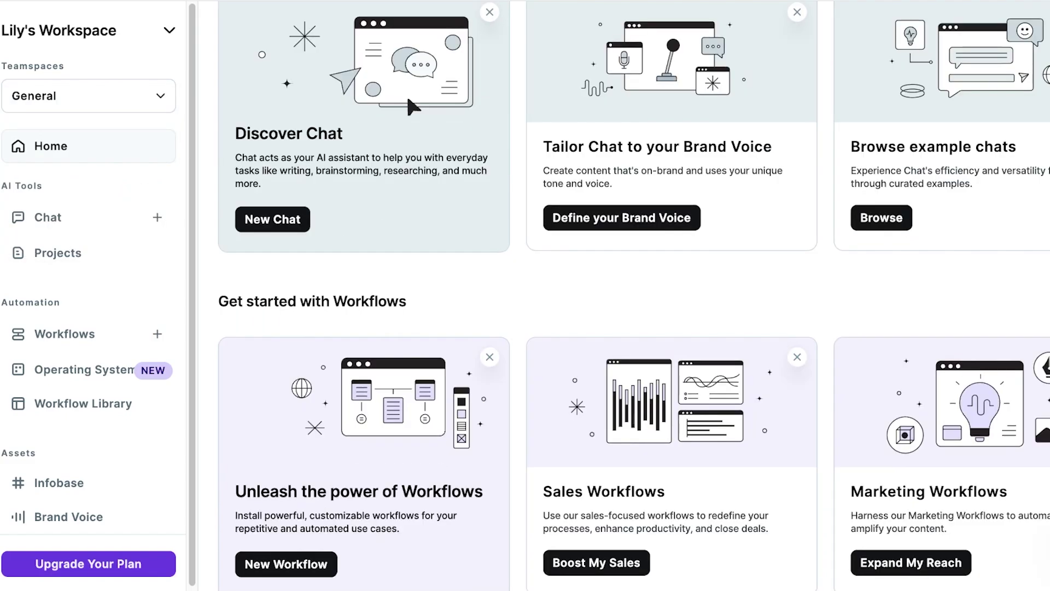
scroll("up", 3)
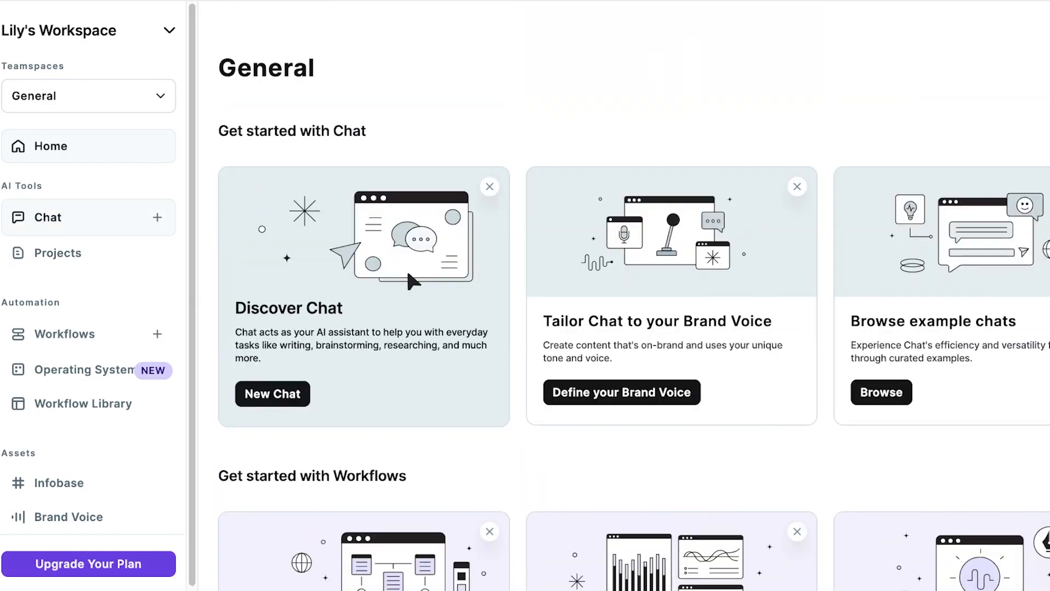
- Start a new untitled chat, review its example prompts, then view it in My Projects
left_click(47, 217)
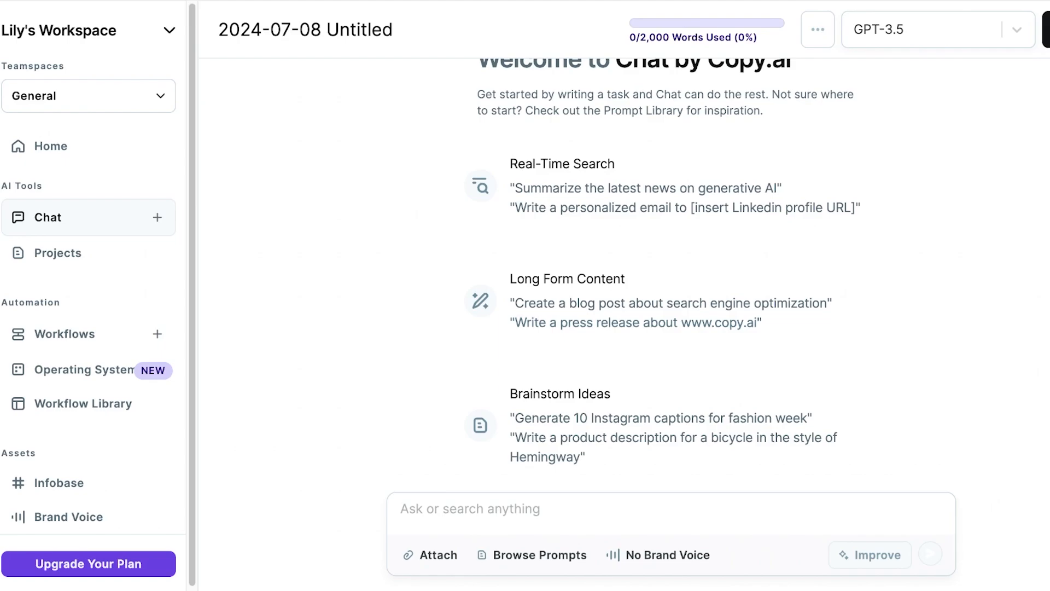
scroll("up", 3)
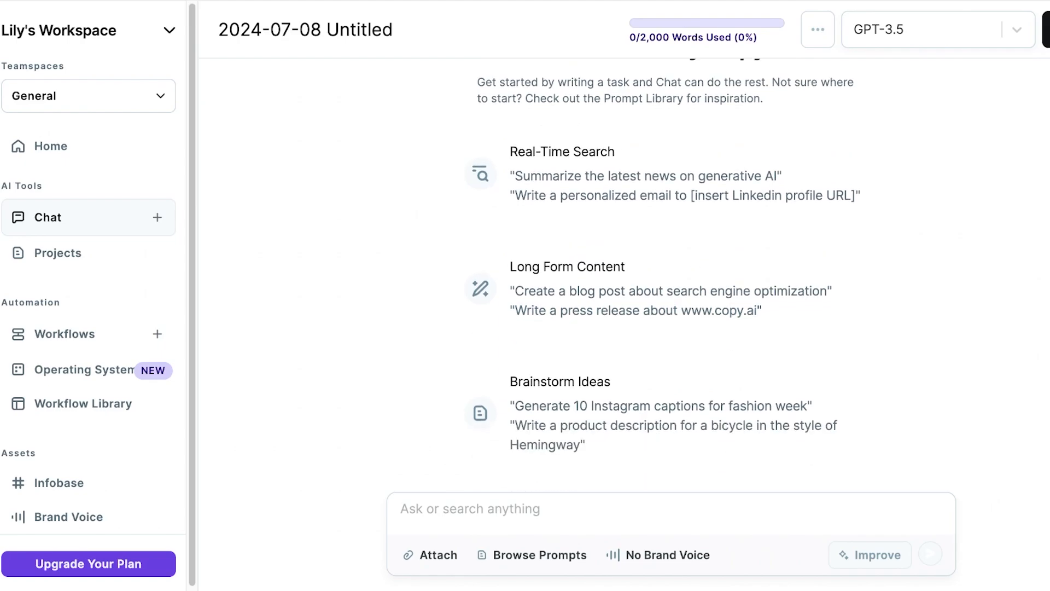
scroll("up", 3)
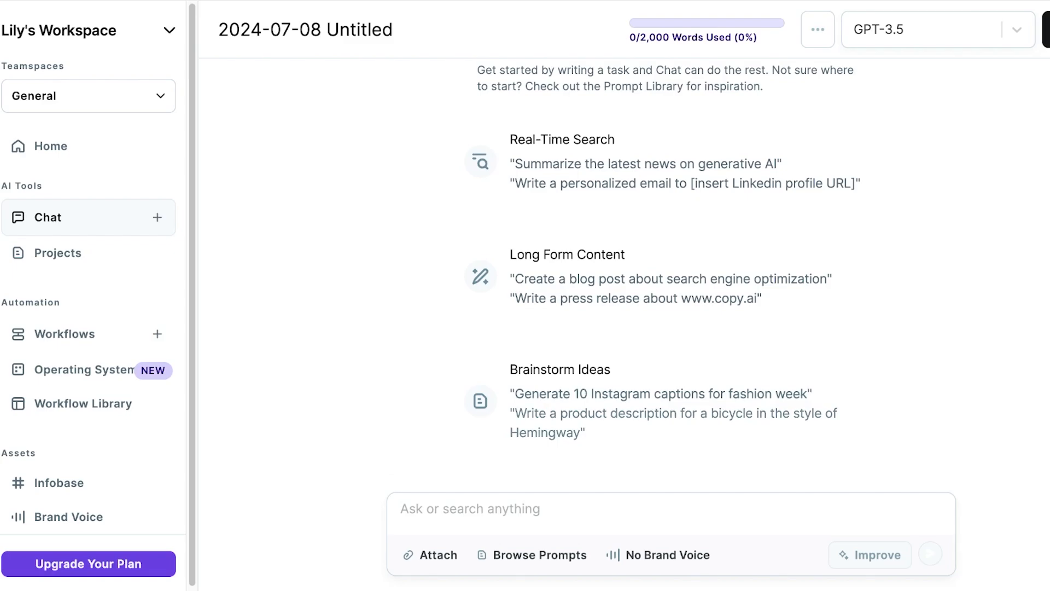
left_click(59, 253)
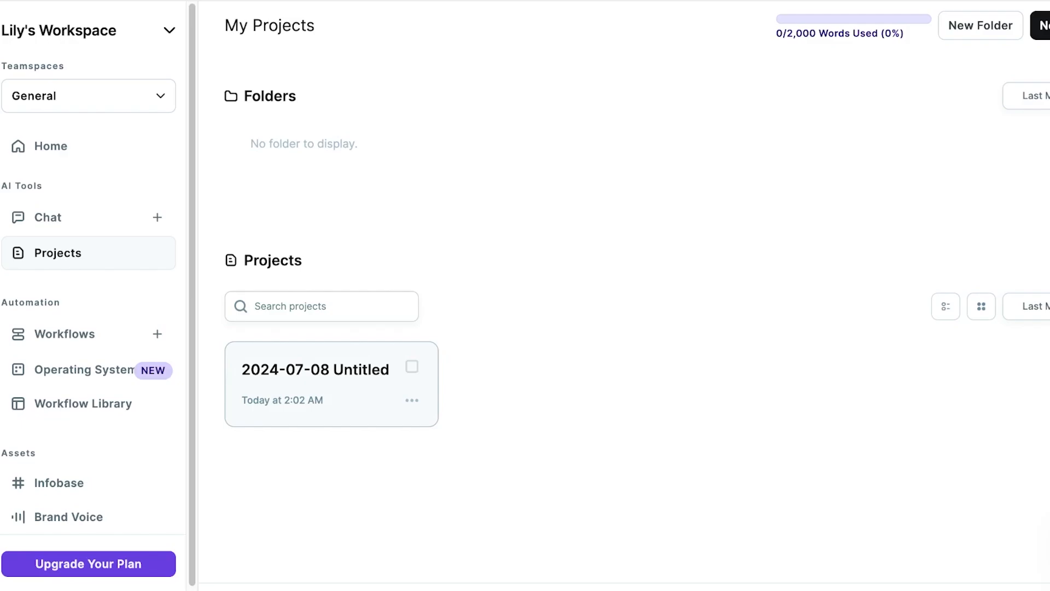
- Reopen the 2024-07-08 Untitled chat and rename it 'YT Tutorials'
left_click(315, 369)
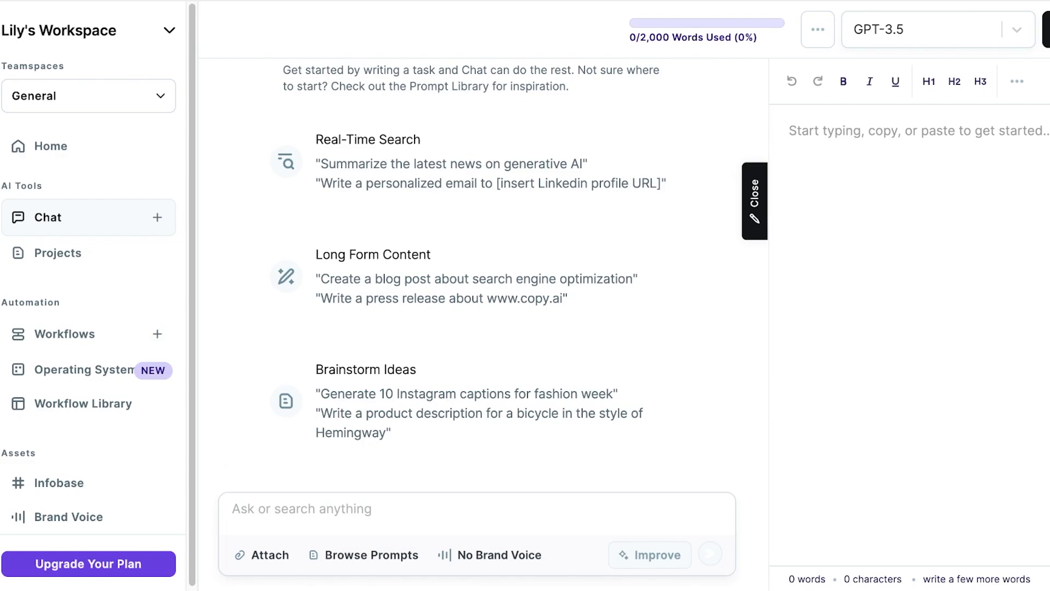
type("YT Tu")
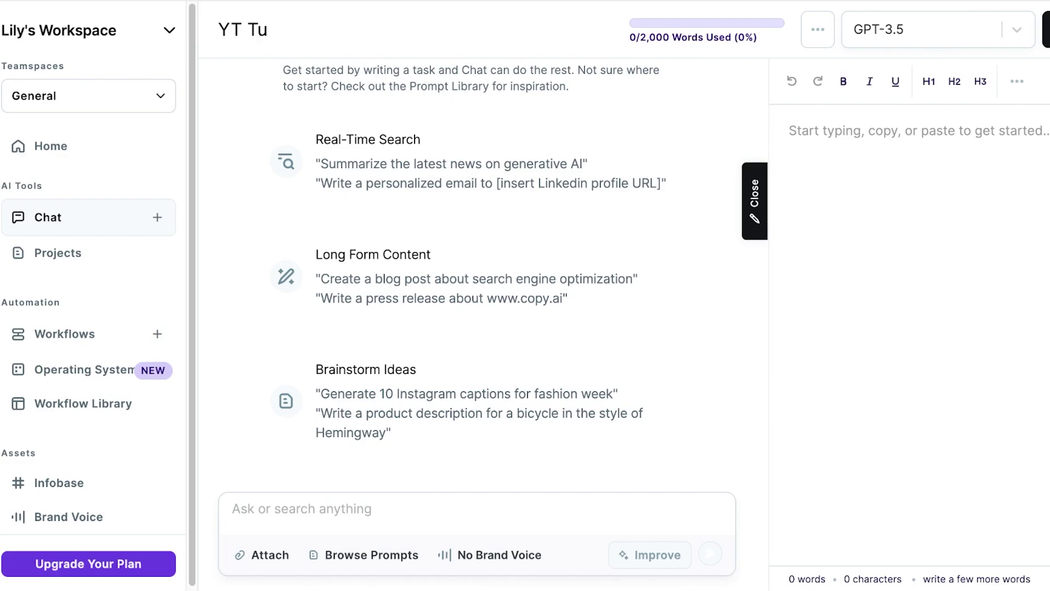
type("torials")
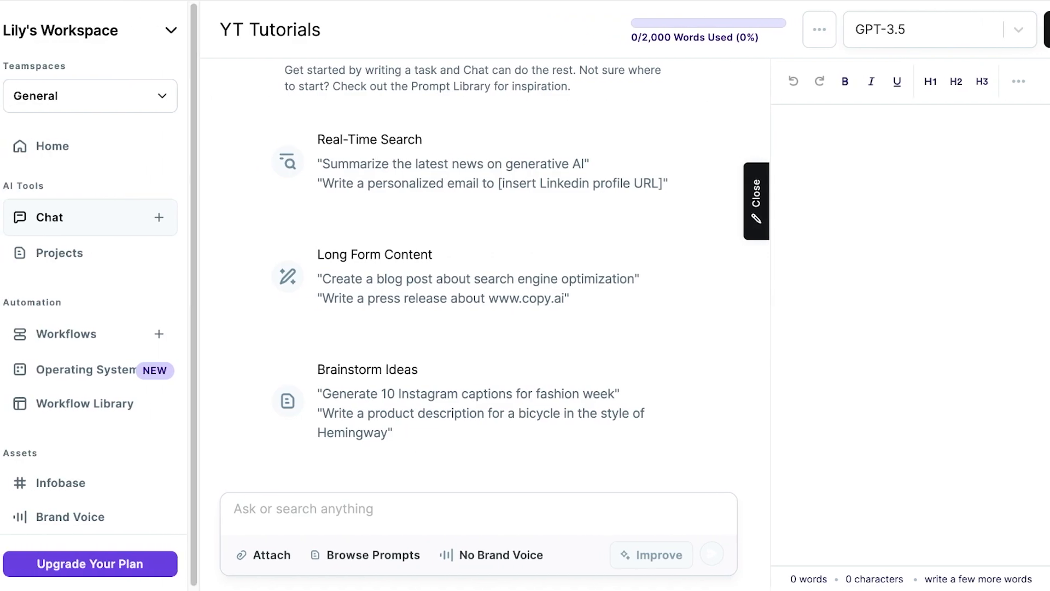
mouse_move(67, 333)
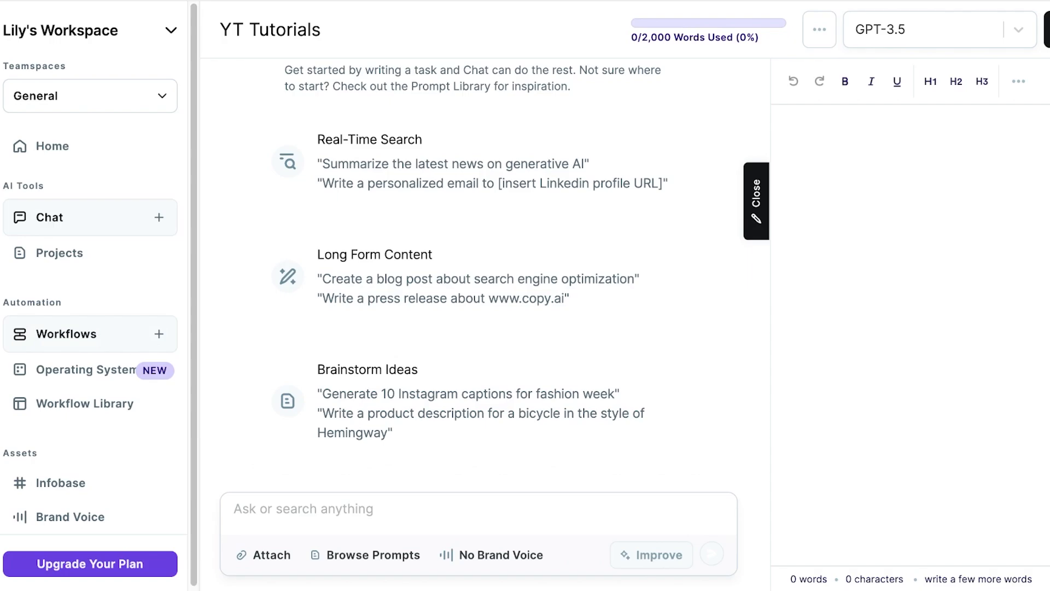
- Browse Workflows, AI Sales OS and the Workflow Library, then return to the General workspace home
left_click(68, 330)
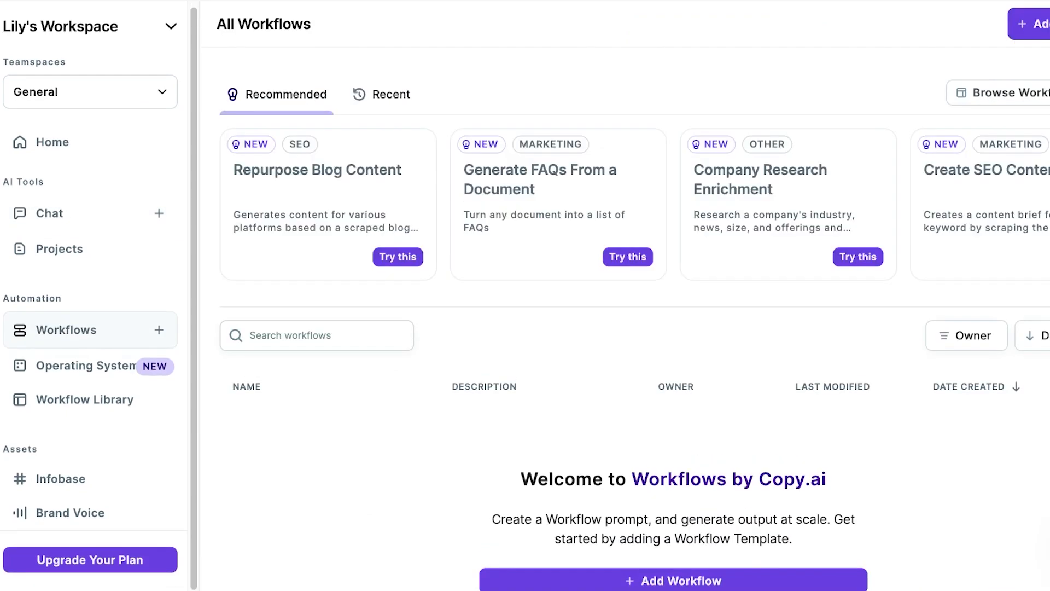
scroll("down", 3)
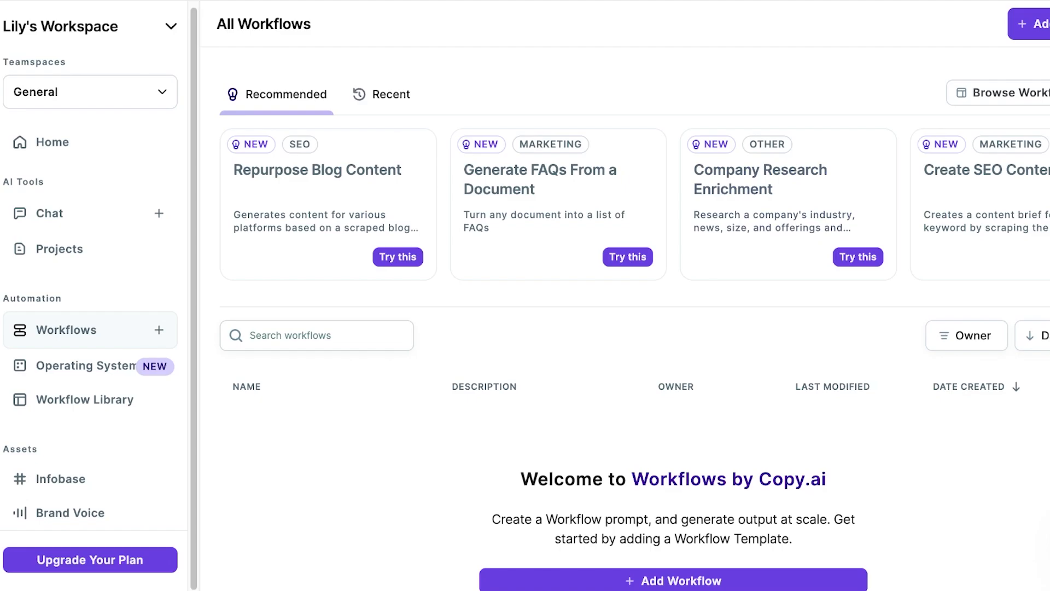
left_click(84, 370)
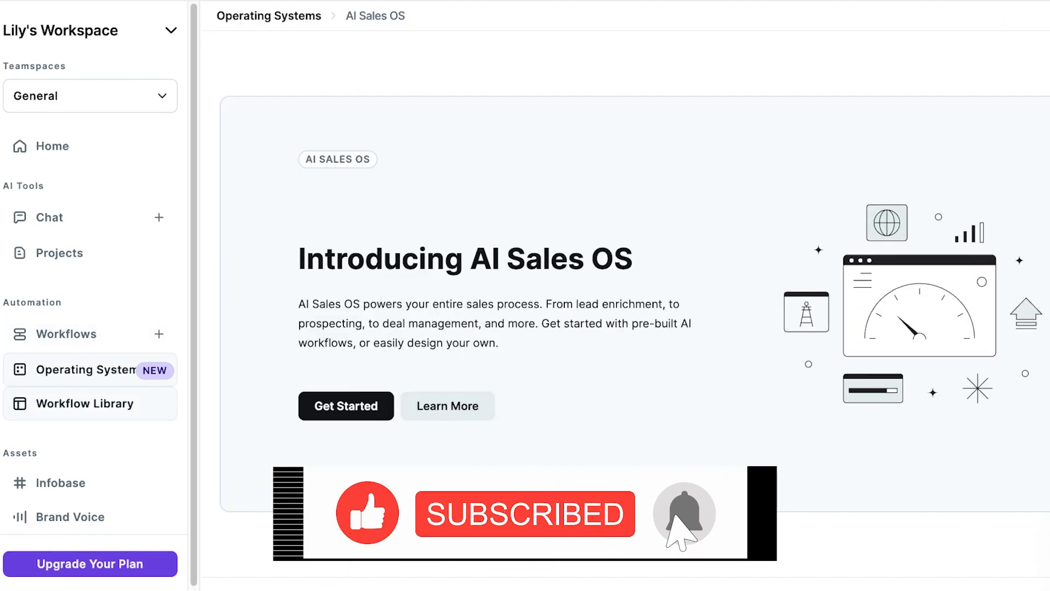
left_click(86, 403)
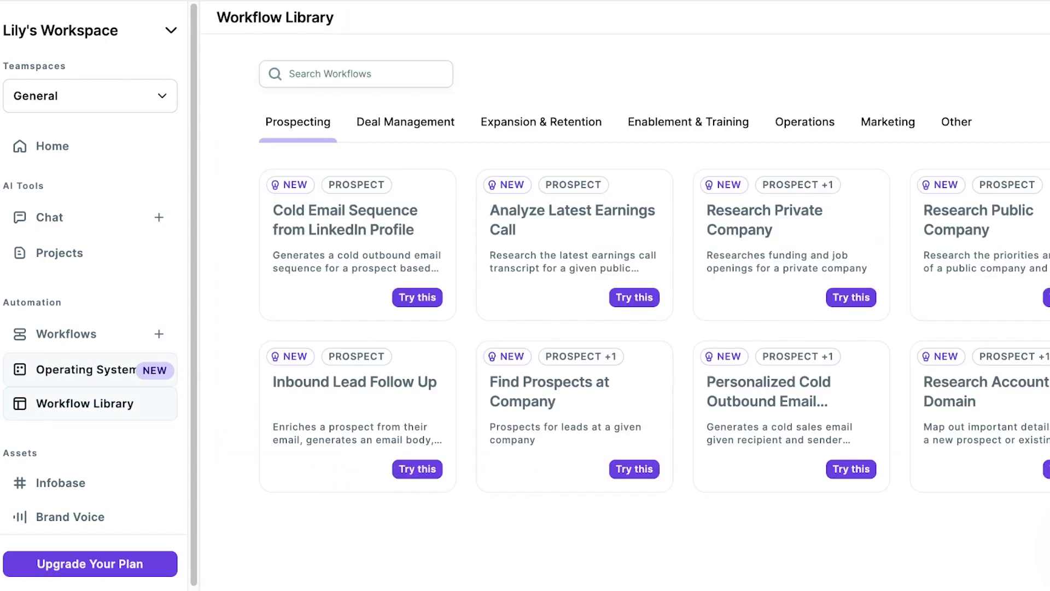
left_click(404, 122)
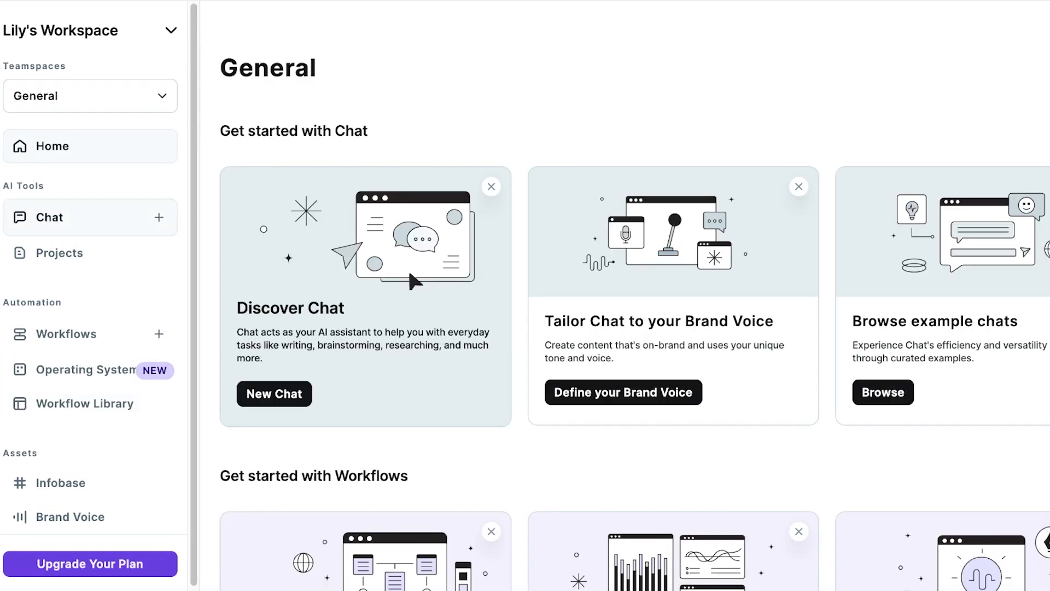
- Return to the YT Tutorials chat and hide its side document editor
left_click(273, 394)
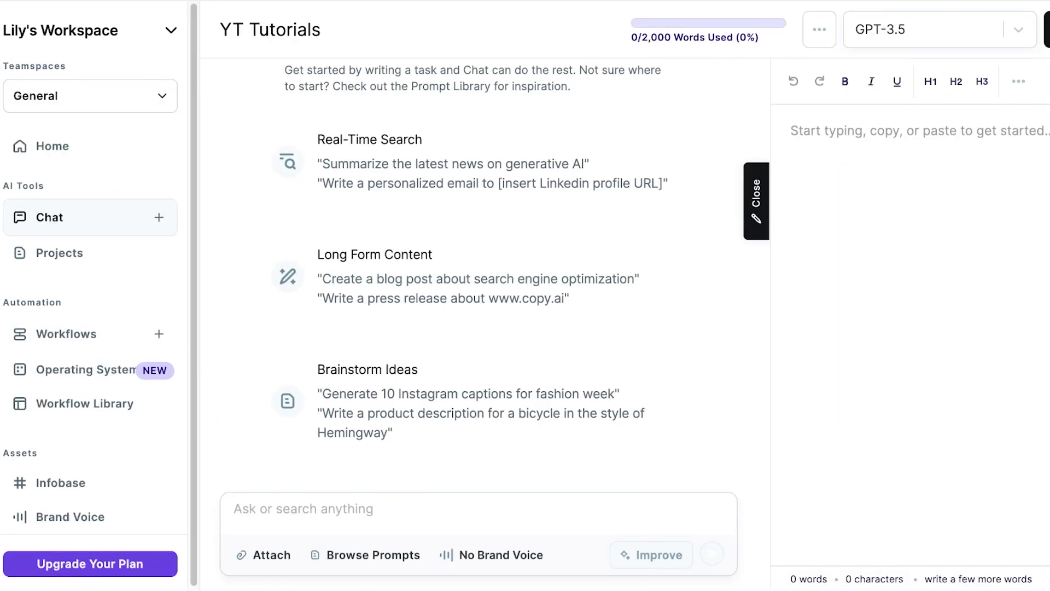
left_click(755, 200)
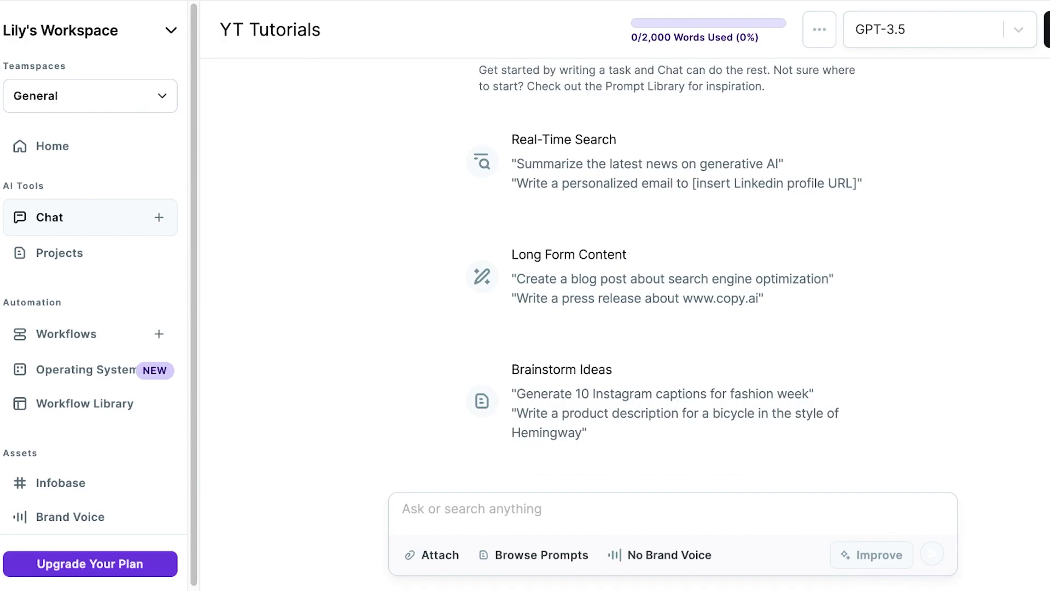
scroll("up", 3)
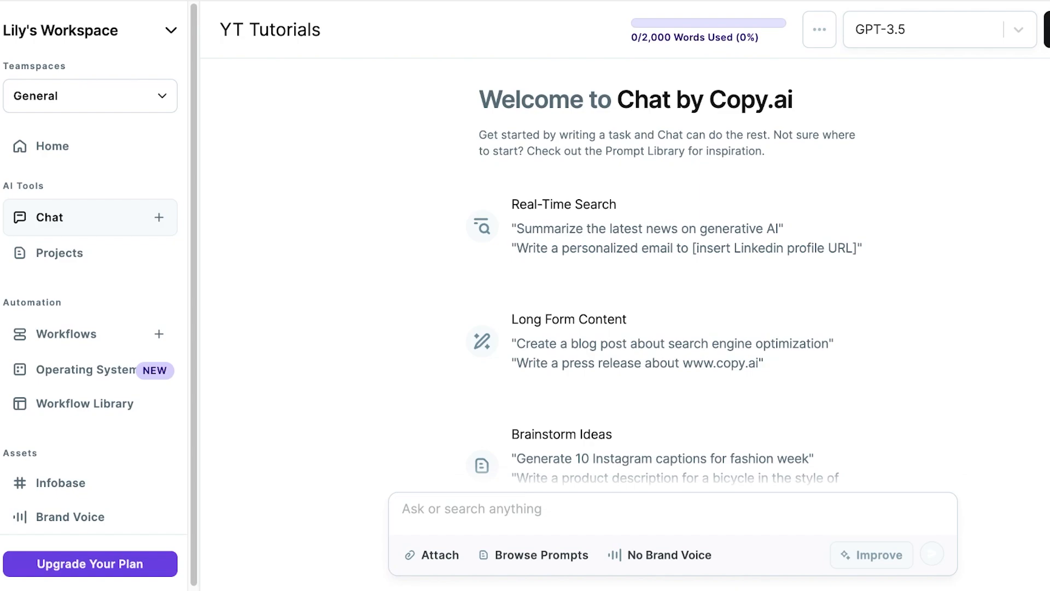
scroll("down", 3)
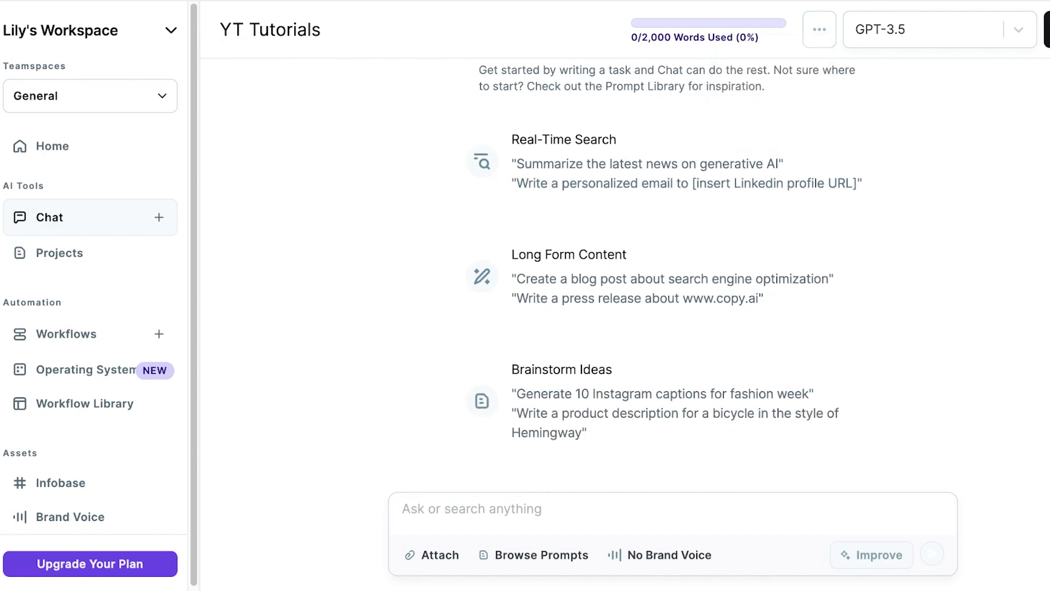
- Enter a prompt for a creative story using TikTok as inspiration, set in a future where social media has taken over
type("Write a")
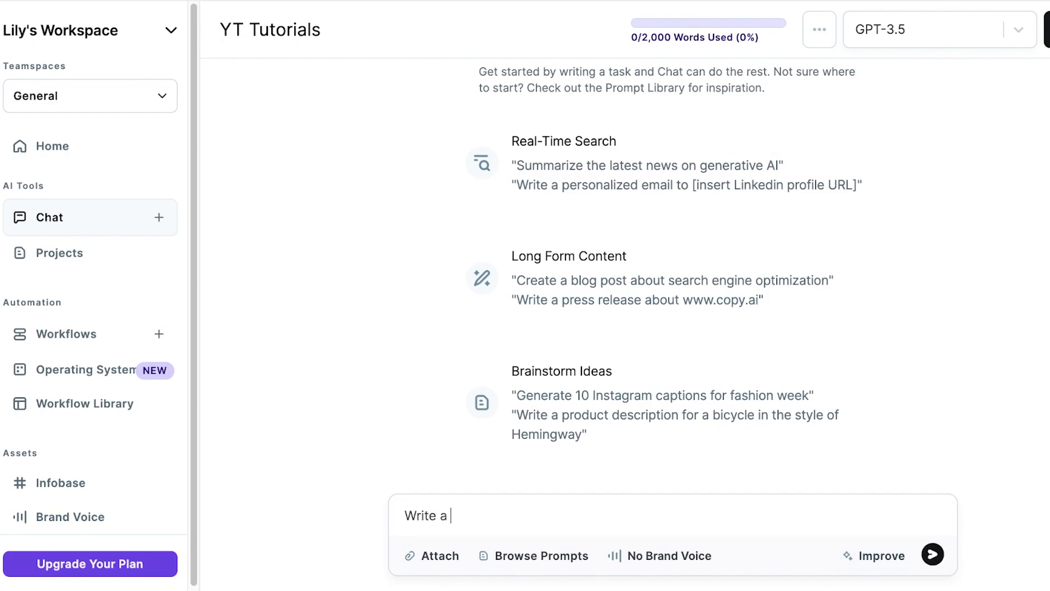
type("creative stor")
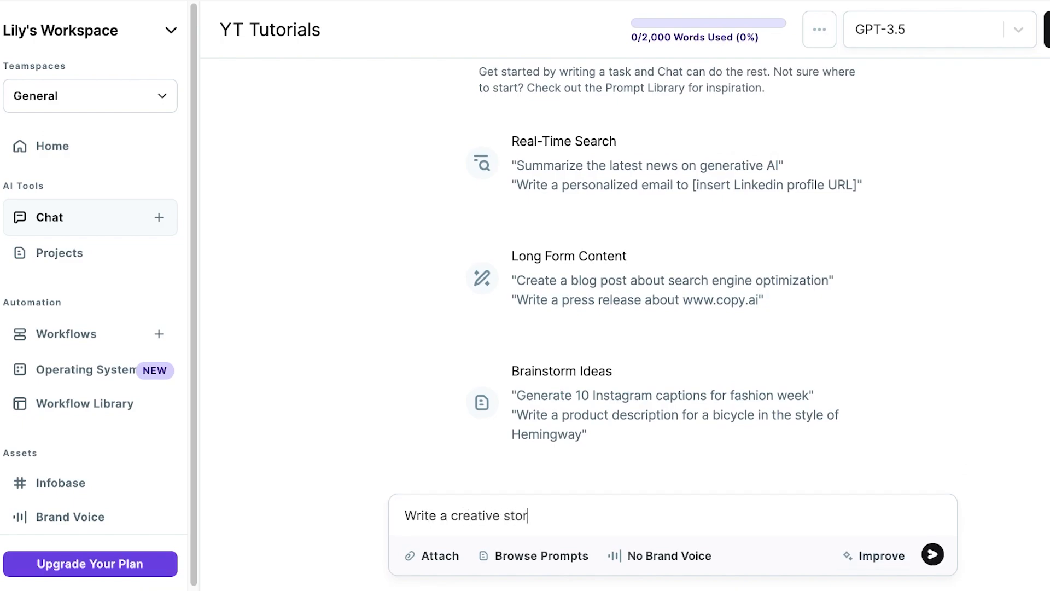
type("y about")
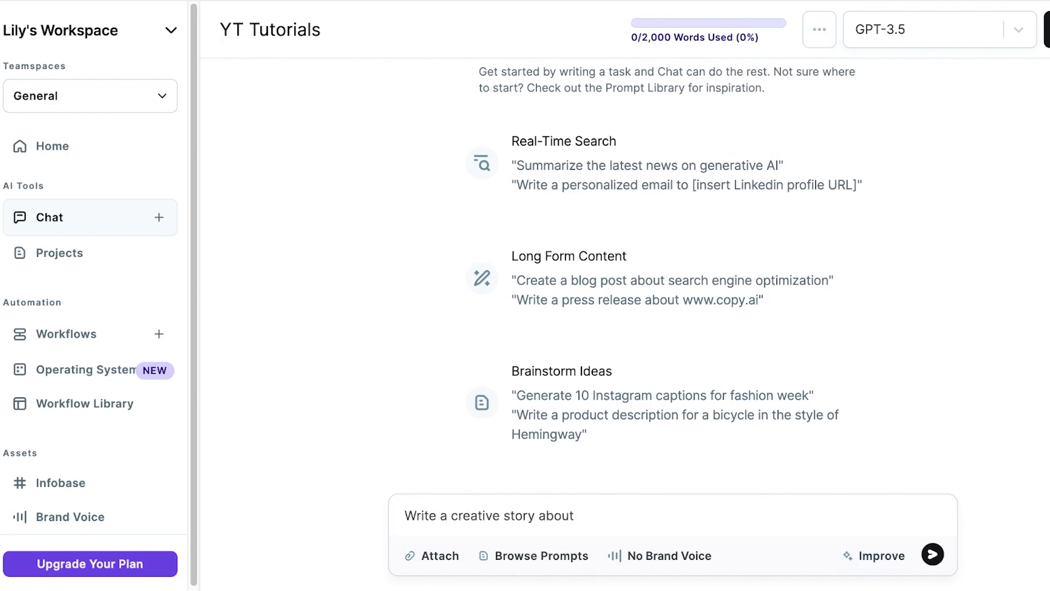
key("Backspace")
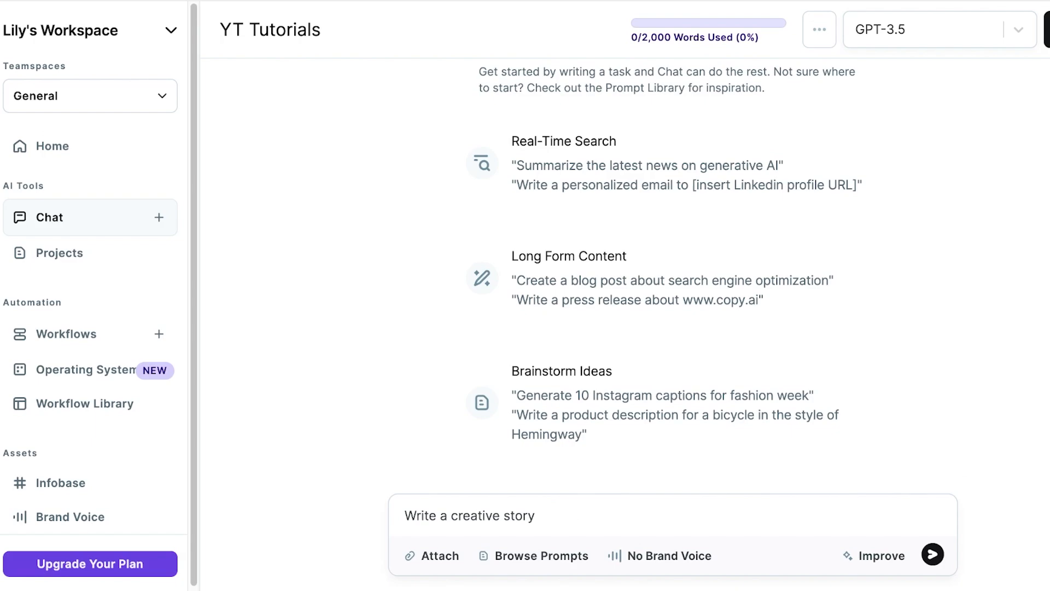
type("using the lastest trends on tikt")
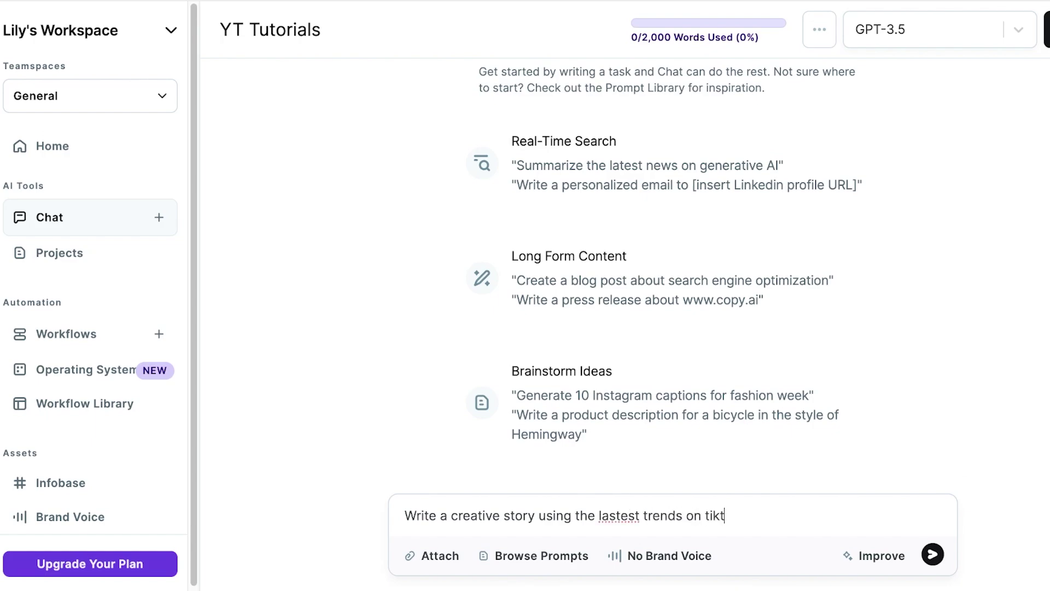
type("ok as inspirat")
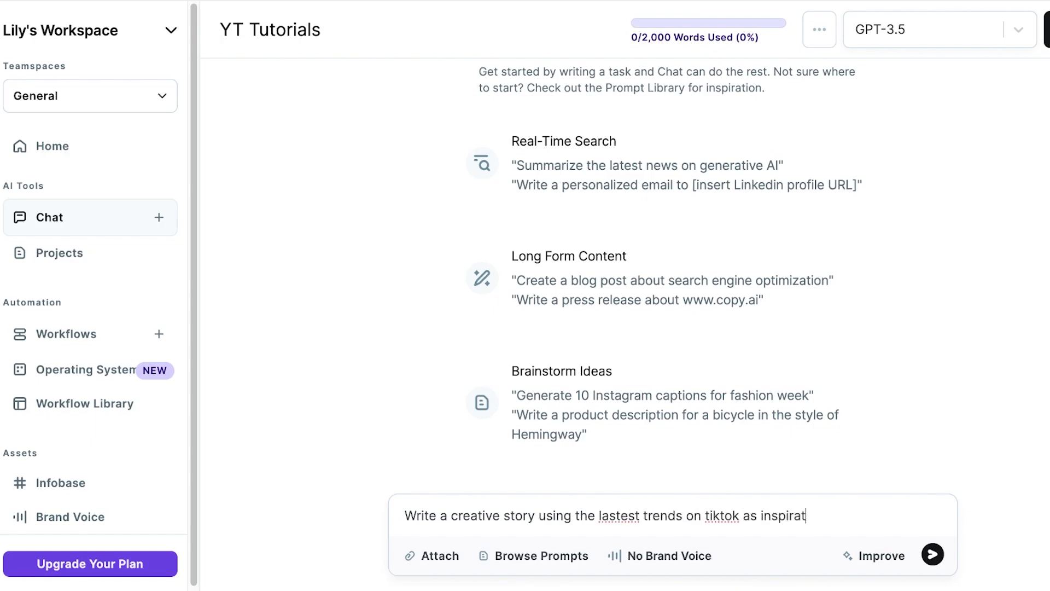
type("ion. Set it in the near")
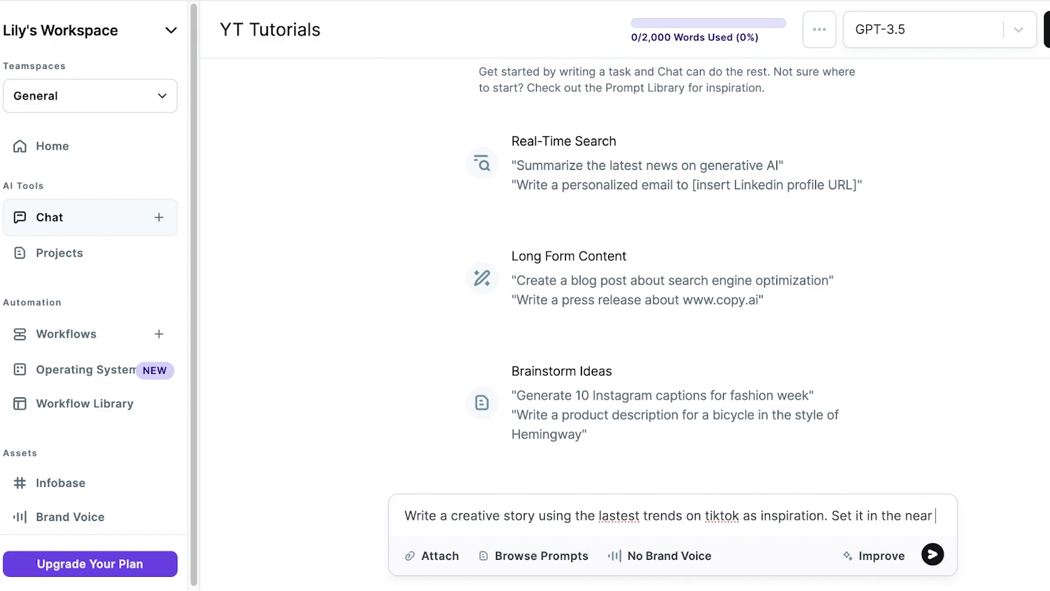
type("future where t")
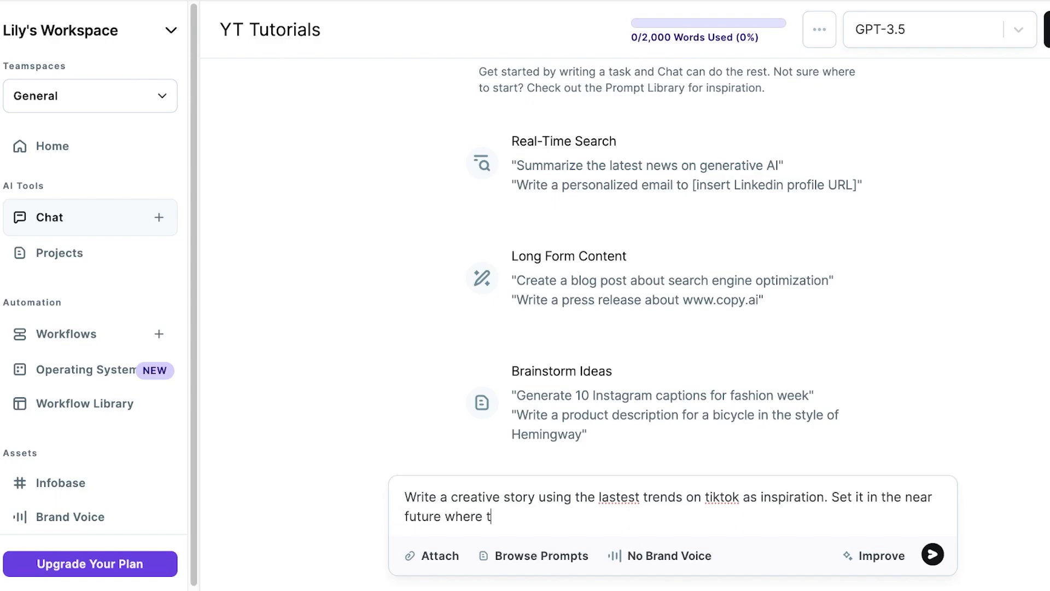
type("social media")
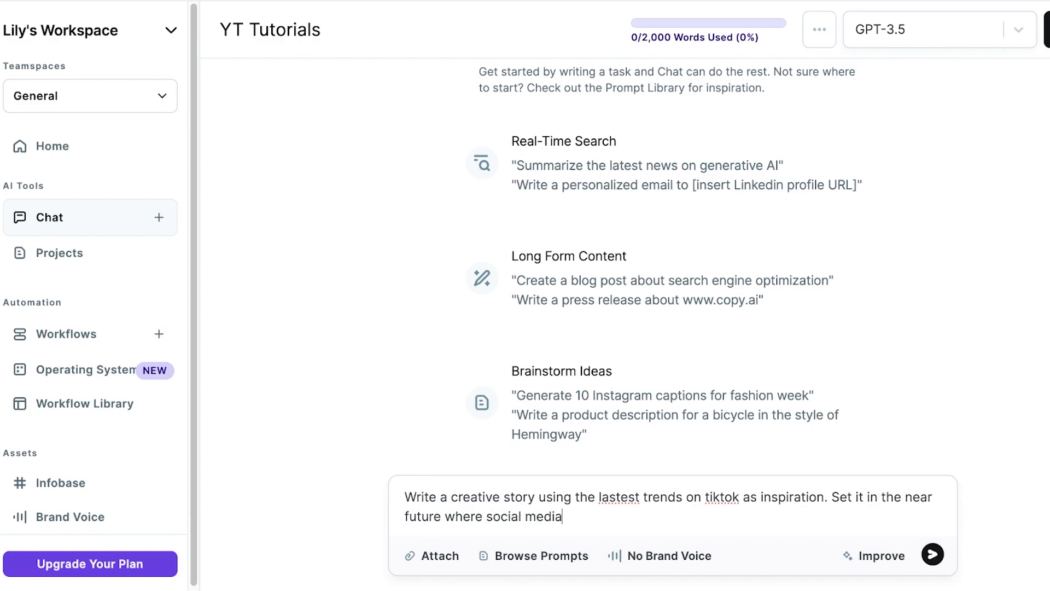
type("has taken")
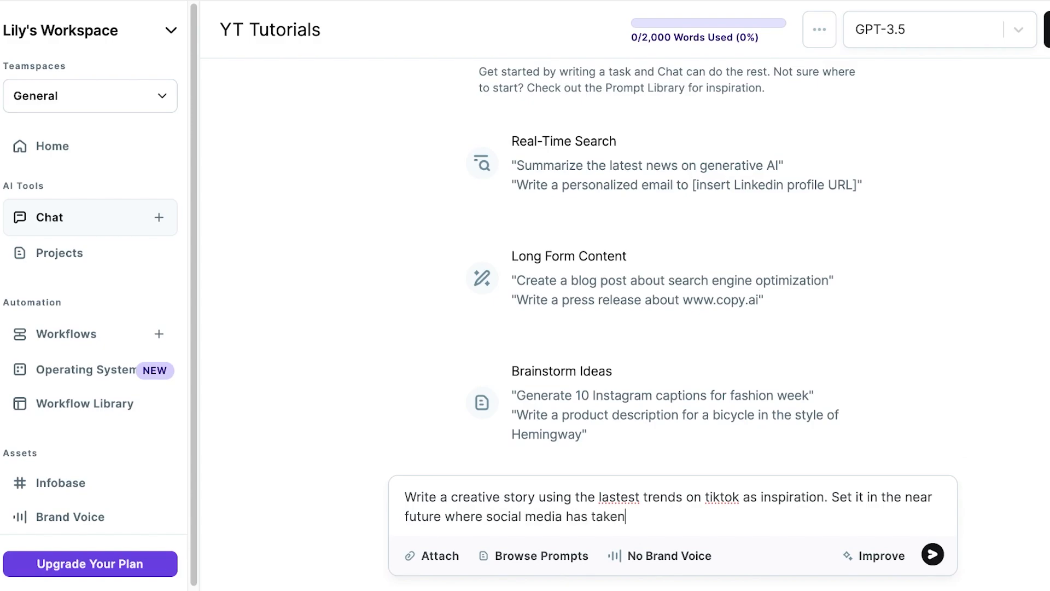
type("over")
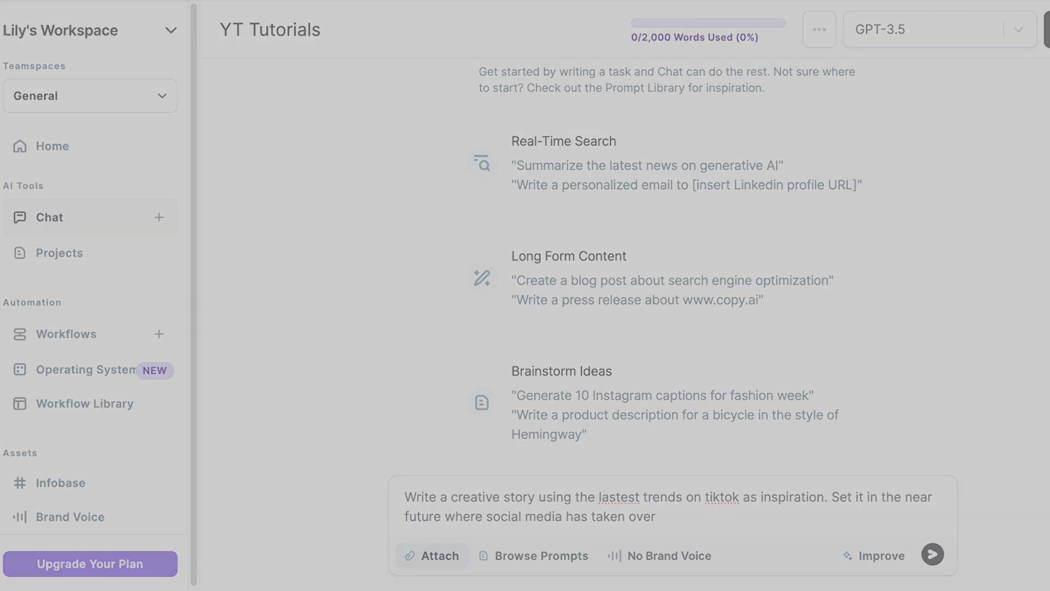
mouse_move(534, 555)
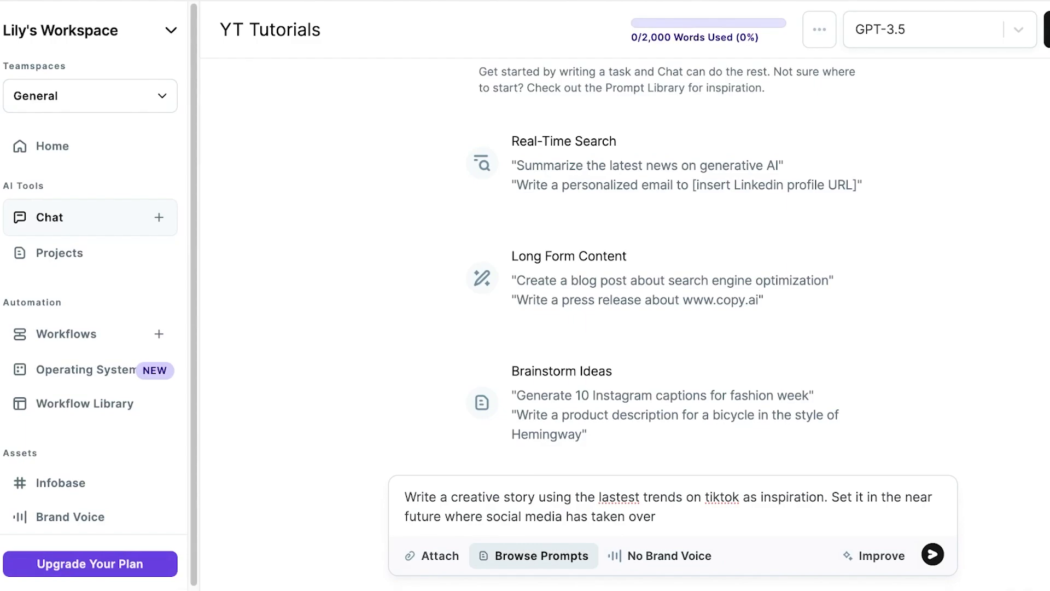
left_click(534, 555)
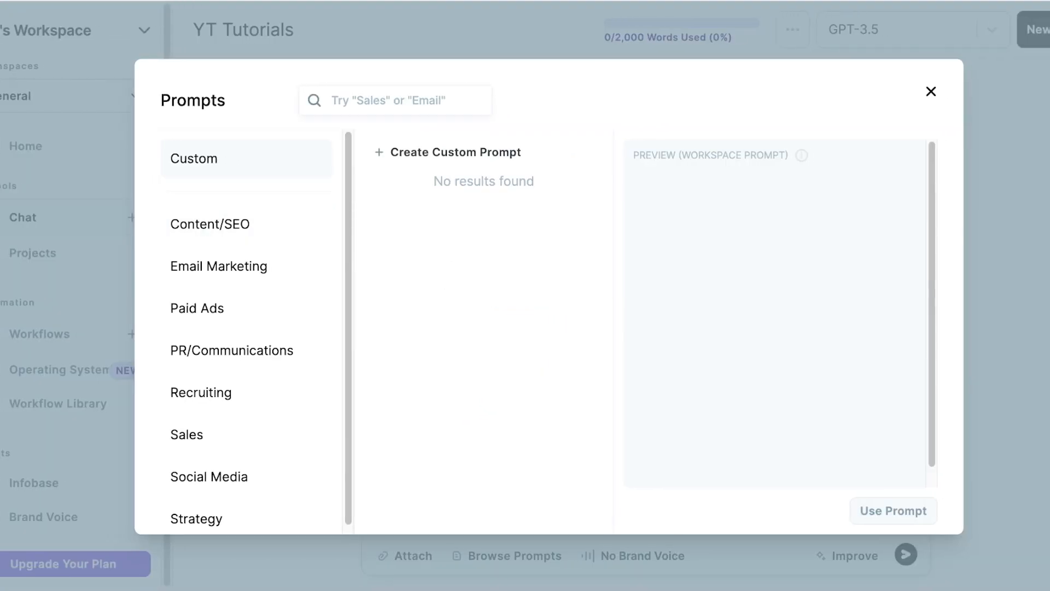
left_click(209, 476)
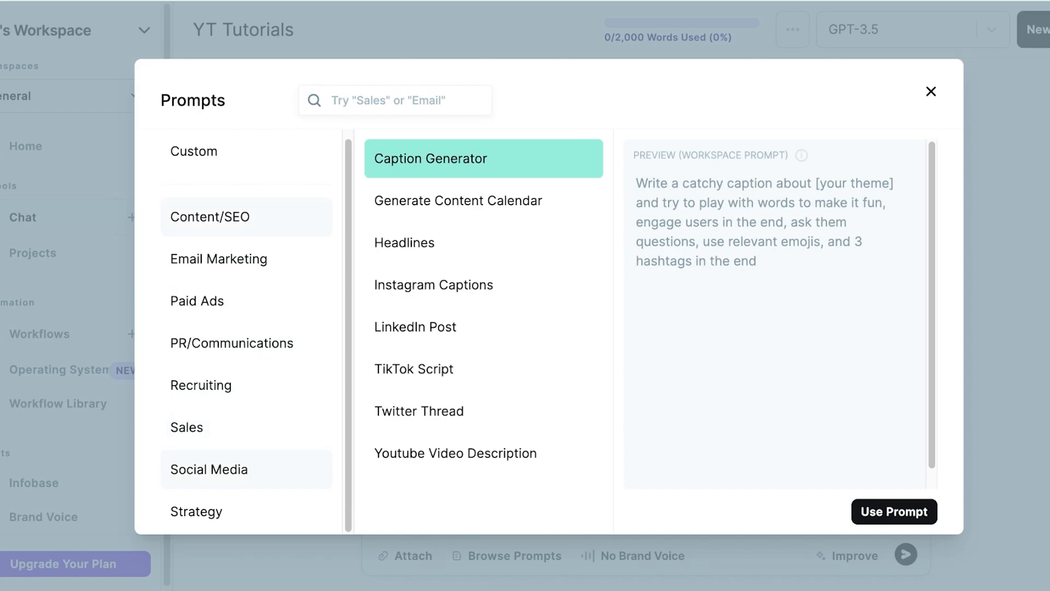
scroll("down", 3)
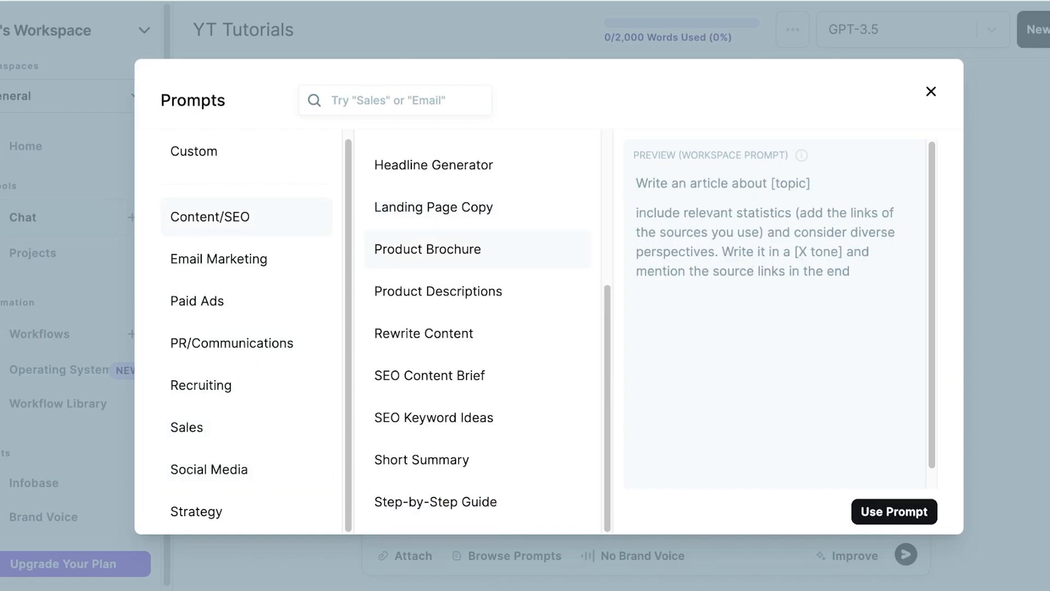
scroll("up", 3)
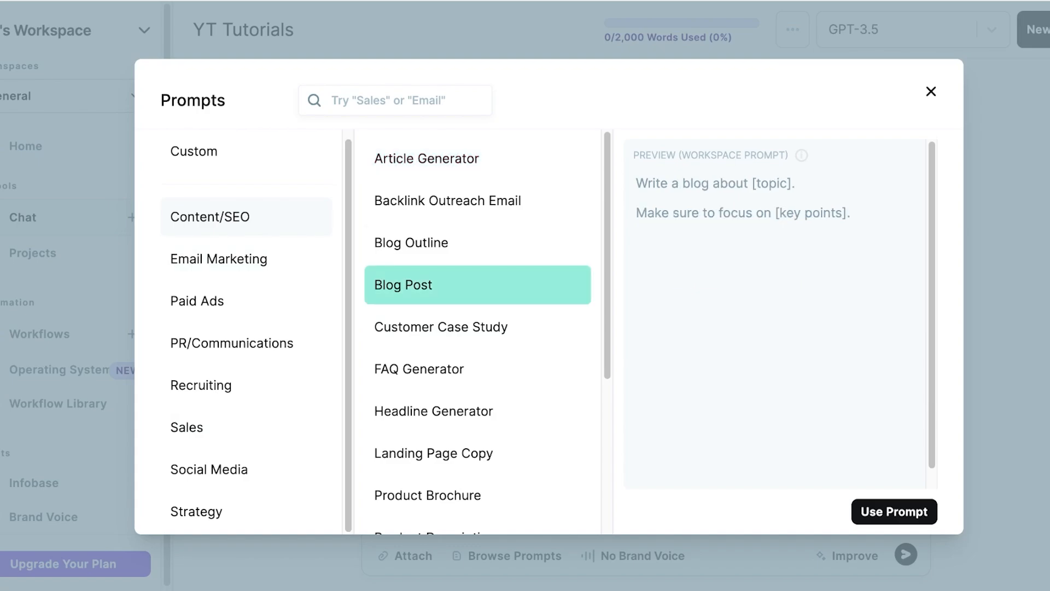
mouse_move(447, 200)
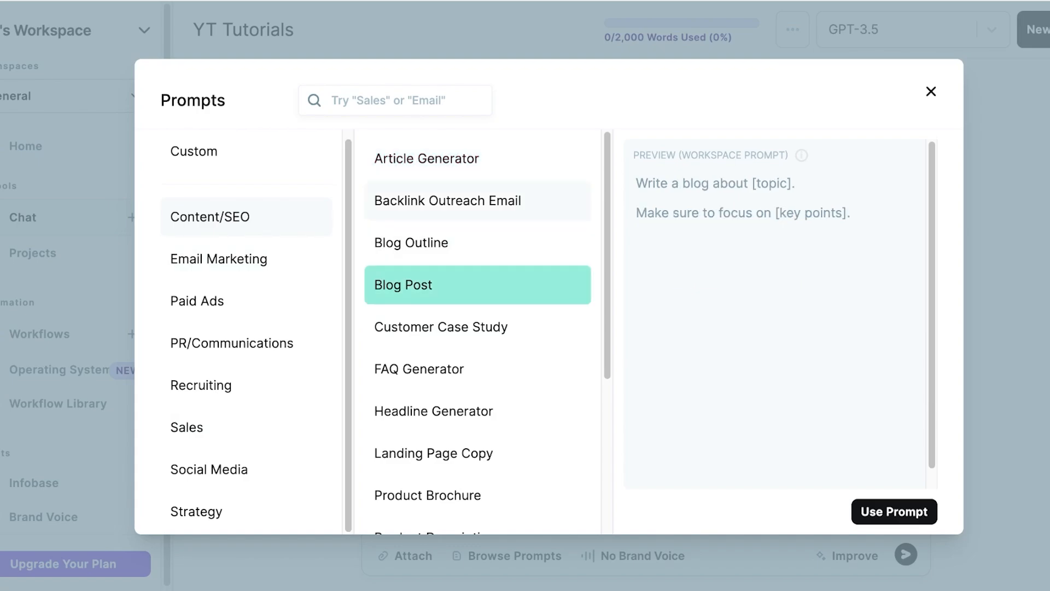
left_click(441, 323)
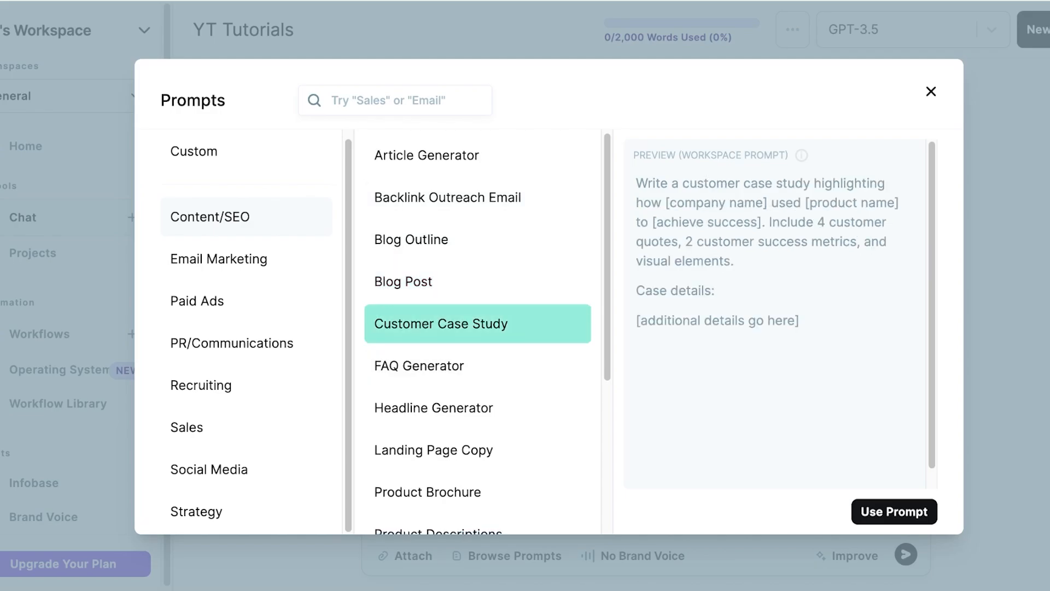
scroll("down", 3)
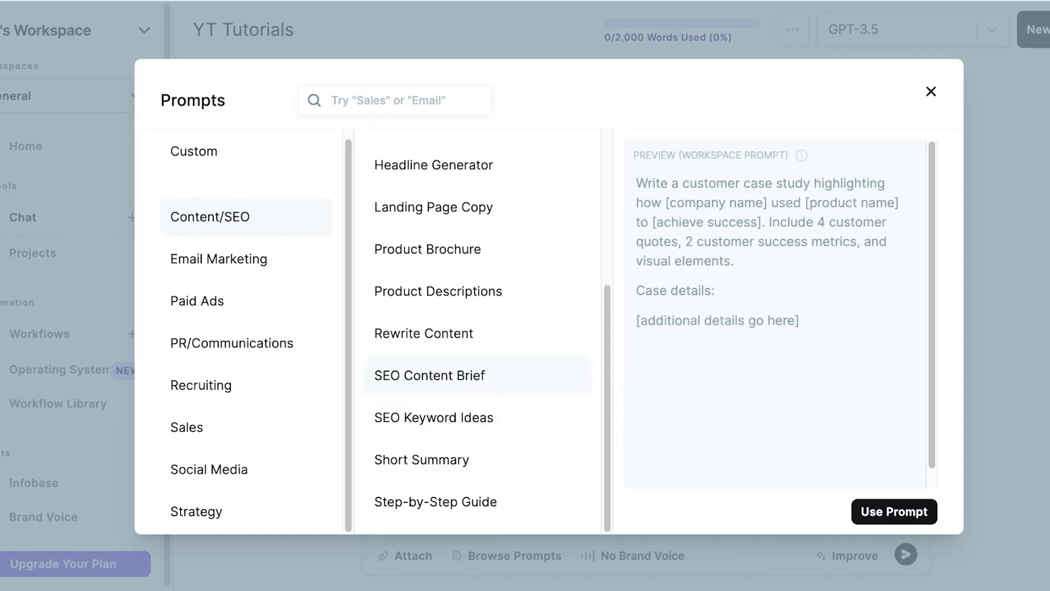
left_click(427, 249)
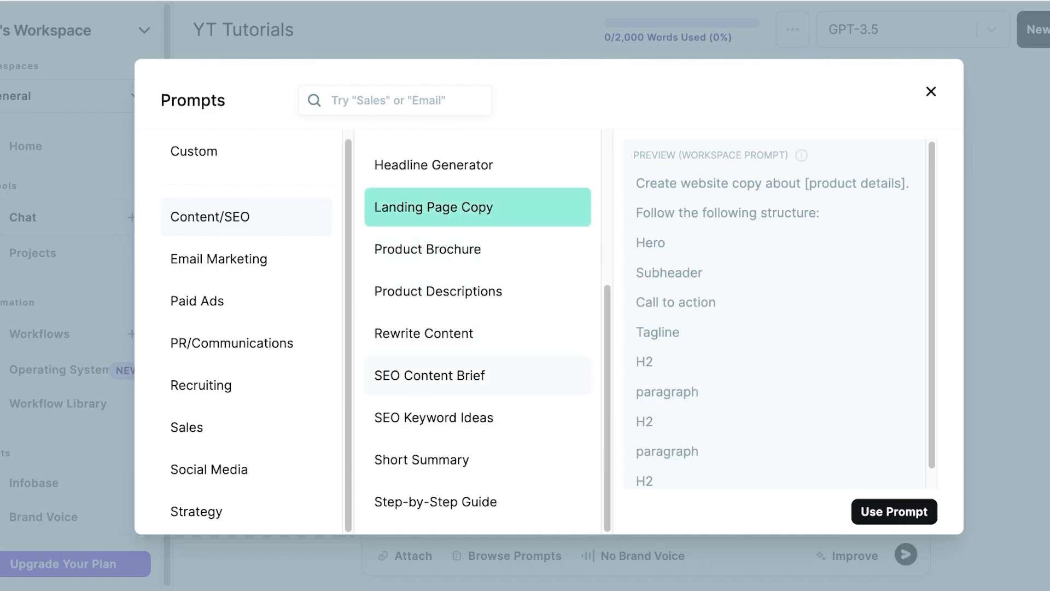
left_click(422, 459)
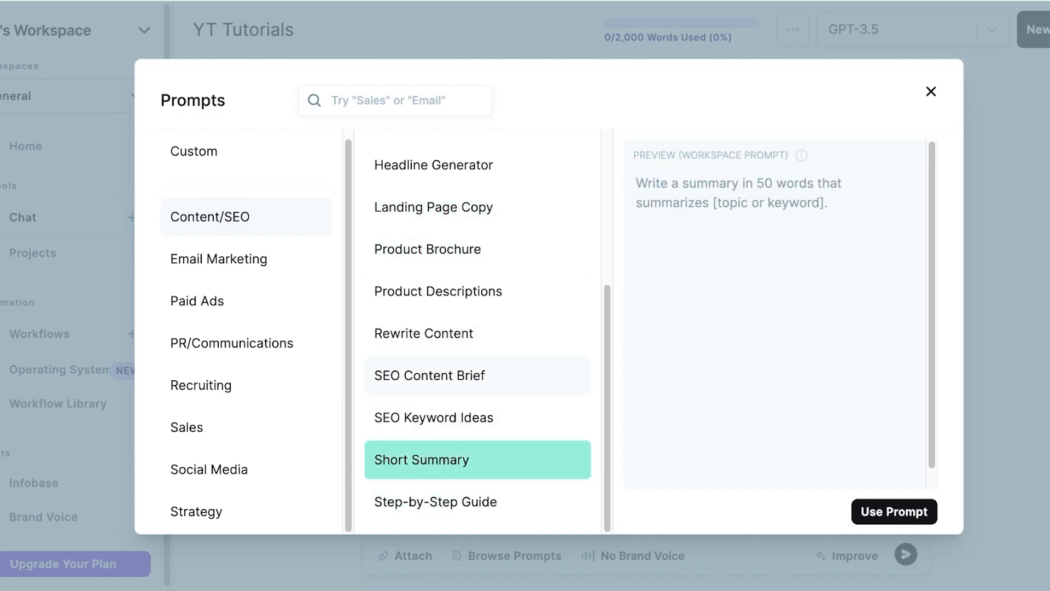
left_click(930, 92)
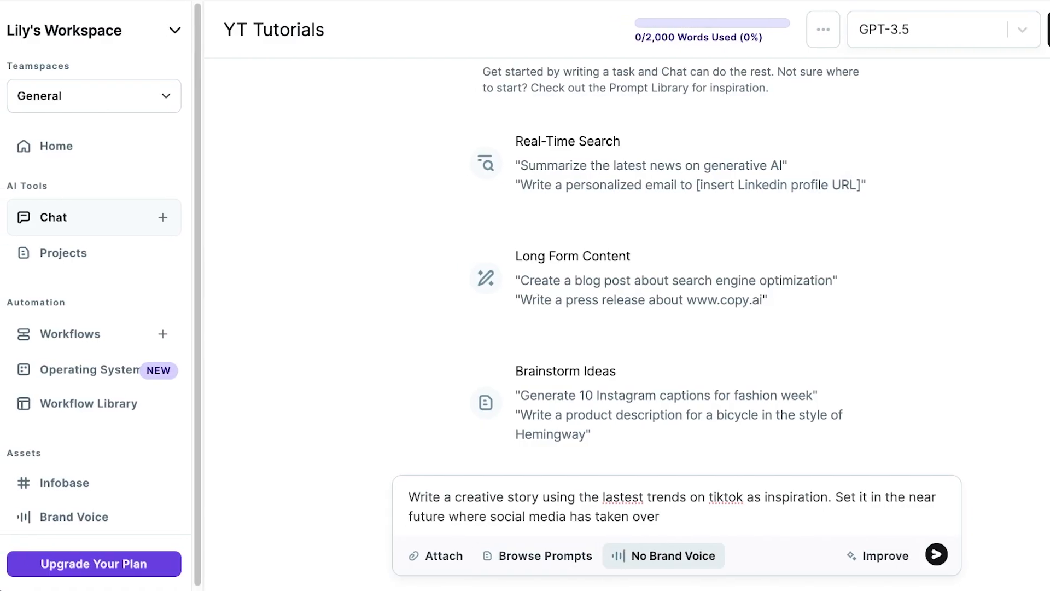
- From the chat's No Brand Voice option, start adding a new brand voice
left_click(663, 555)
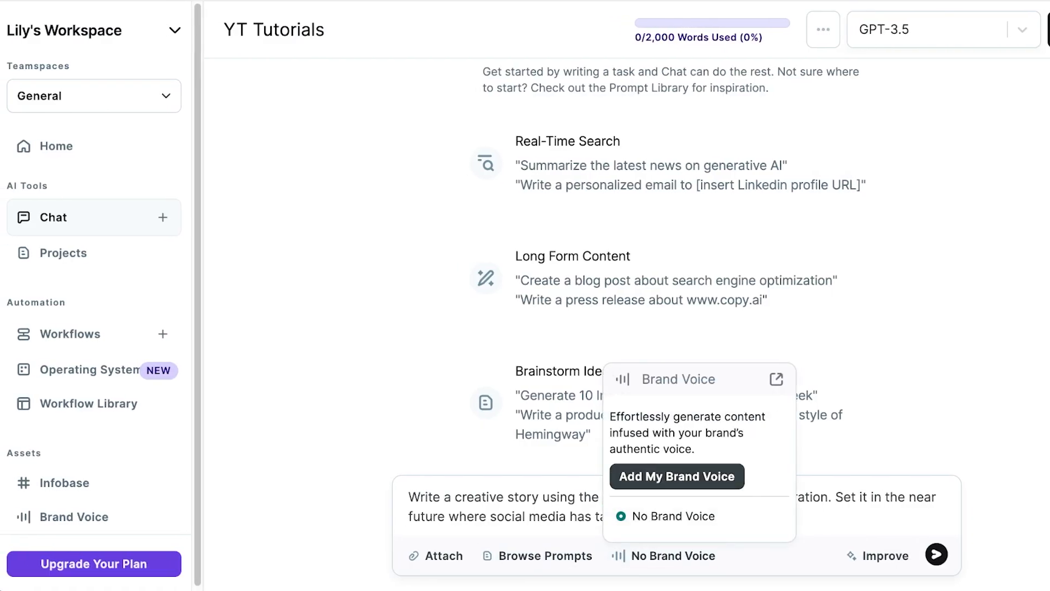
left_click(676, 476)
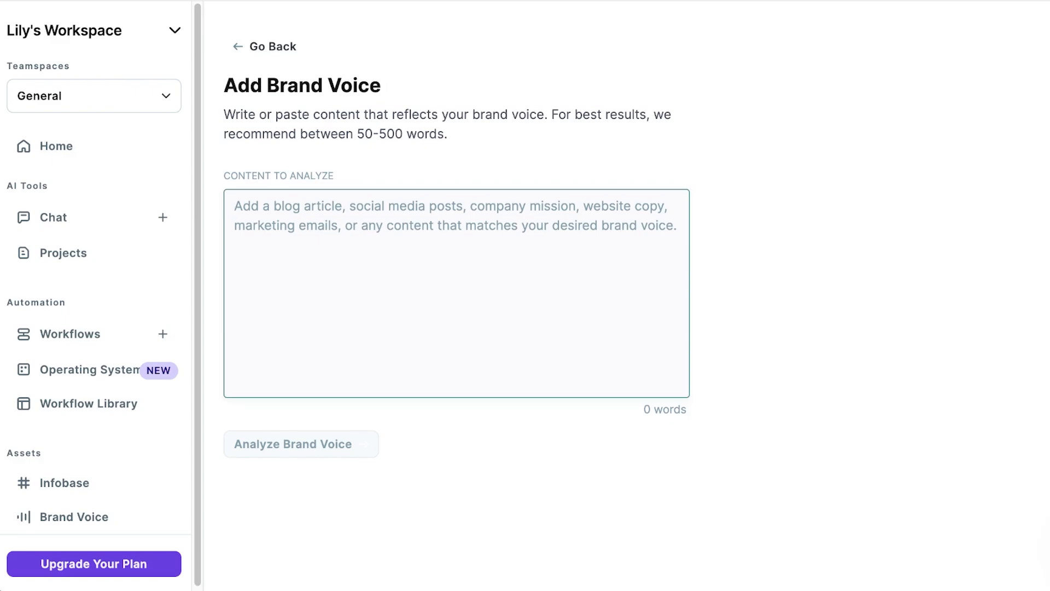
- Describe a sustainable, vegan, cruelty-free beauty brand paying a living wage and giving 50% of profits to charity, and analyze it
type("Sustainable")
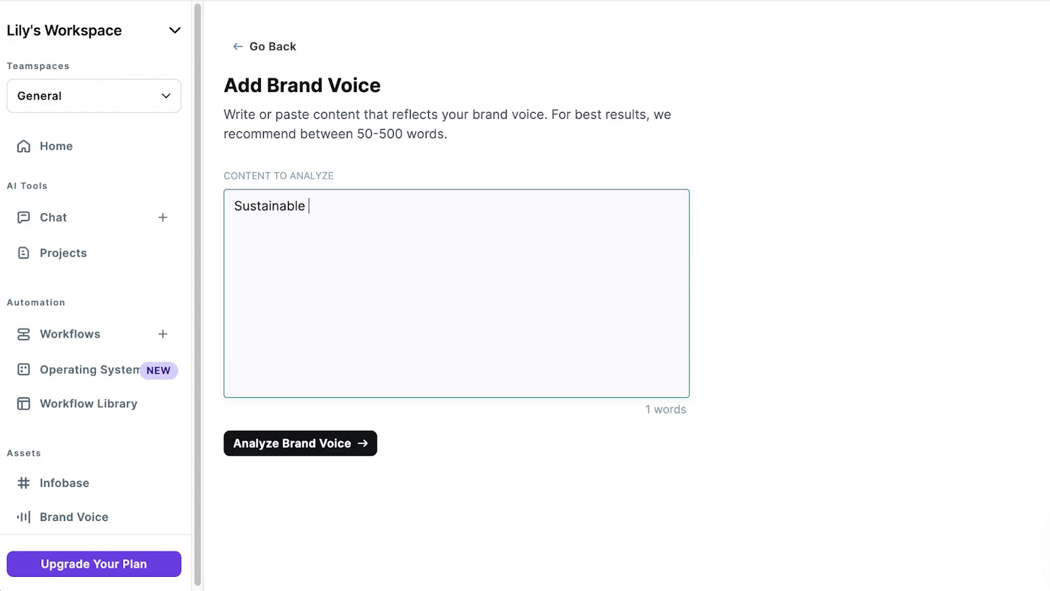
type("beauty br")
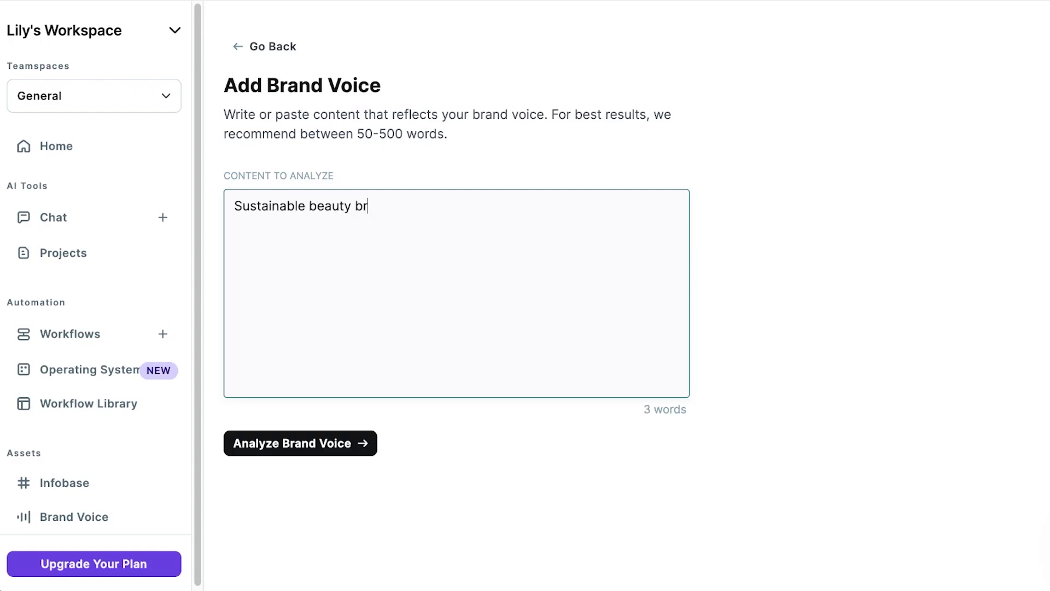
type("and focusing on")
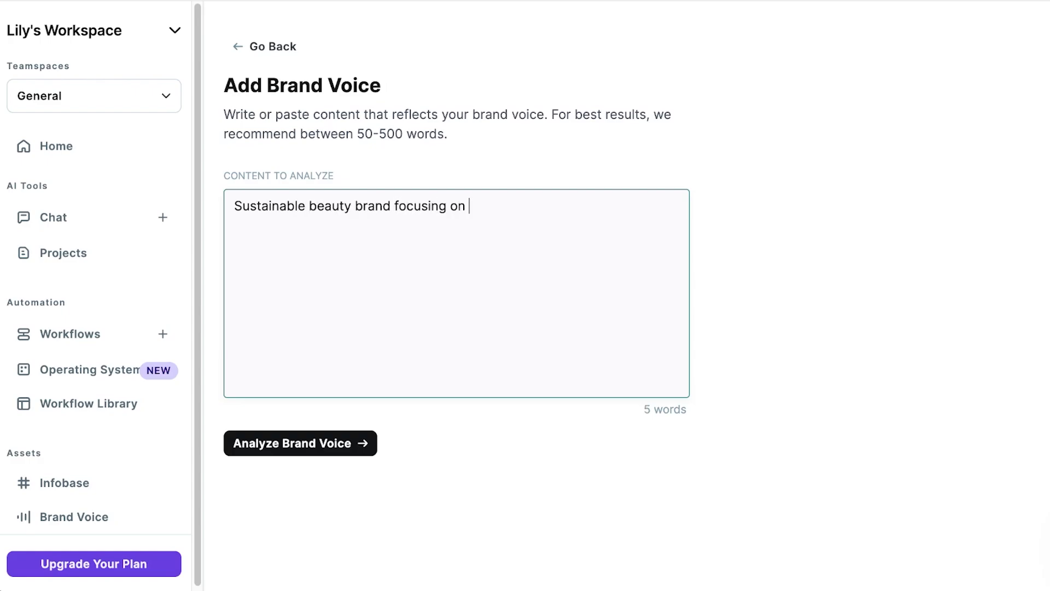
type("building eth")
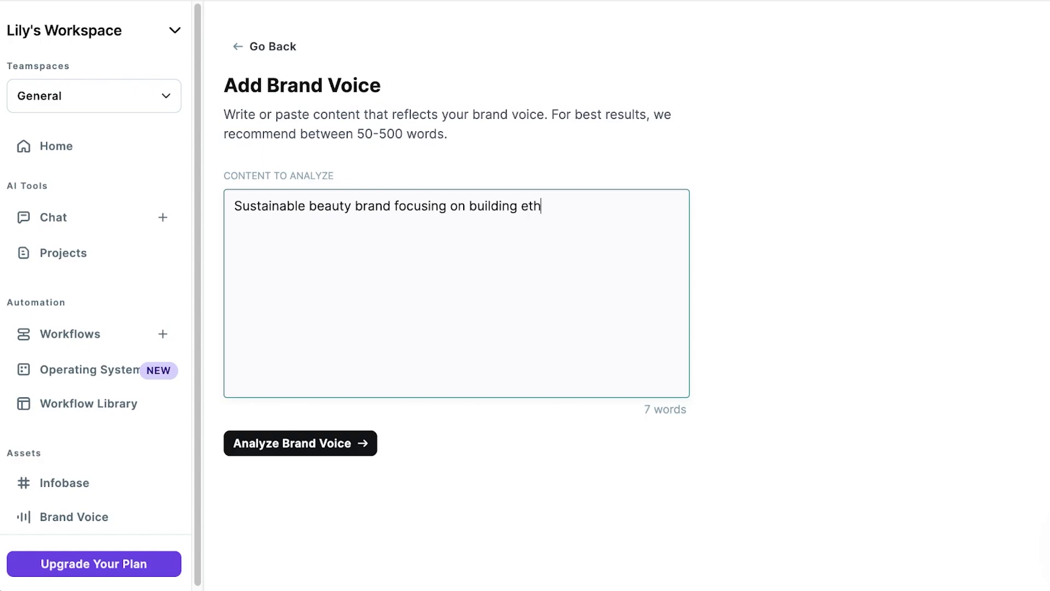
type("ical practices. Us")
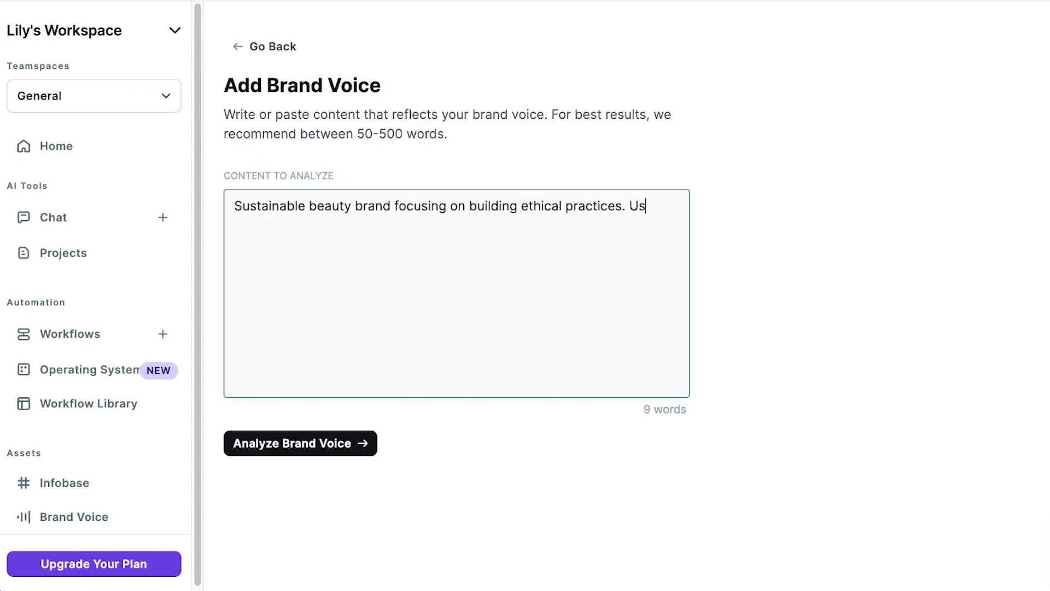
type("ing vegan, cruelt")
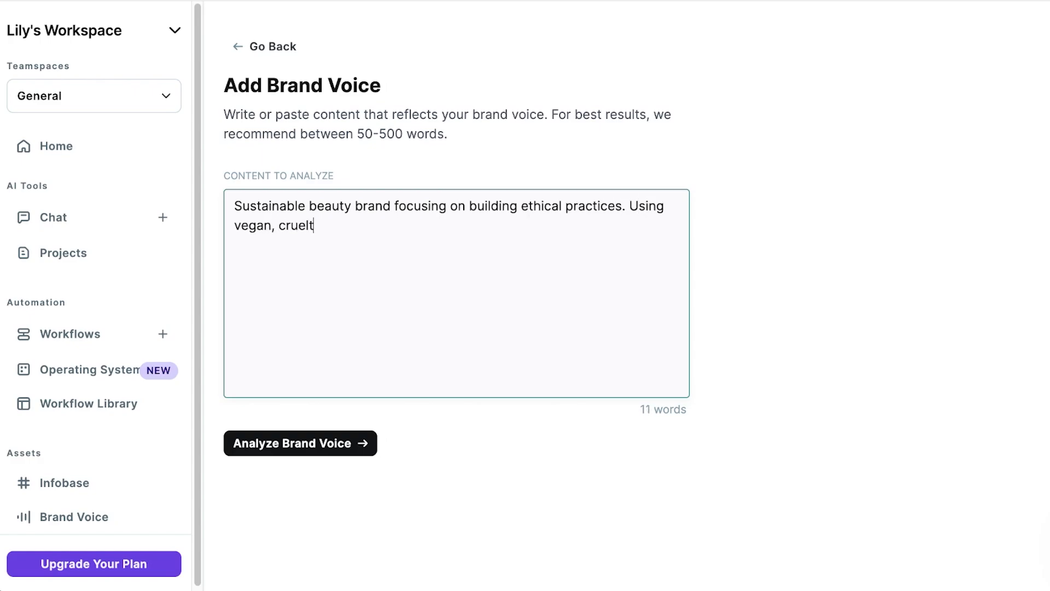
type("y free")
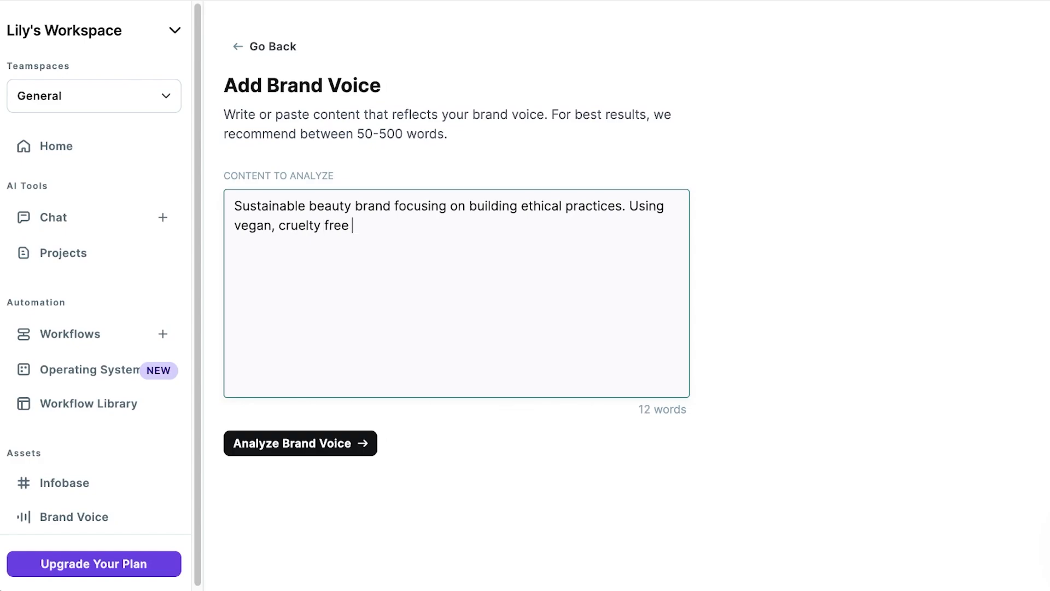
type("ingredients. We p")
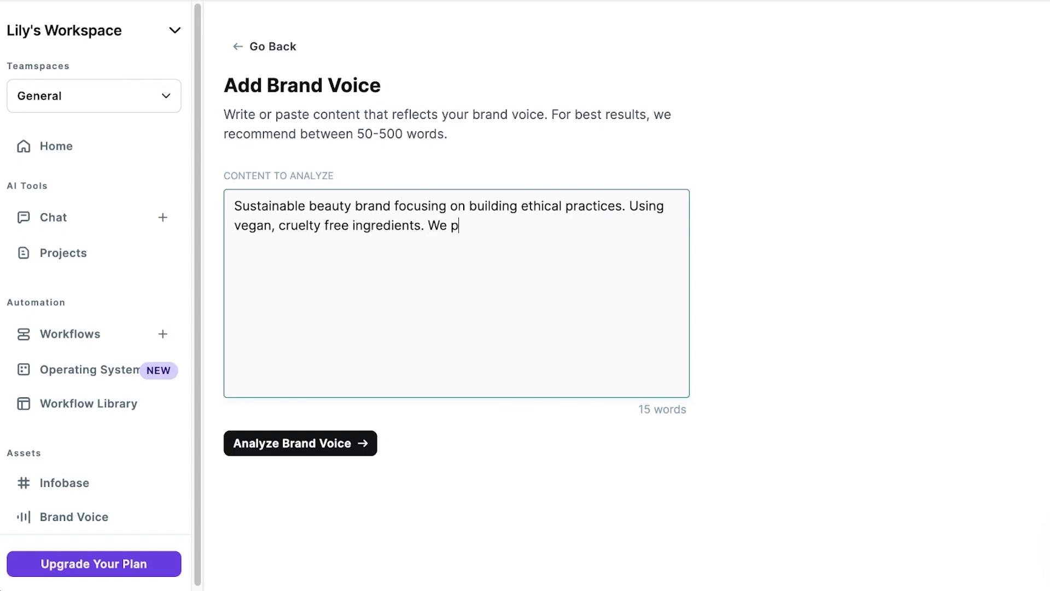
type("ay a living")
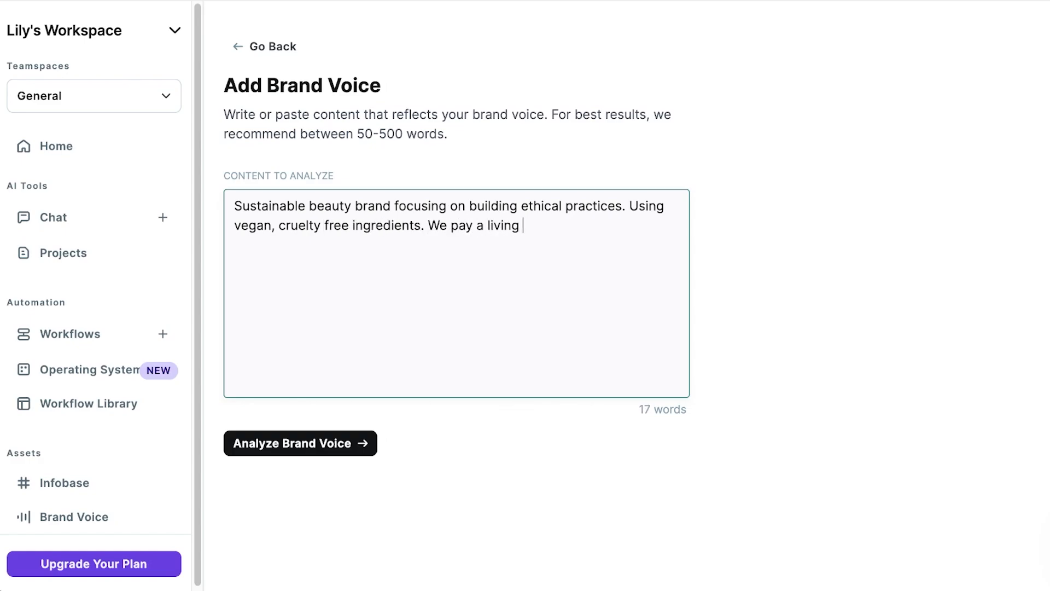
type("wage and")
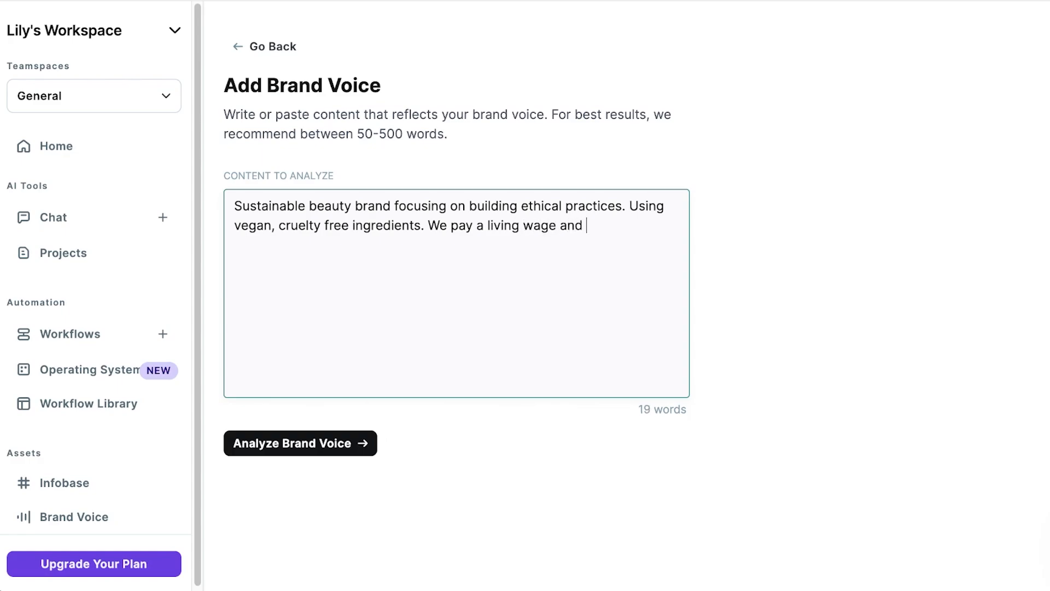
type("50% of our pr")
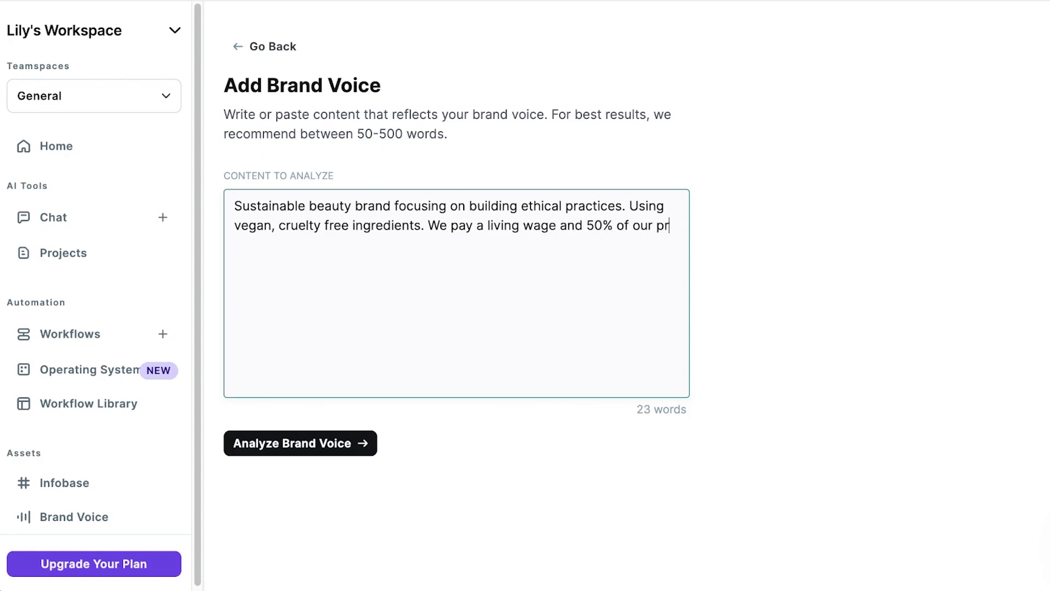
type("ofits ar")
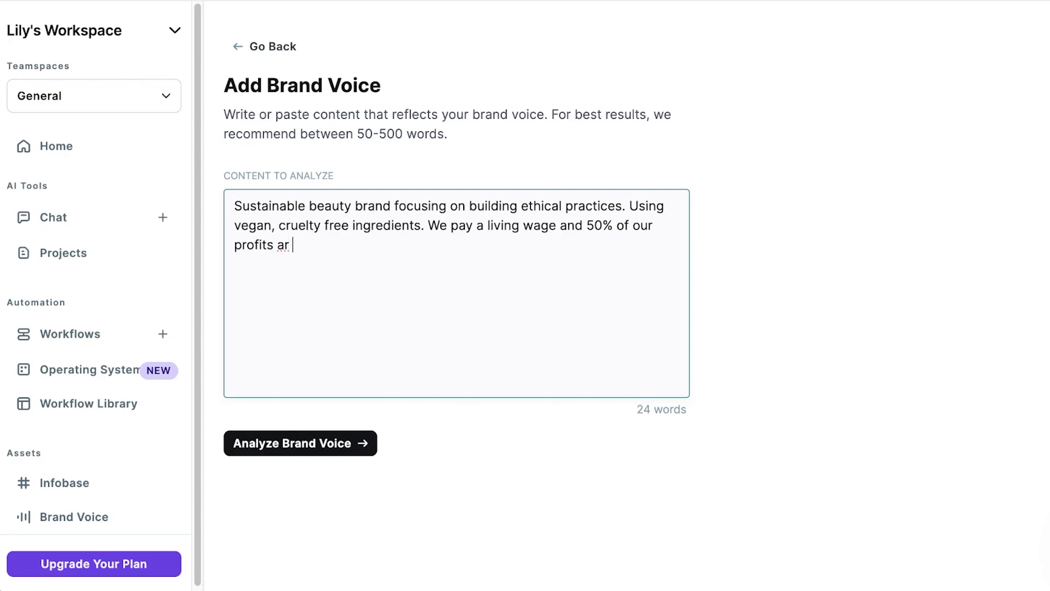
type("e given charity")
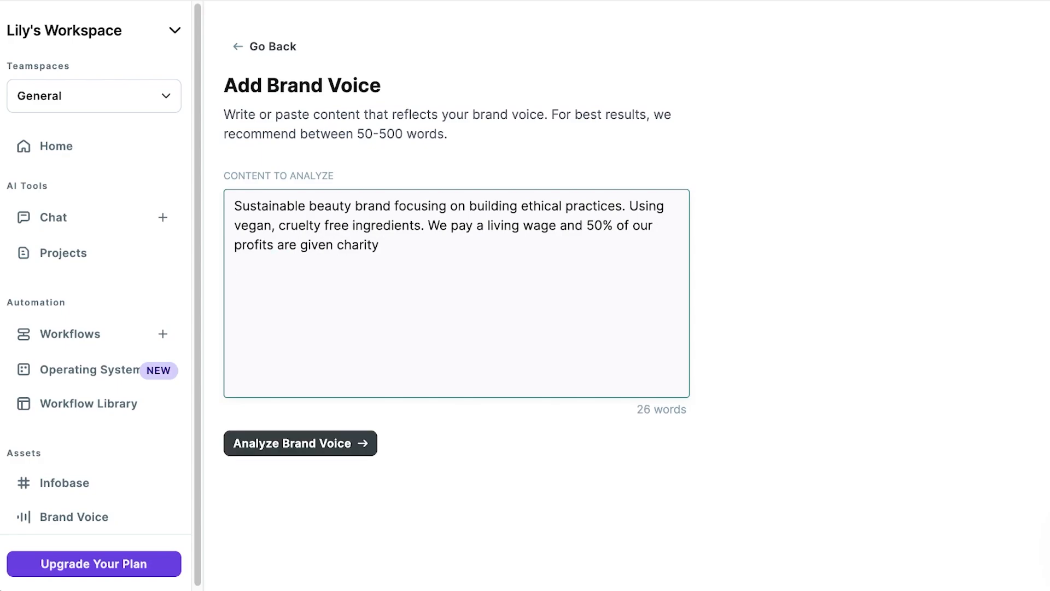
left_click(299, 442)
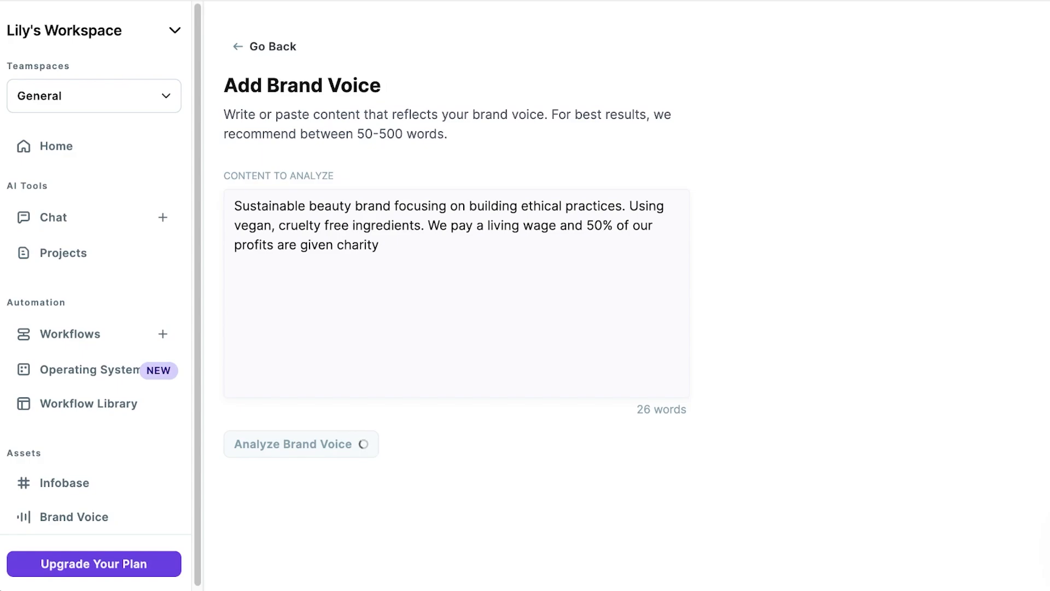
- Review the generated Conscientious Compassionate Brand Voice and save it
left_click(300, 443)
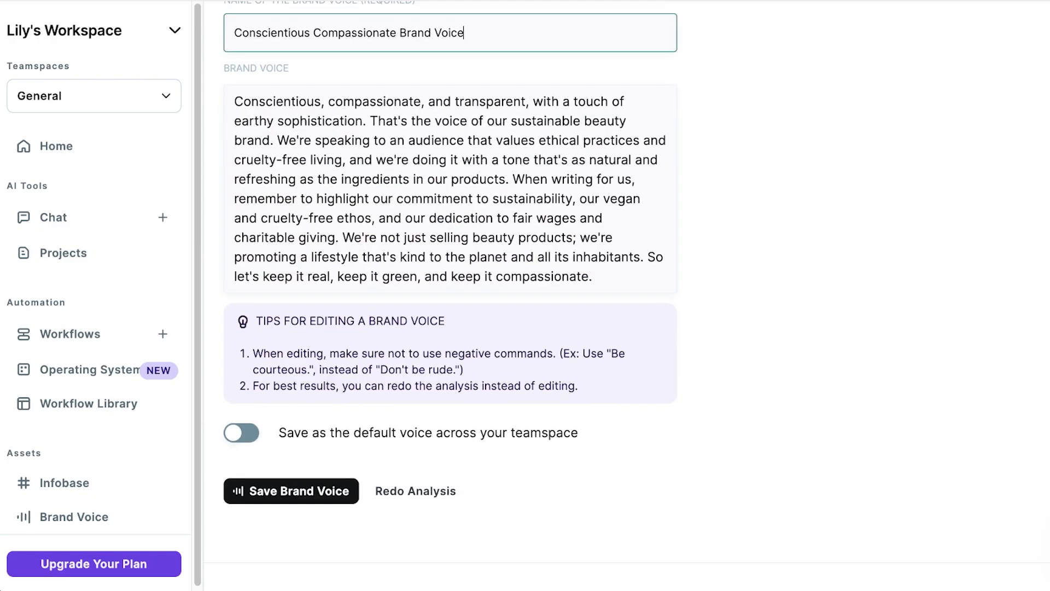
scroll("up", 3)
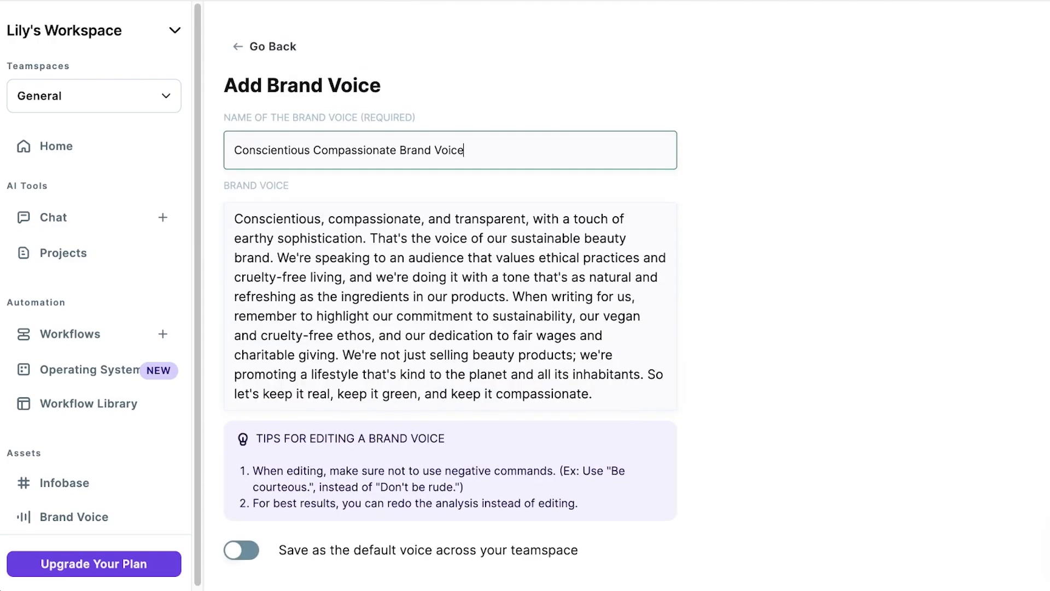
left_click(271, 45)
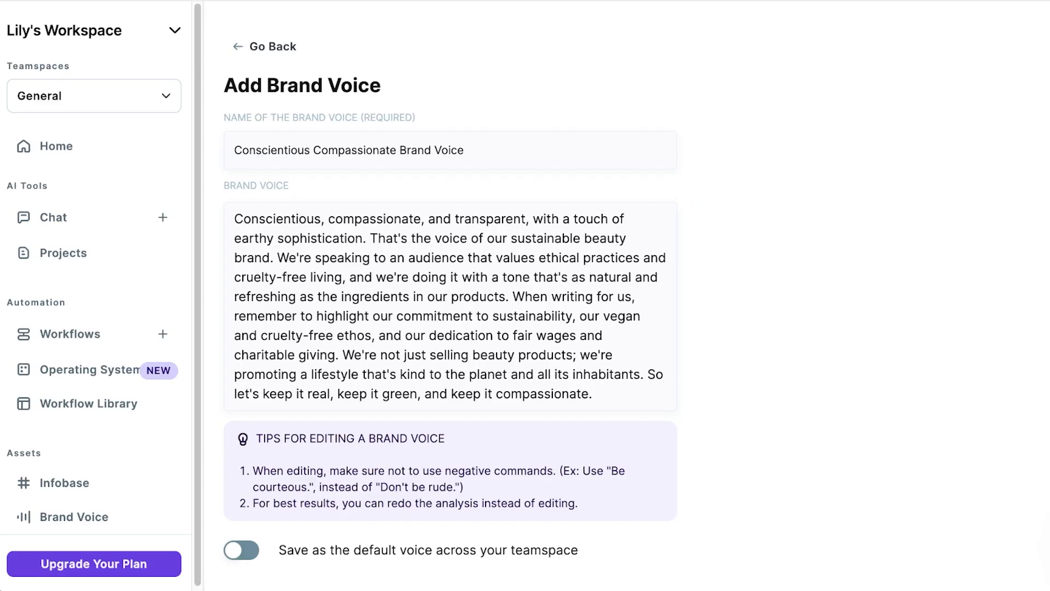
scroll("down", 3)
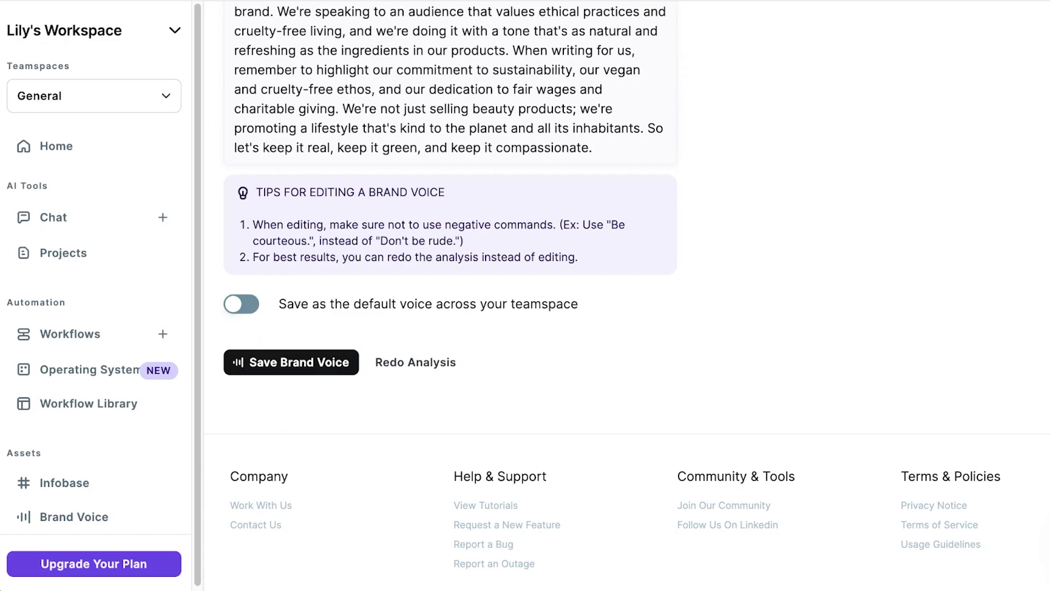
left_click(291, 362)
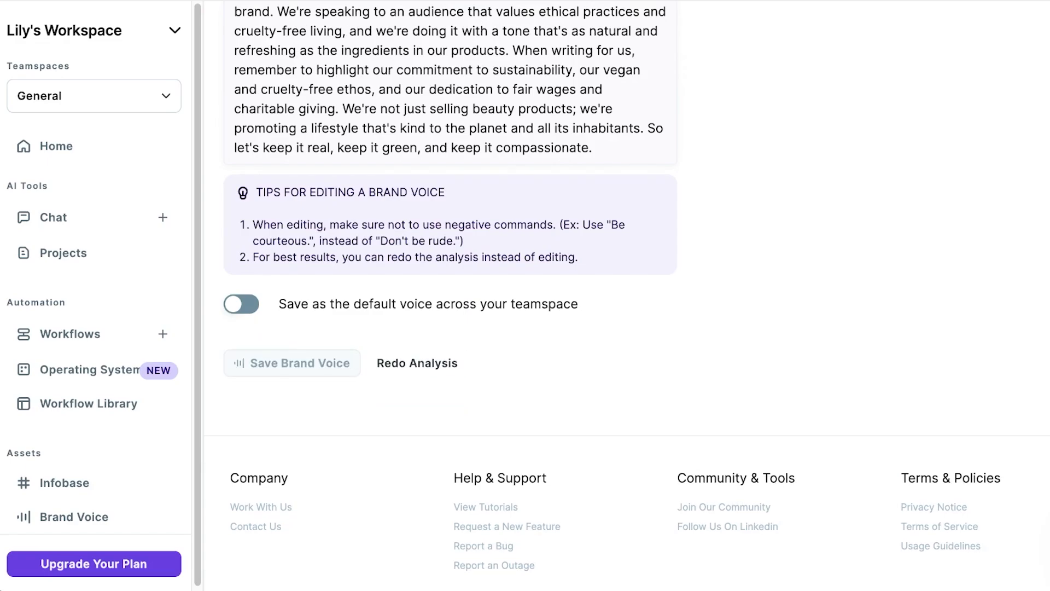
- Check the saved voice in the Brand Voice list, then return to the YT Tutorials chat
left_click(71, 516)
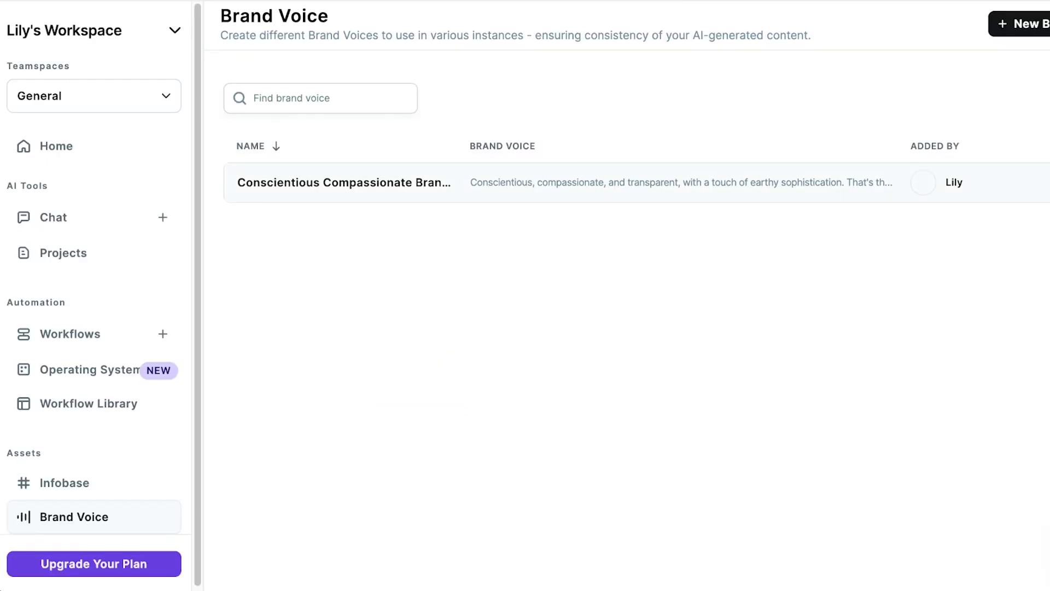
left_click(344, 182)
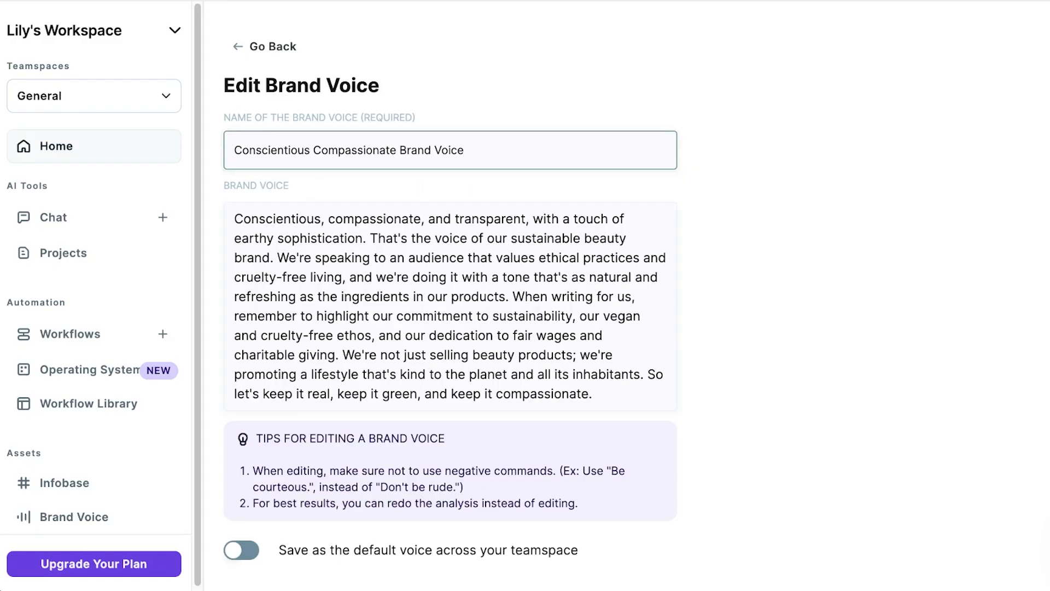
left_click(57, 216)
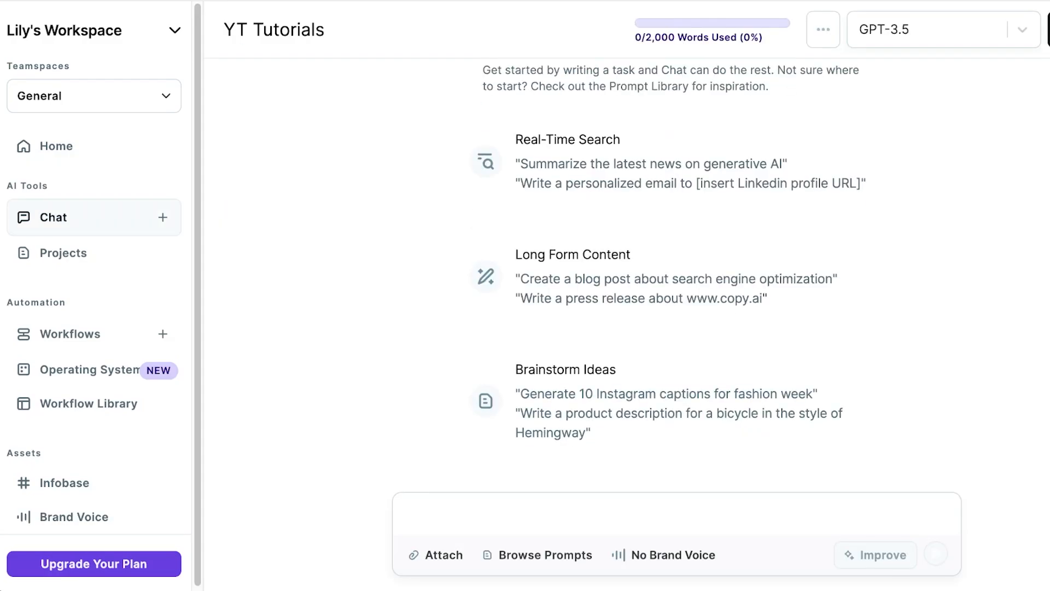
- Insert the Content/SEO Blog Post prompt template with [topic] and [key points] placeholders into the chat
left_click(544, 555)
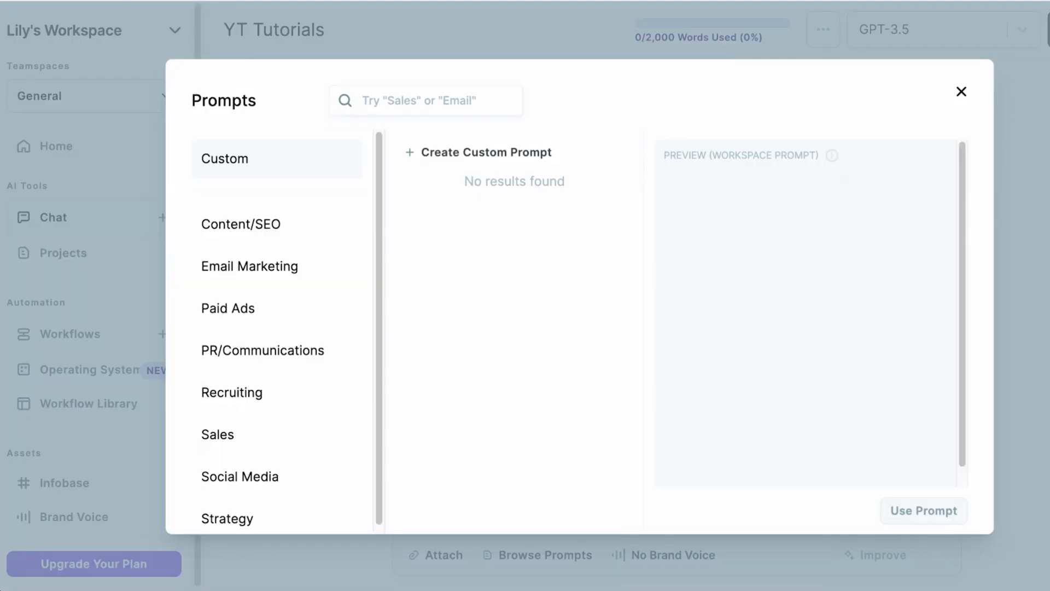
left_click(241, 223)
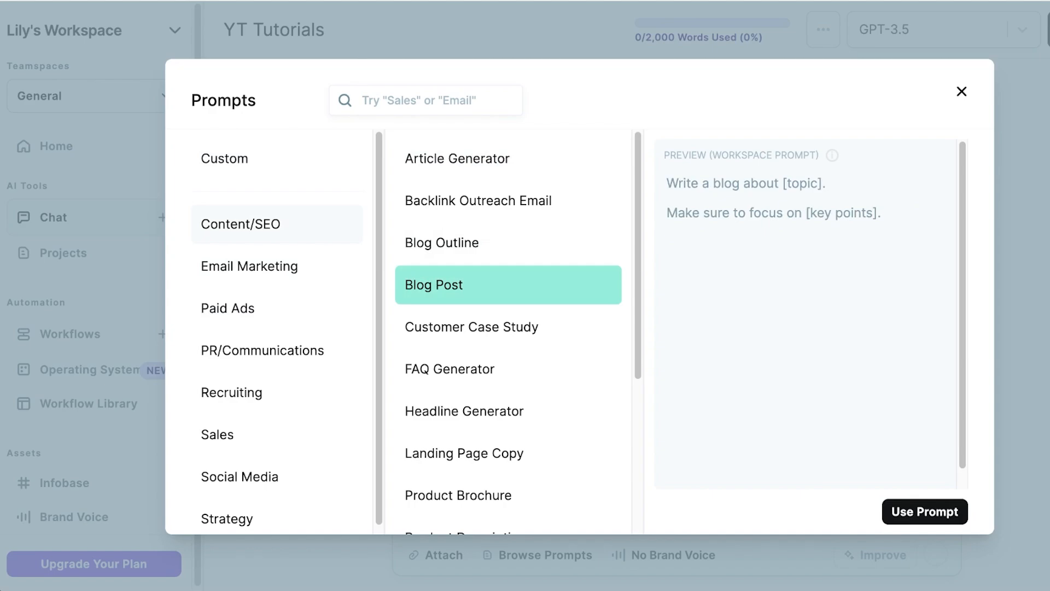
left_click(925, 511)
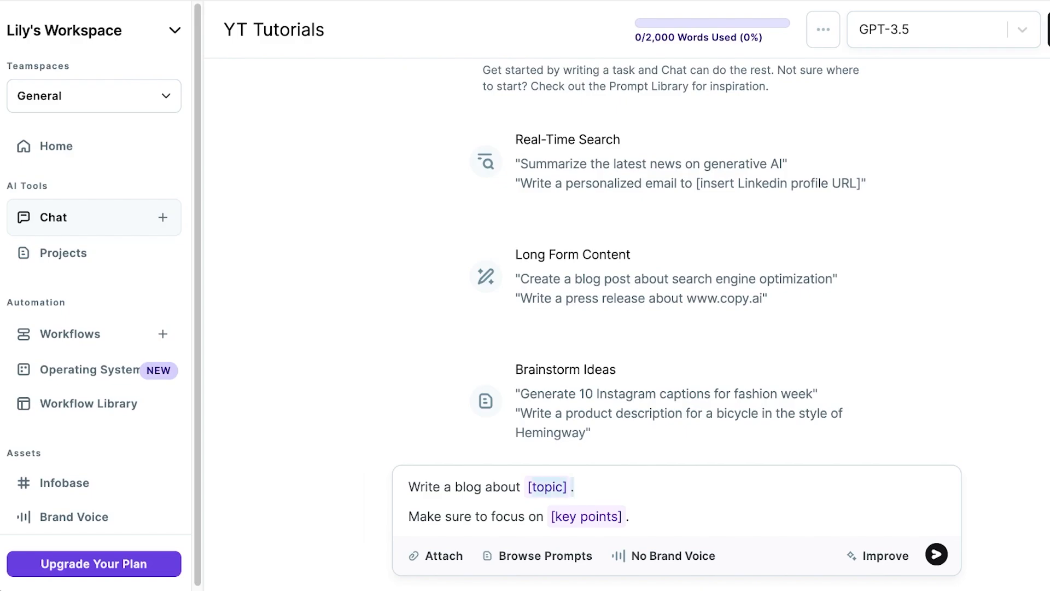
- Fill the [topic] placeholder with changing beauty-industry trends with TikTok
type("a i")
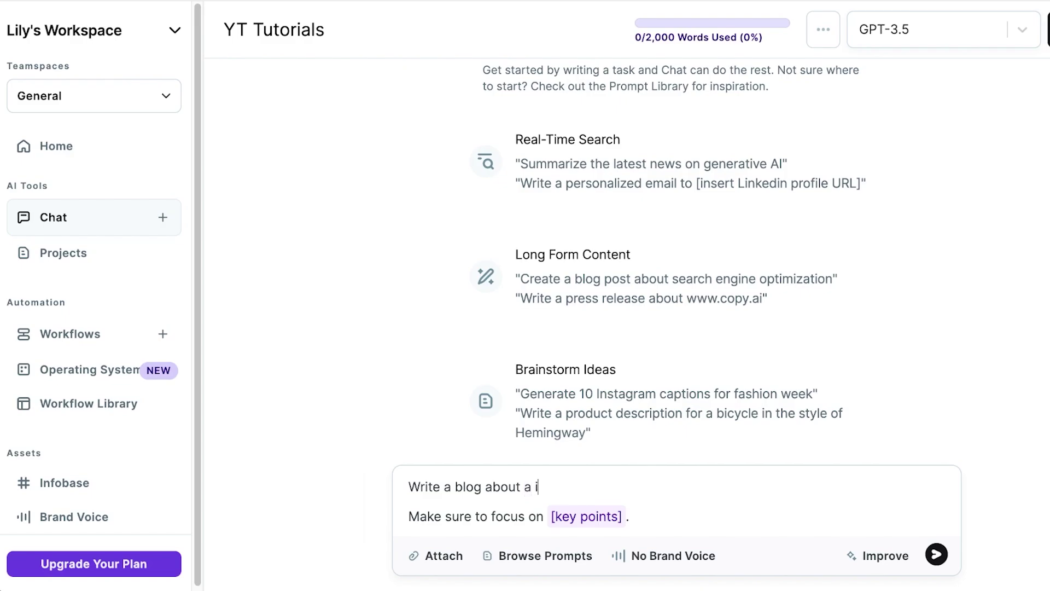
key("BackSpace")
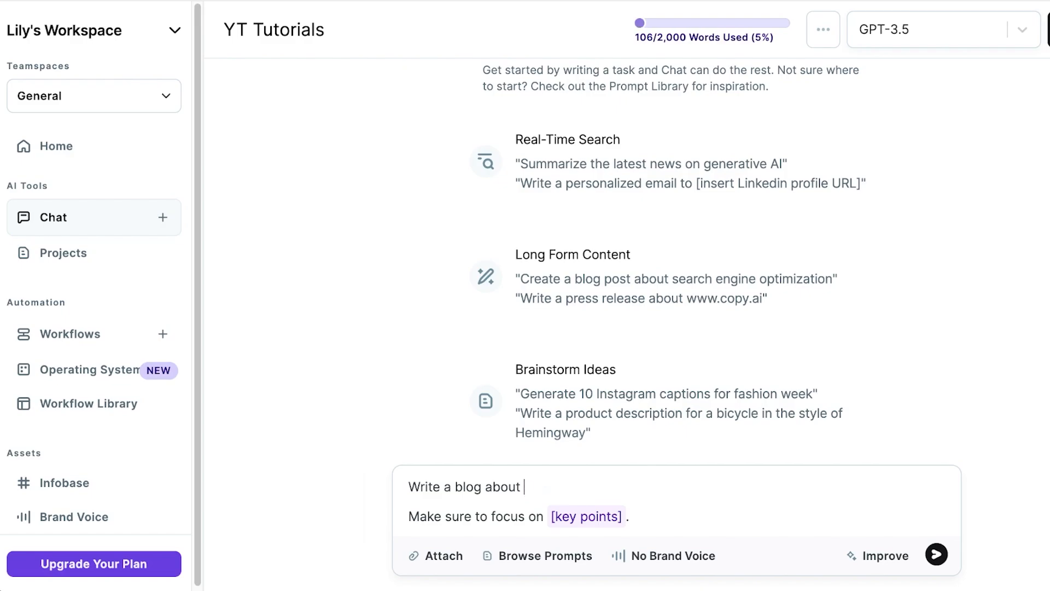
type("changing t")
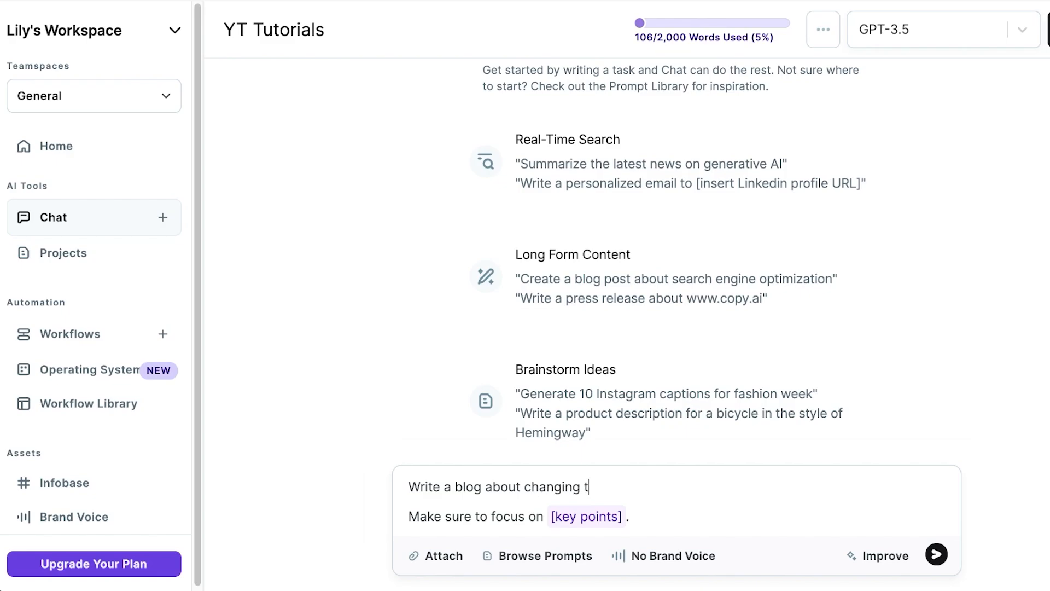
type("rends with t")
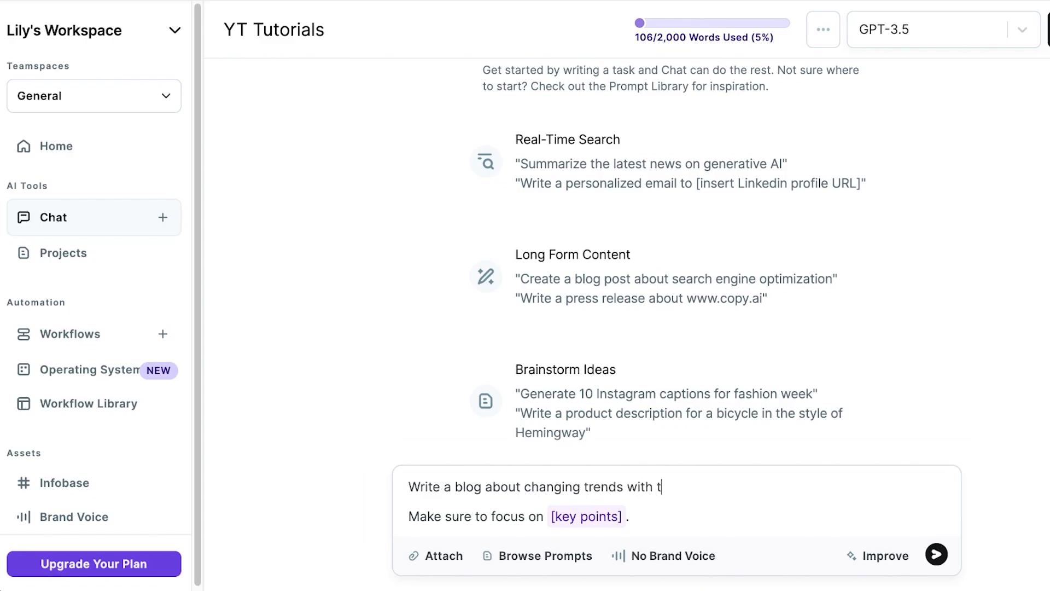
type("iktok in the beauty industr")
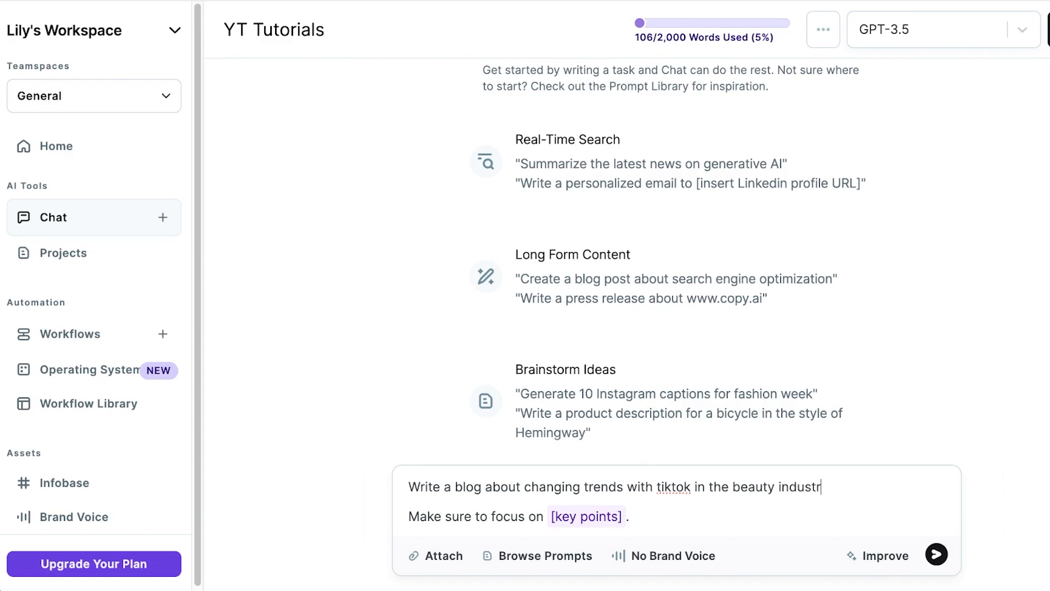
- Fill the [key points] with ethical consumerism and overproduction, then send the blog request
left_click(585, 516)
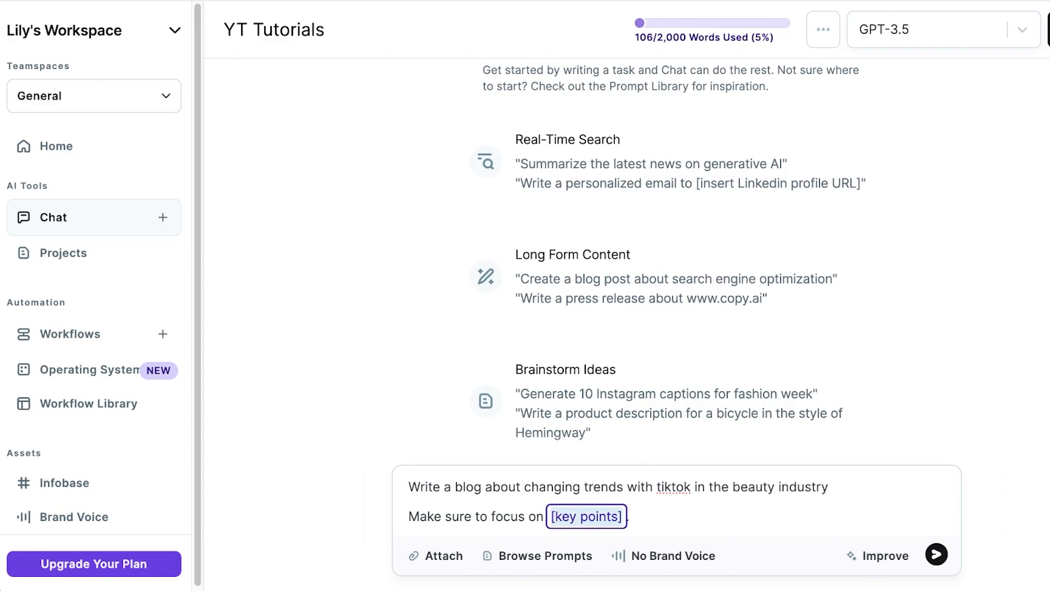
type("ethical")
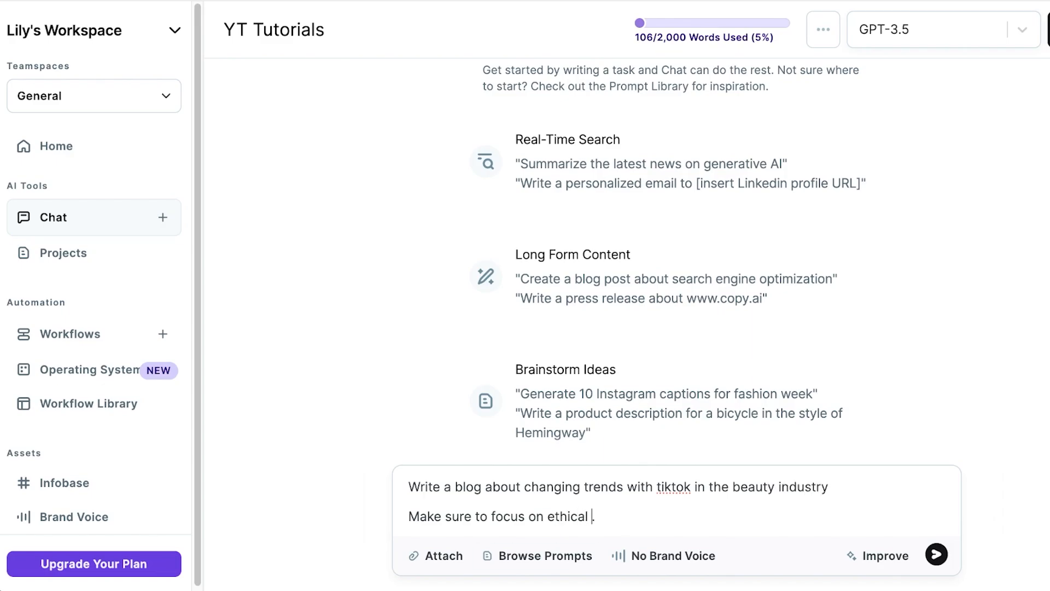
type("consumerism,")
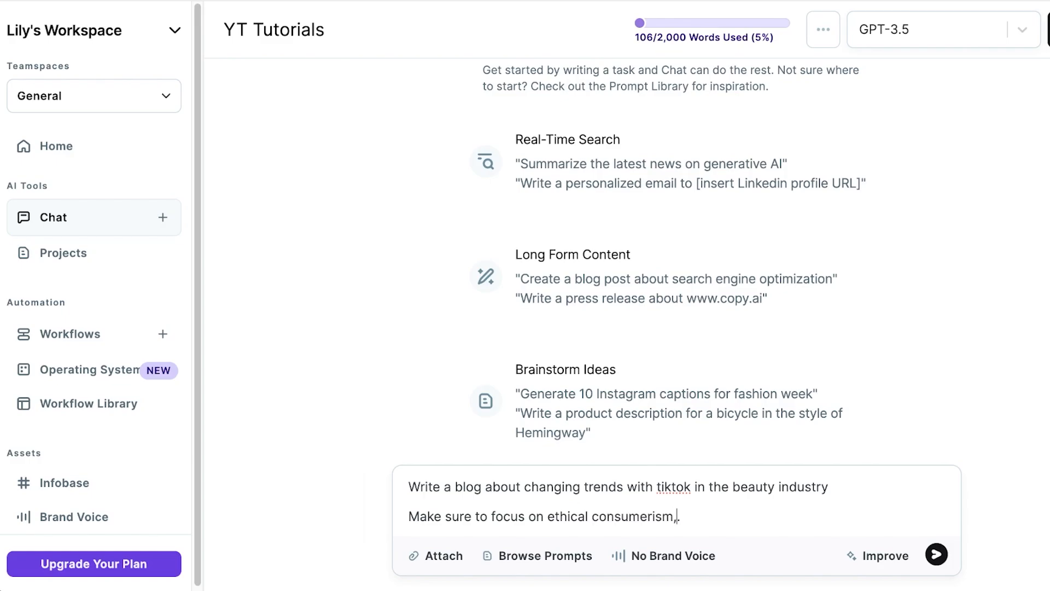
type("overproduction and hyperconsumption")
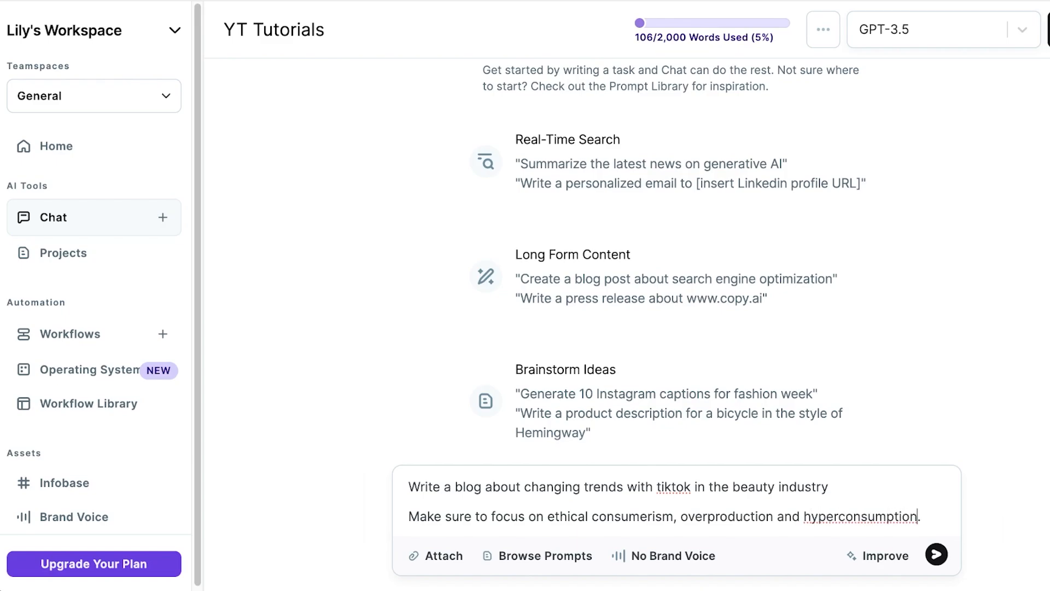
left_click(935, 554)
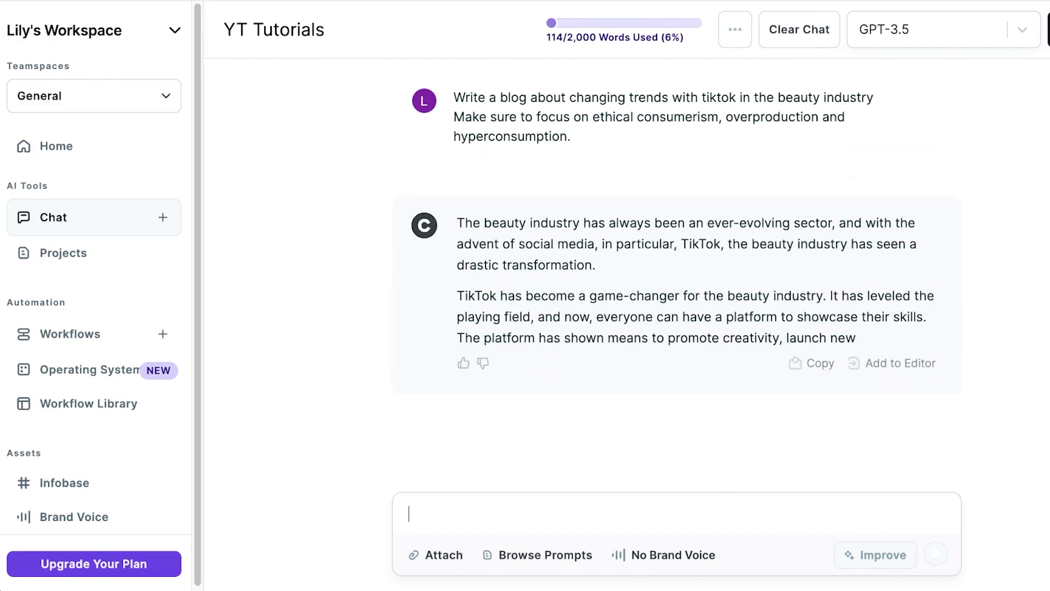
- Scroll through the generated TikTok beauty blog post down to its sustainability conclusion
scroll("down", 3)
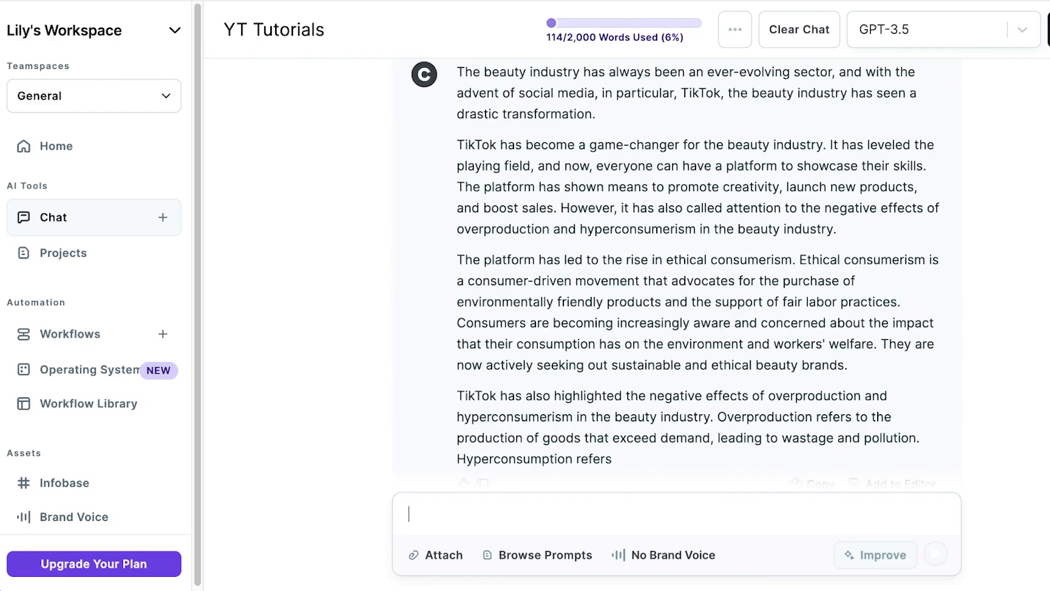
scroll("down", 3)
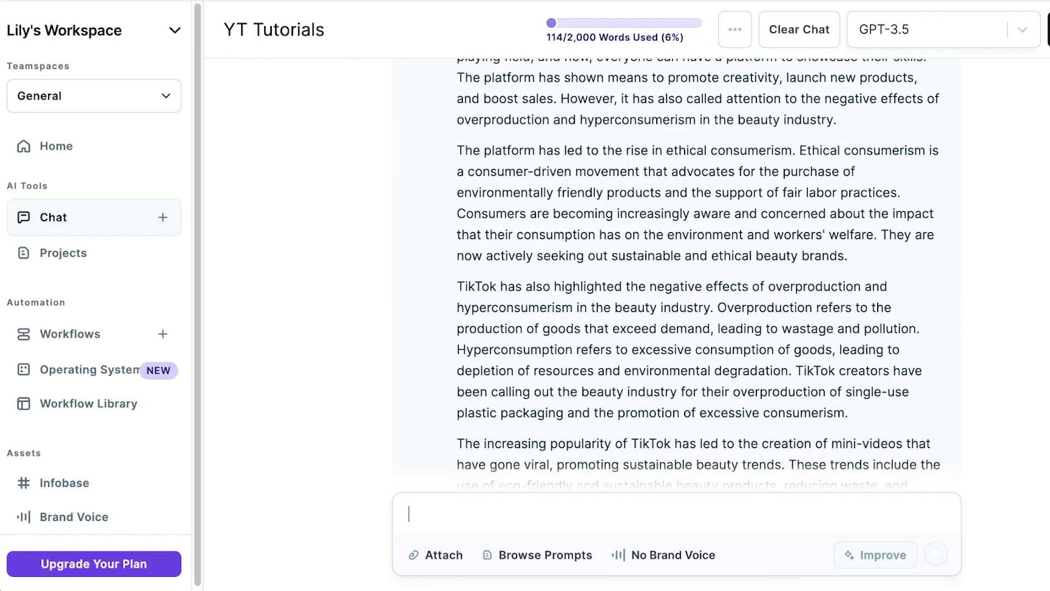
scroll("down", 3)
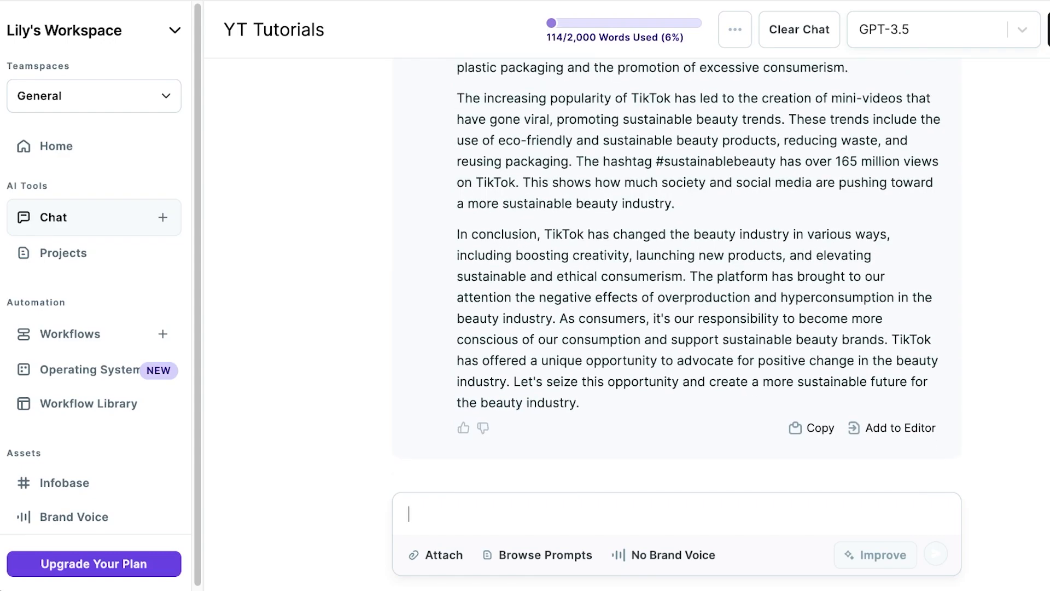
scroll("up", 3)
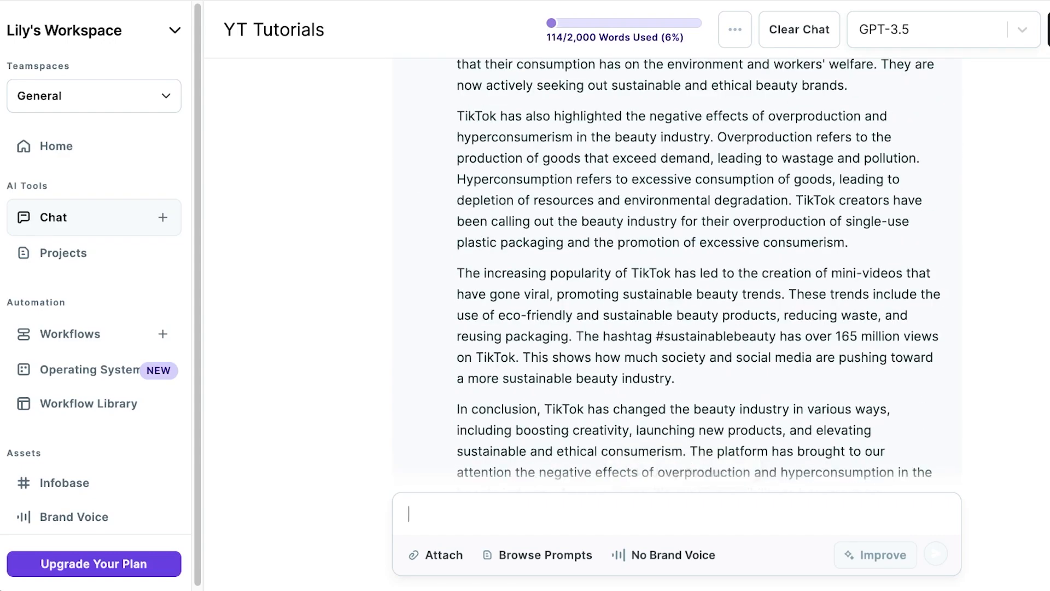
scroll("down", 3)
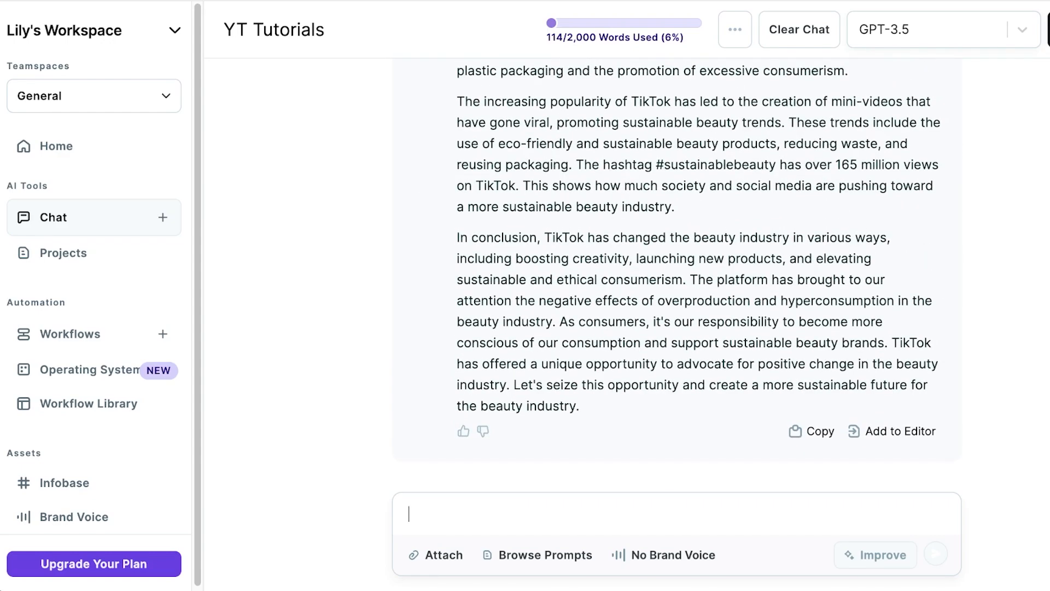
scroll("up", 3)
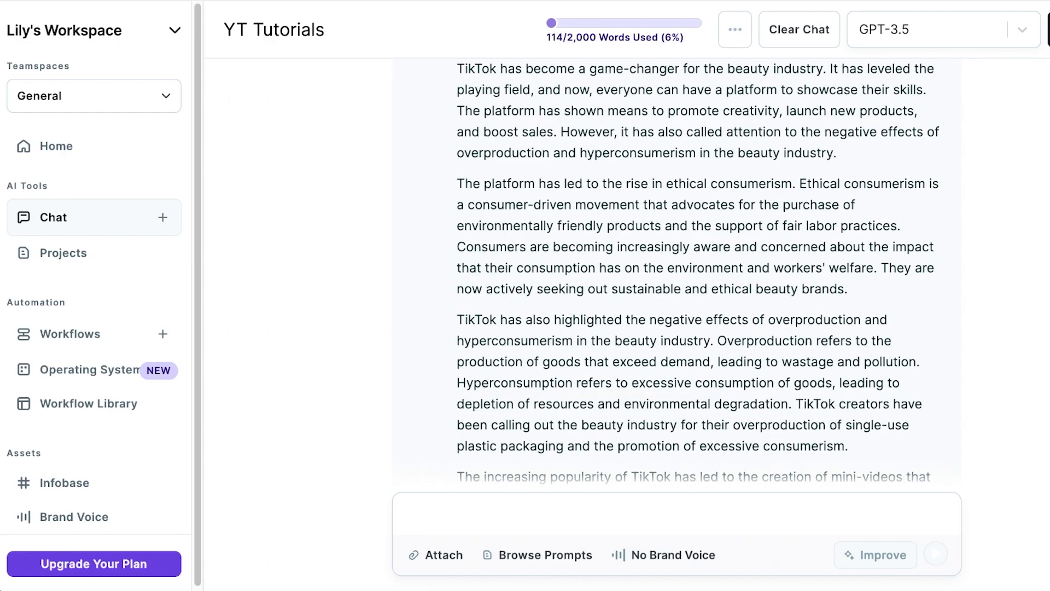
scroll("up", 3)
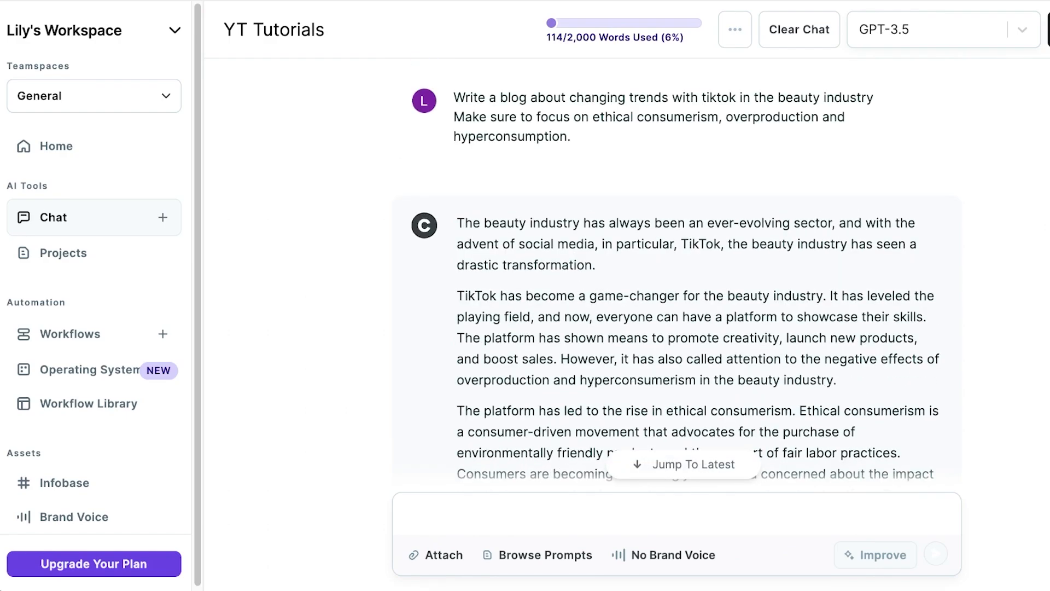
scroll("down", 3)
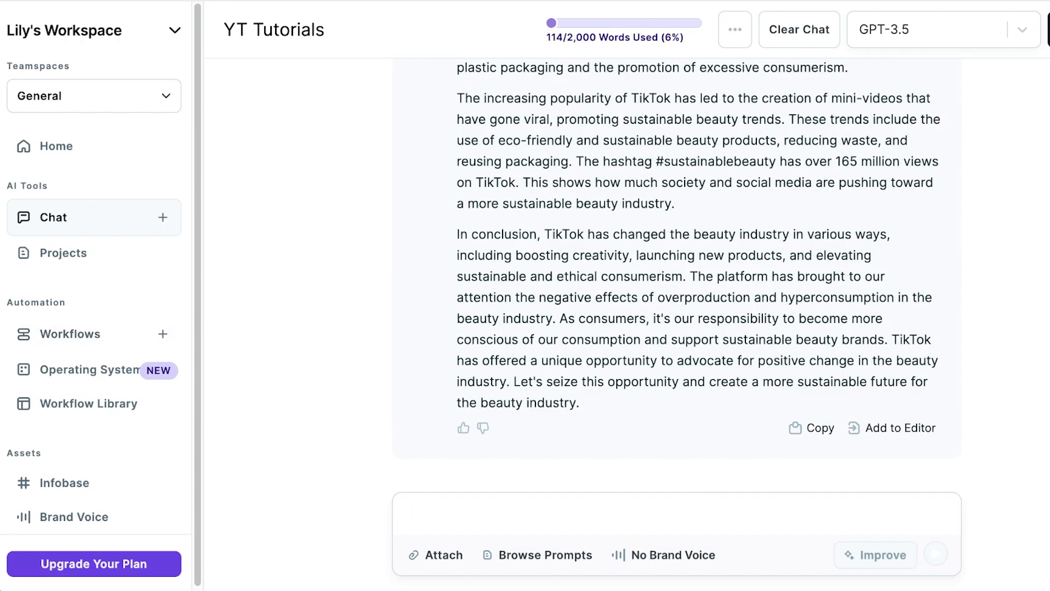
mouse_move(56, 146)
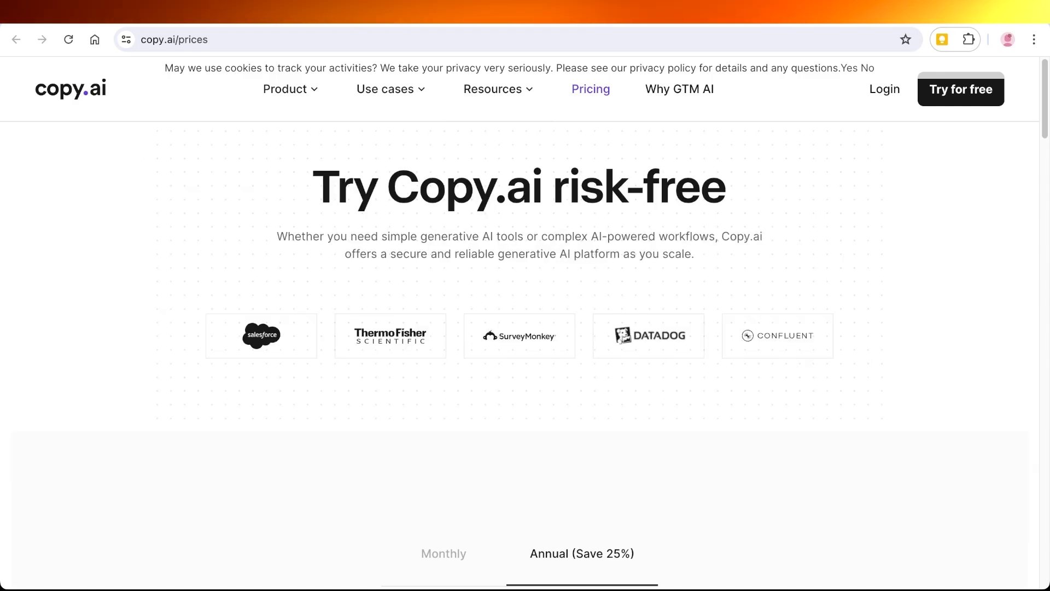
- Scroll to the Free, Starter and Advanced plans and switch billing to Monthly
scroll("down", 3)
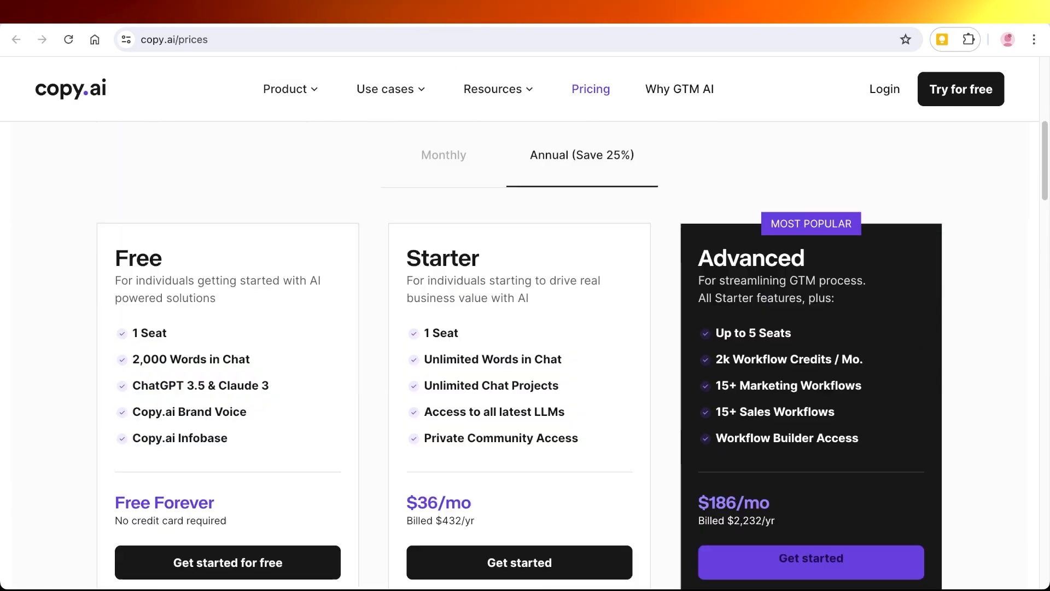
scroll("down", 3)
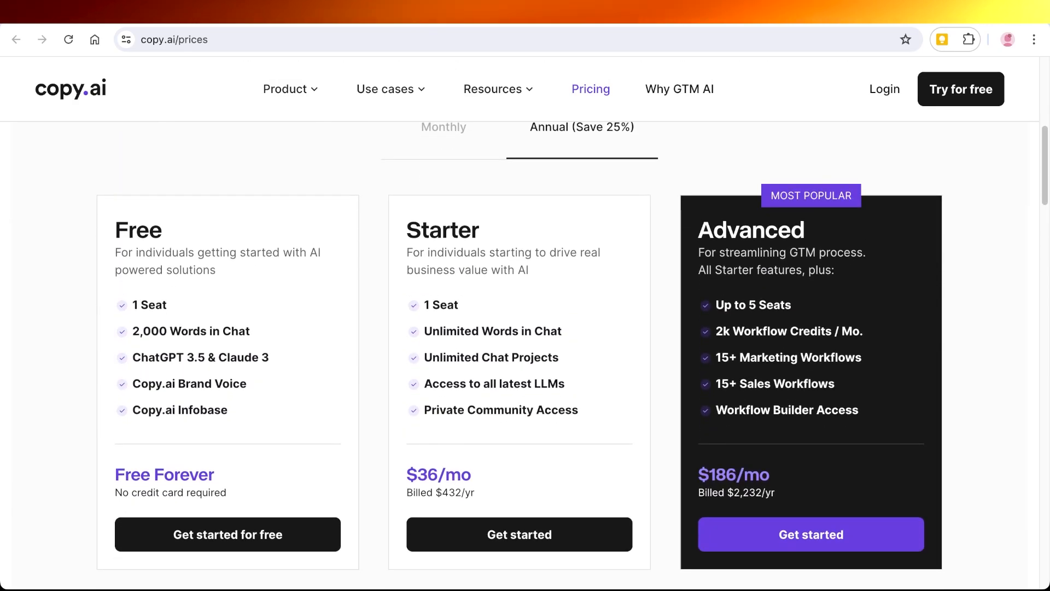
left_click(443, 126)
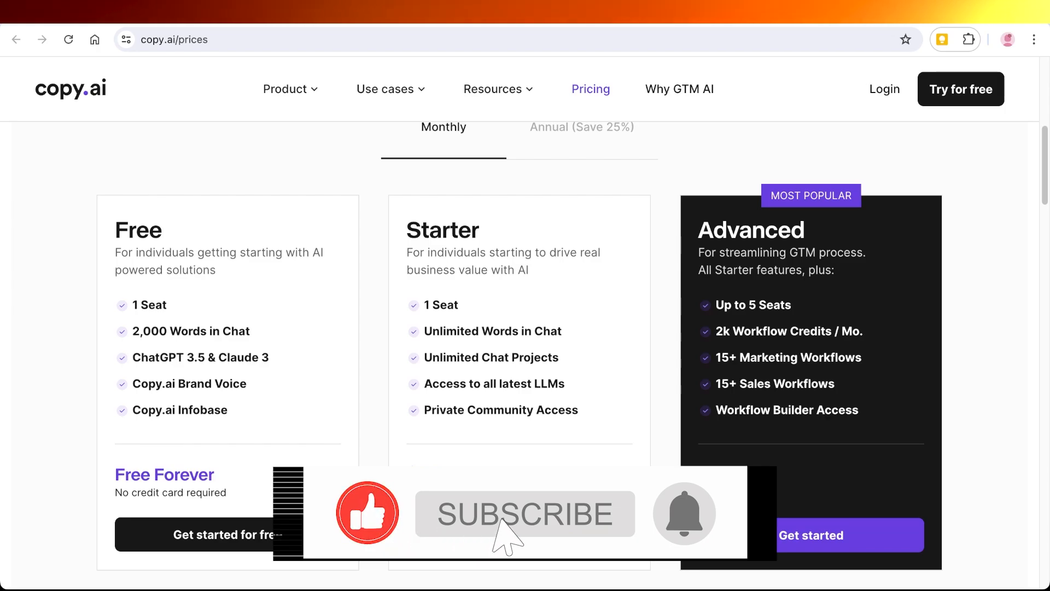
left_click(525, 514)
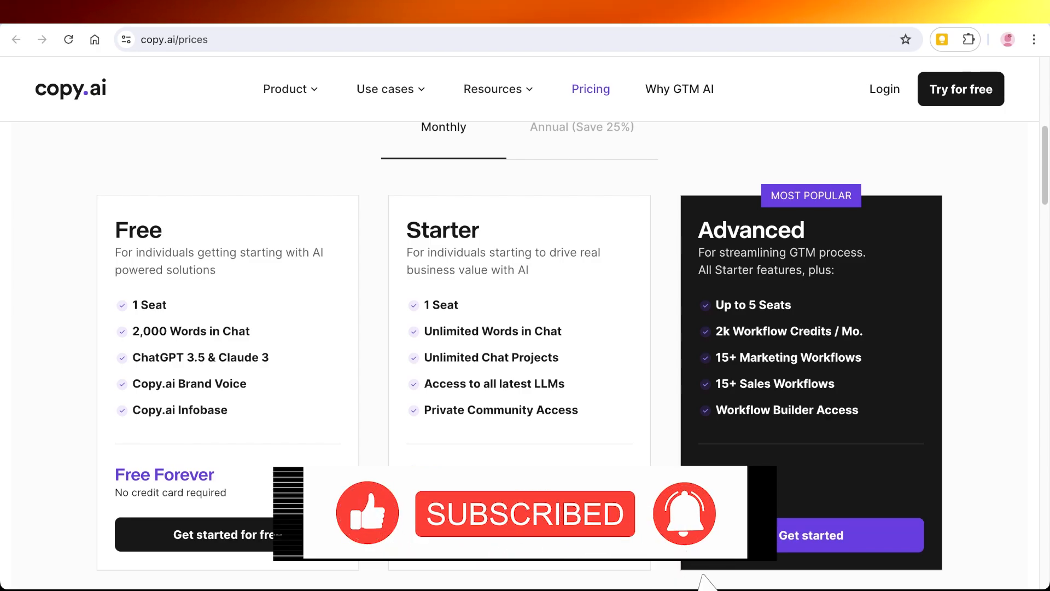